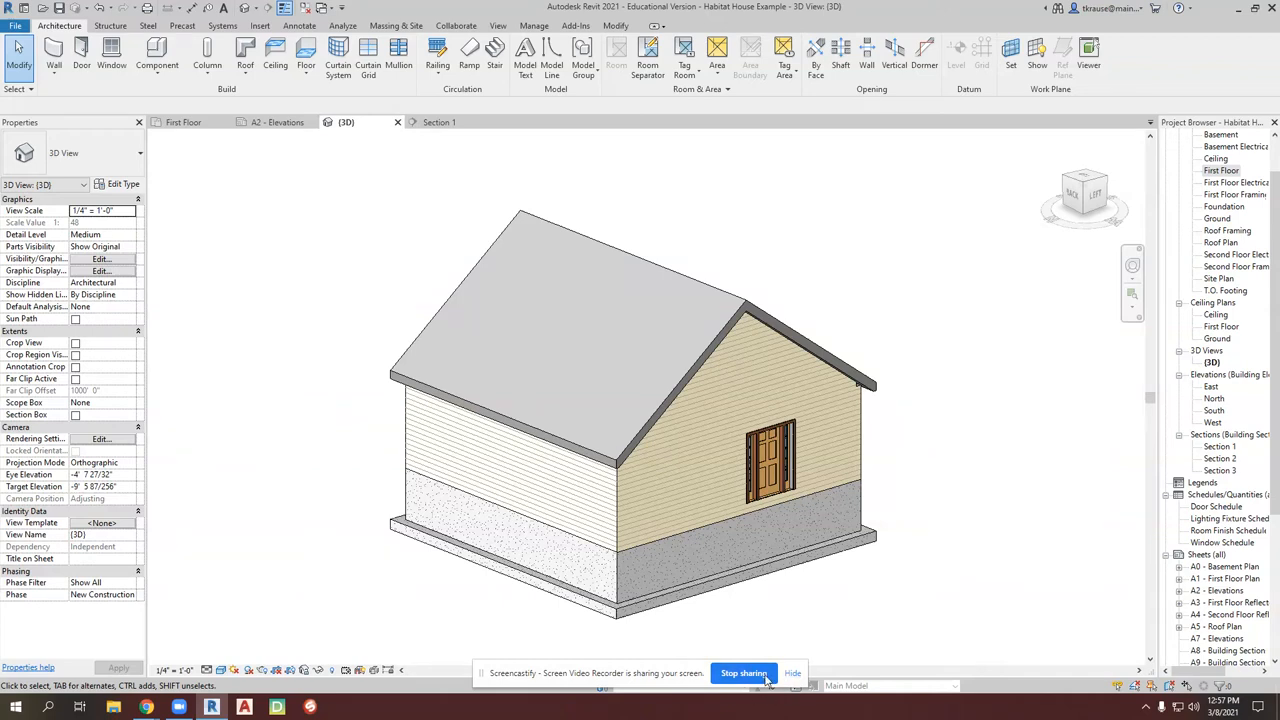
mouse_move(632, 688)
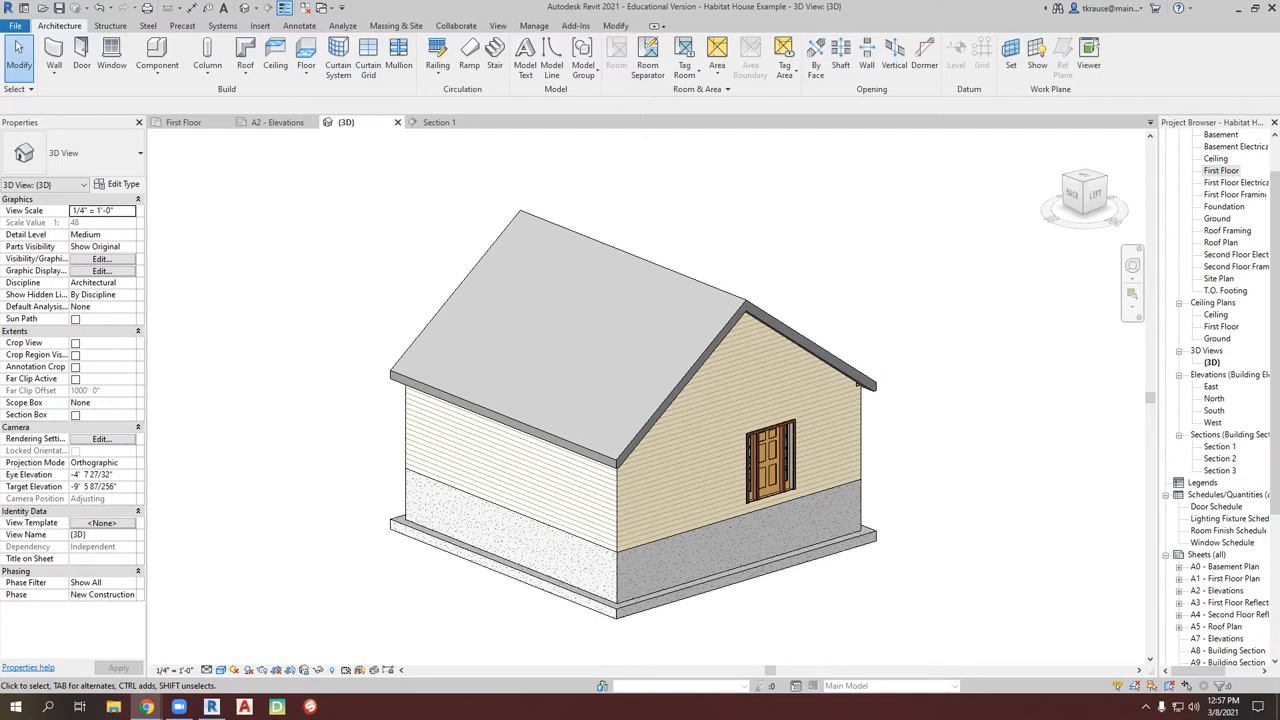
mouse_move(1274, 390)
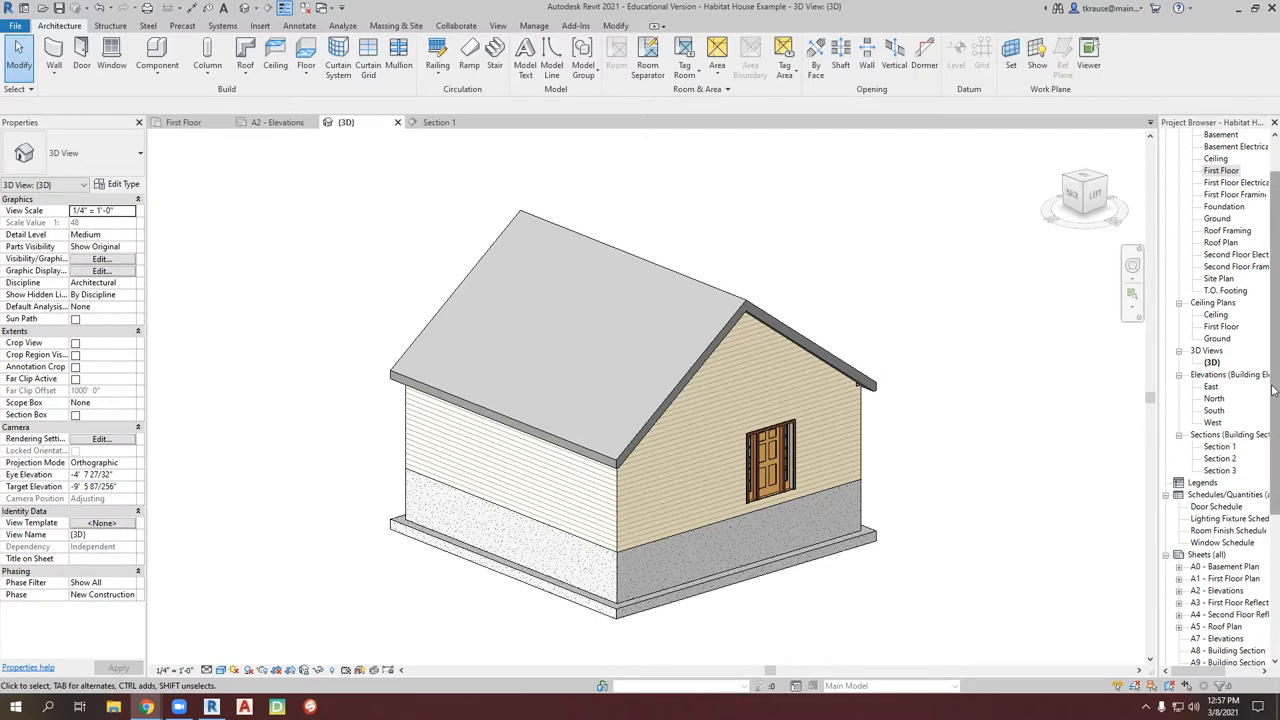
mouse_move(1254, 344)
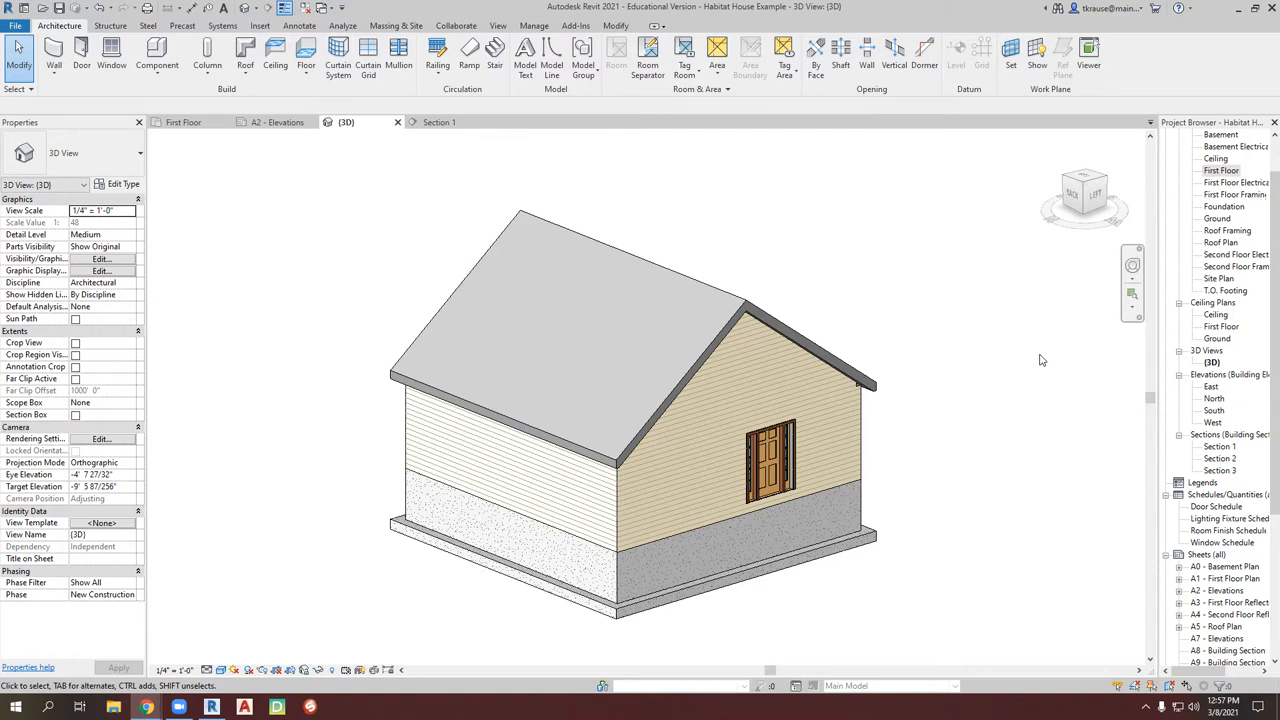
mouse_move(1006, 378)
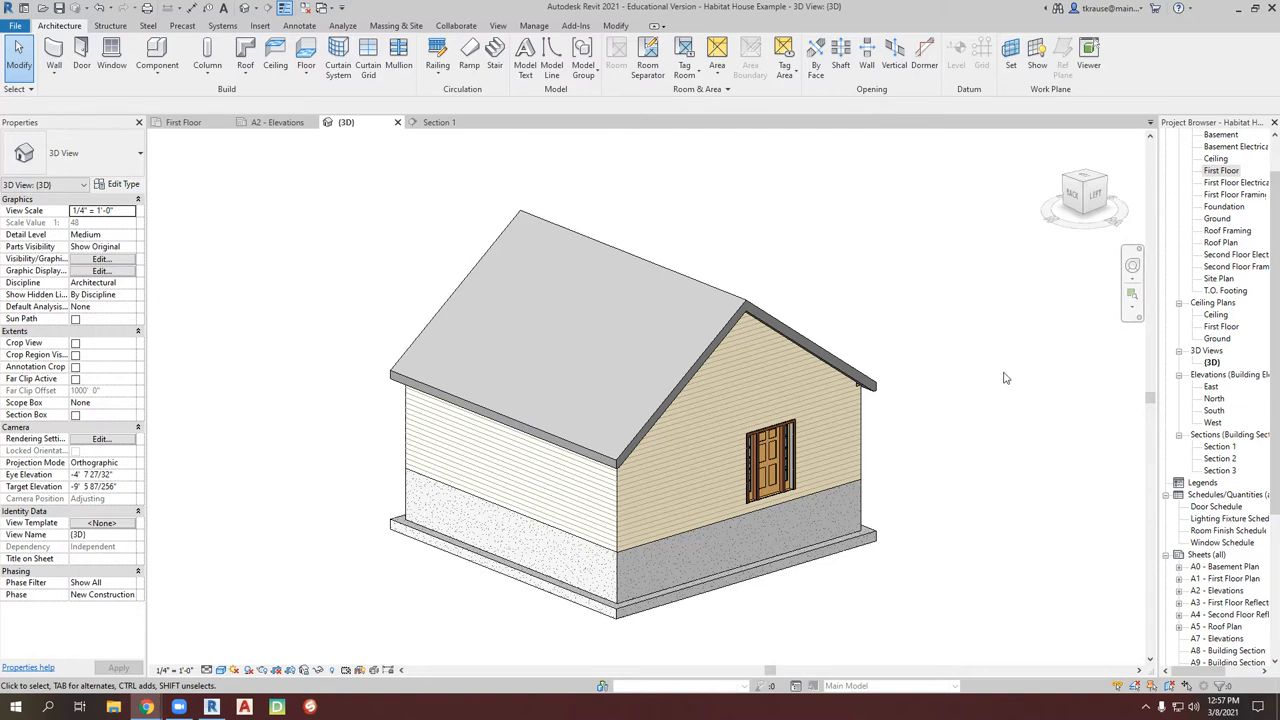
mouse_move(976, 504)
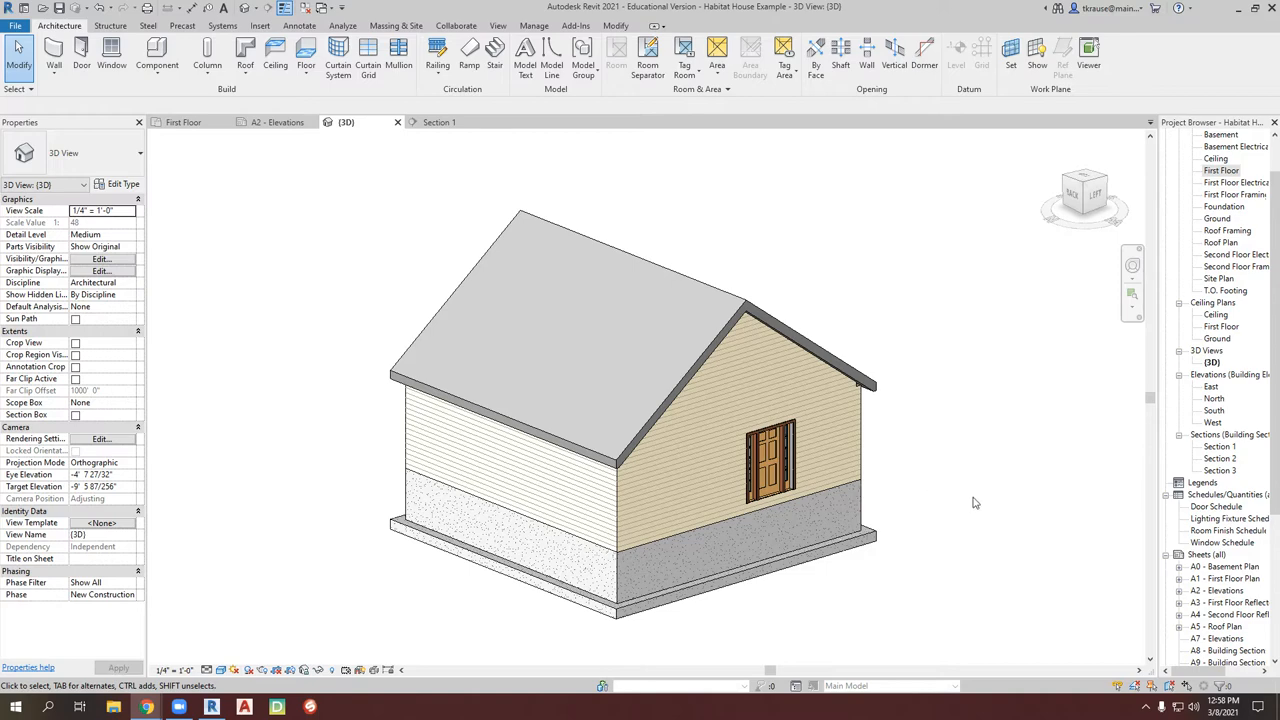
Close the {3D} view and the First Floor plan so the Revit Home screen shows.
left_click(844, 488)
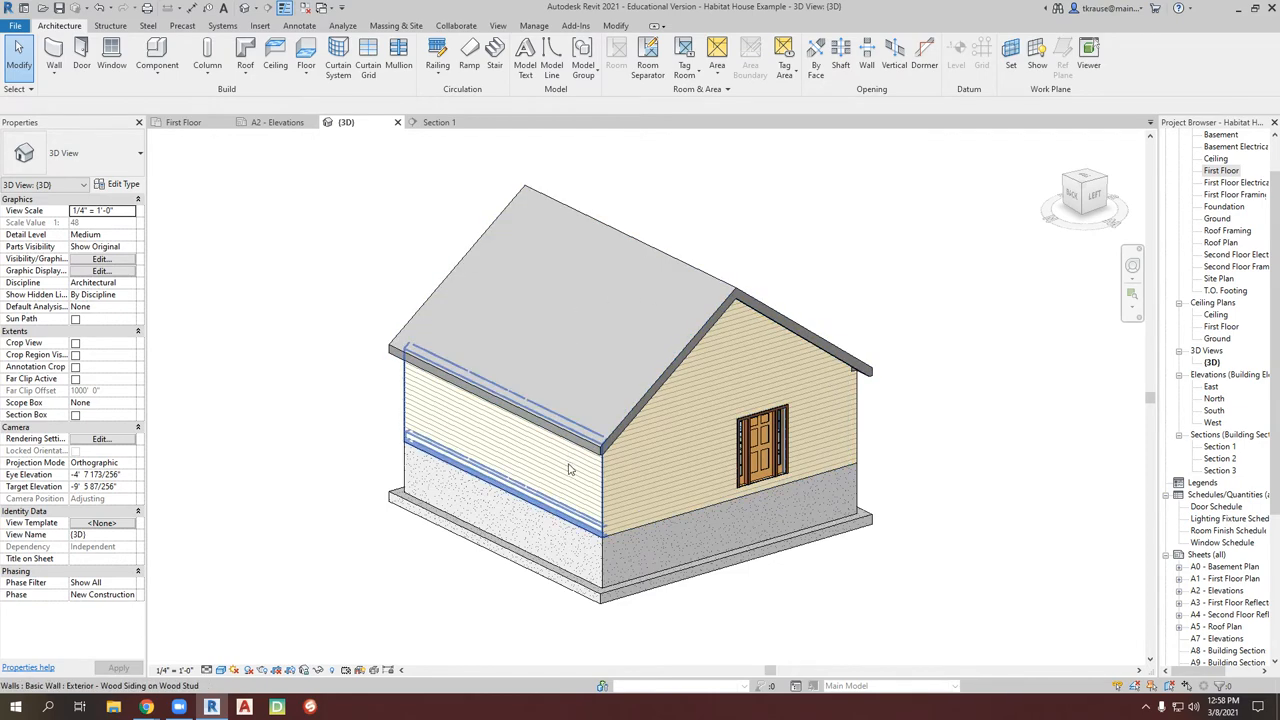
mouse_move(688, 464)
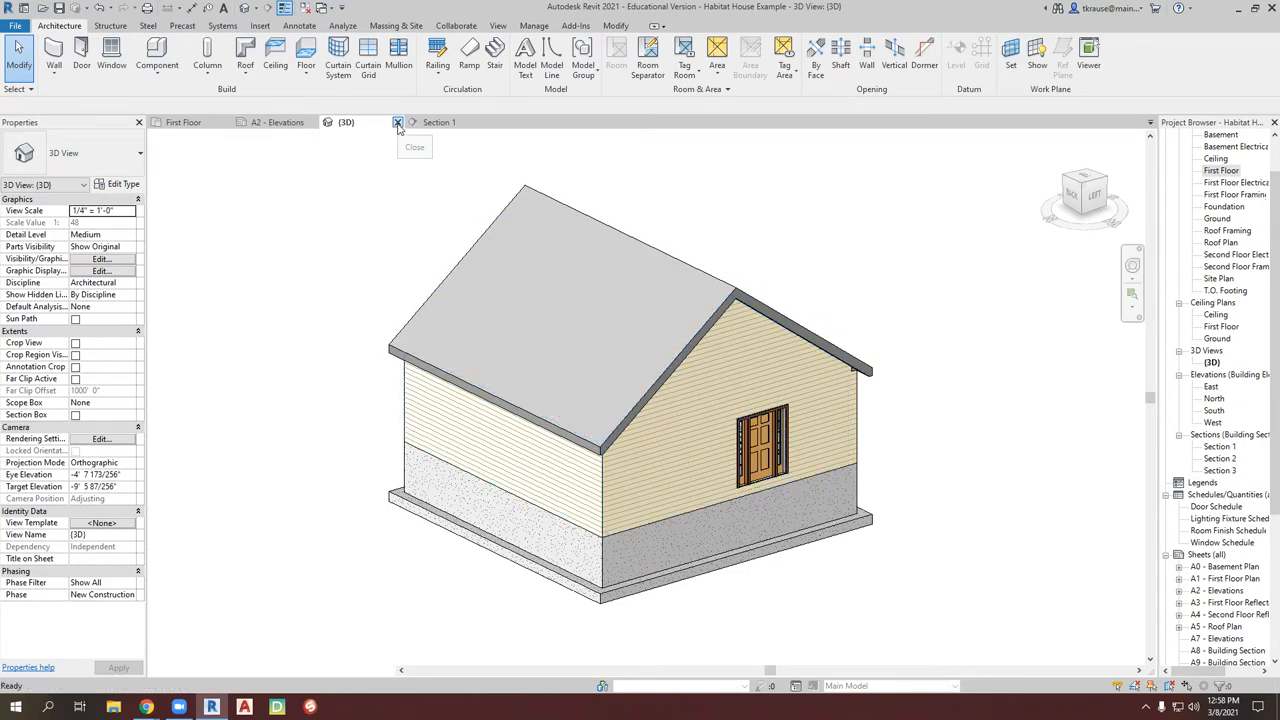
left_click(398, 122)
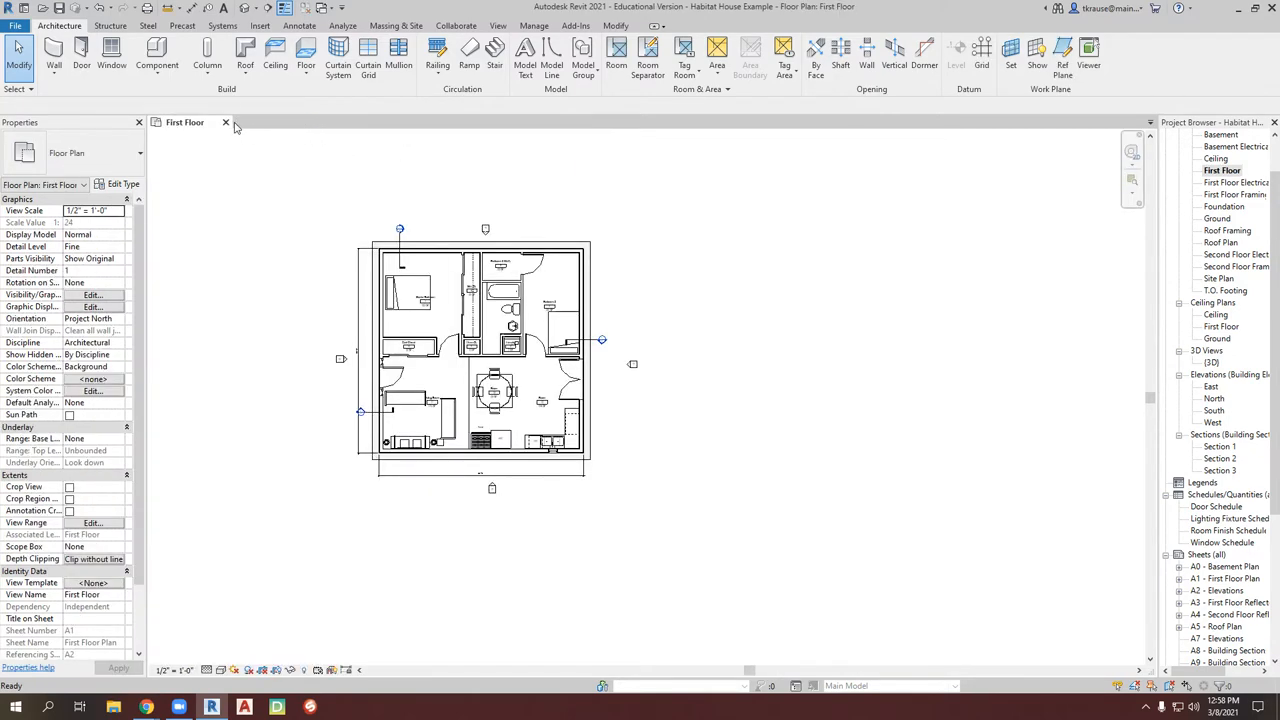
mouse_move(226, 122)
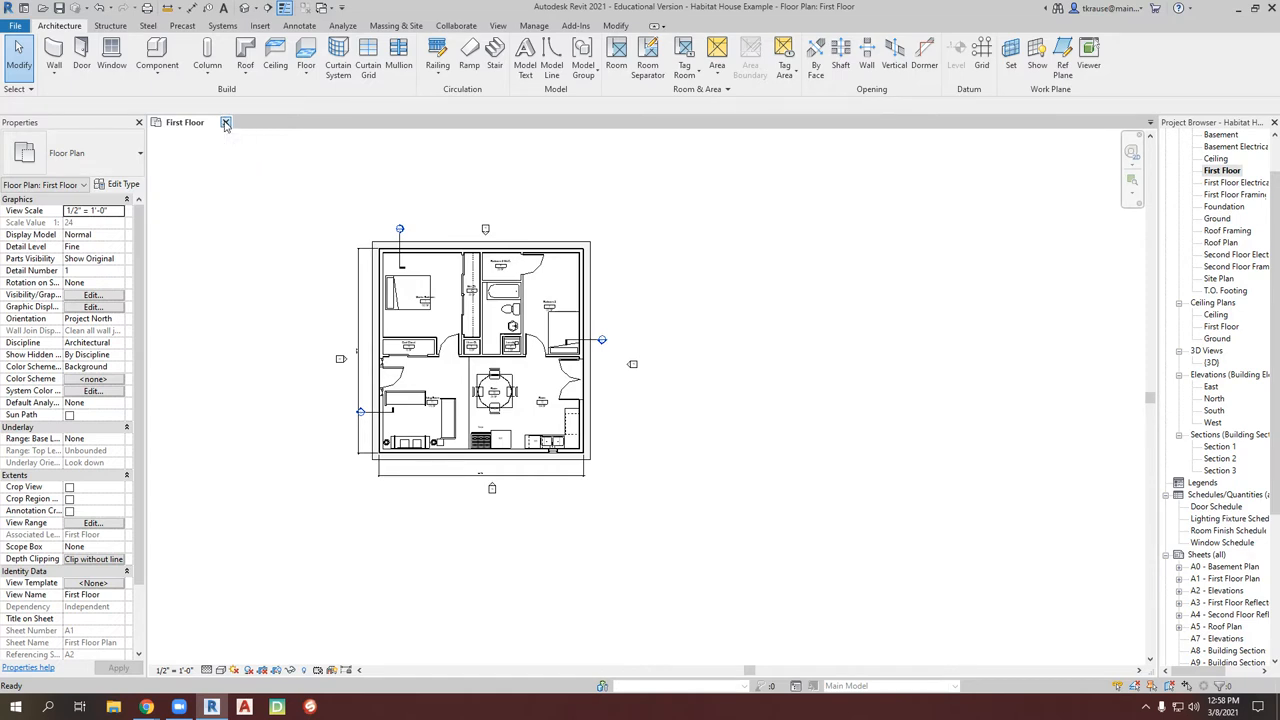
left_click(224, 122)
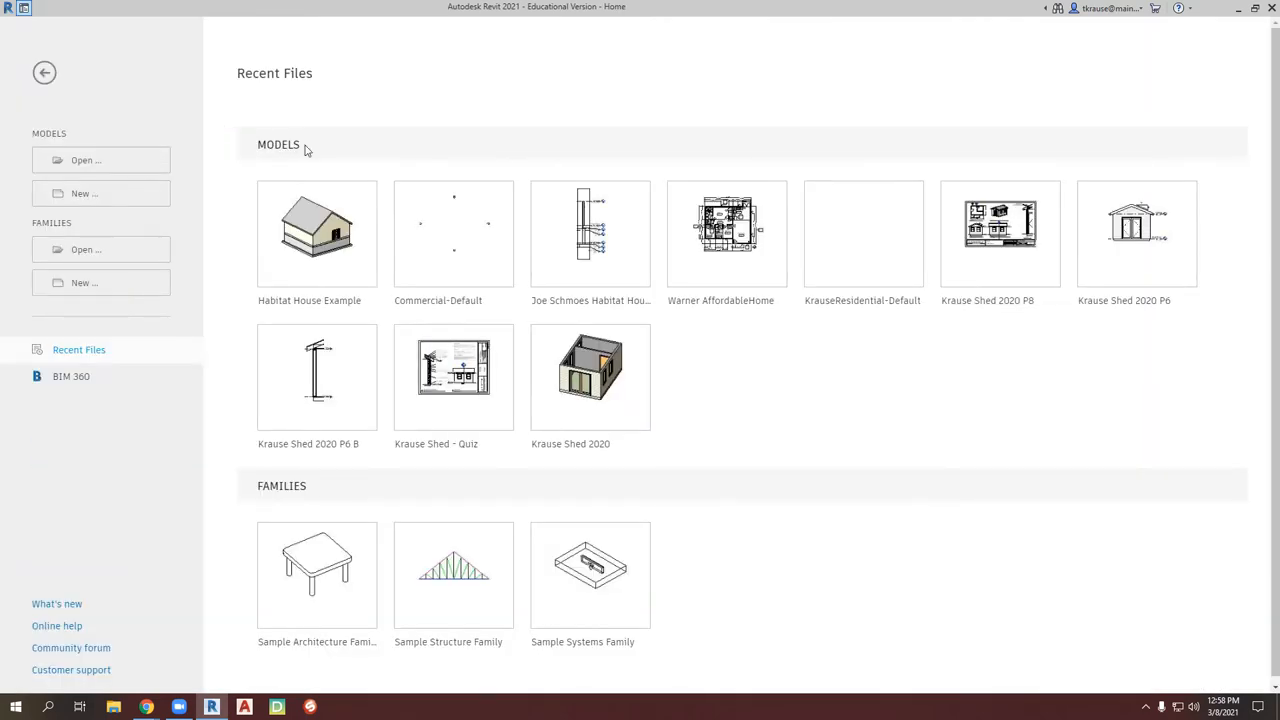
mouse_move(148, 182)
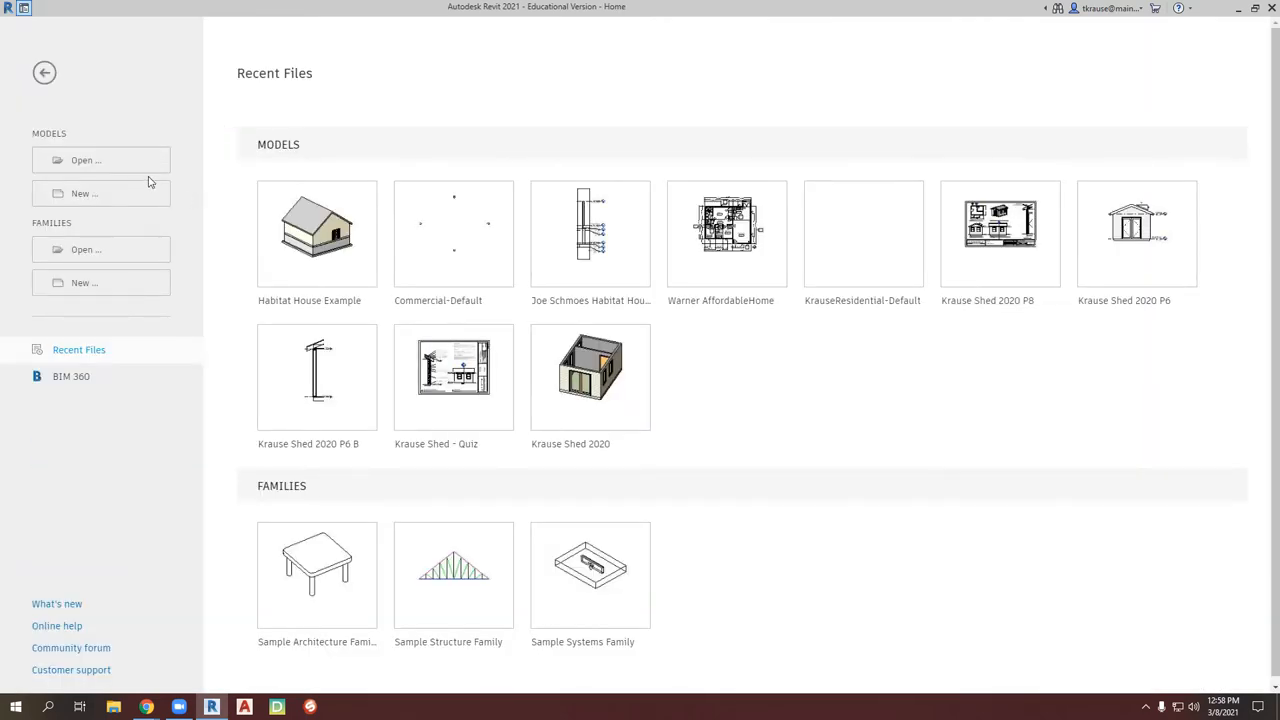
mouse_move(84, 160)
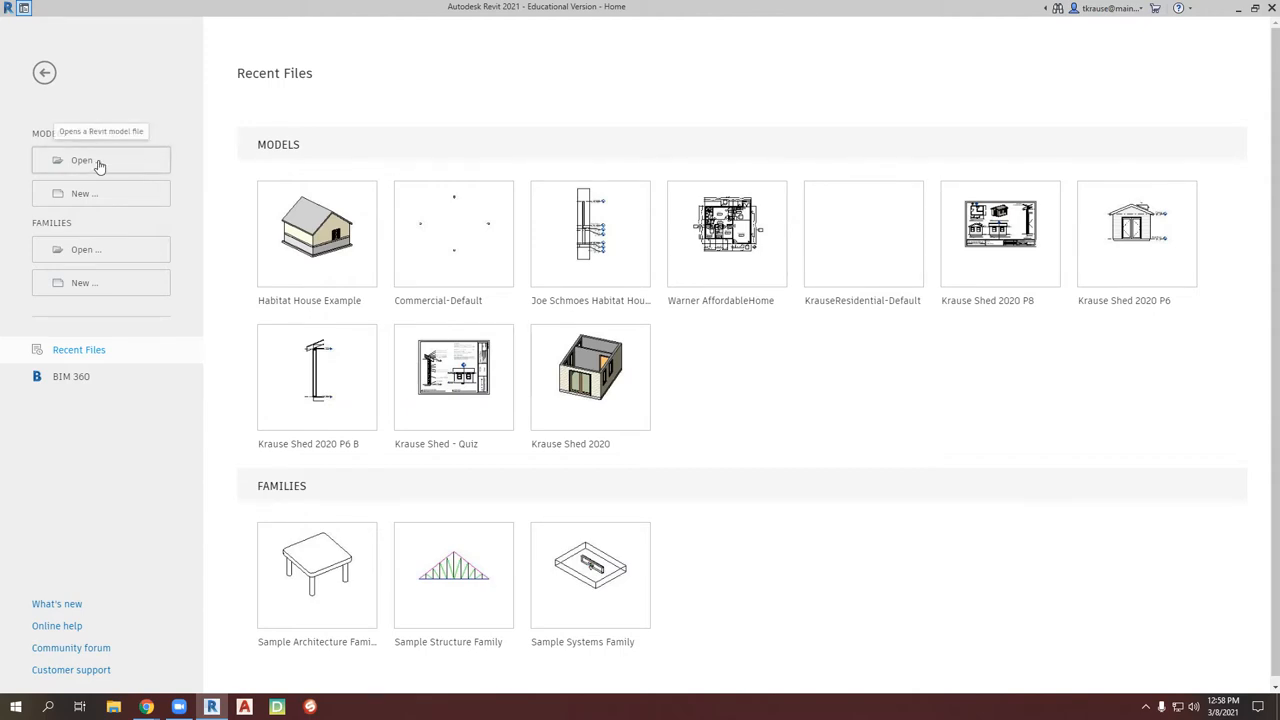
Start opening a model and browse from This PC into the Shared network drive.
left_click(82, 160)
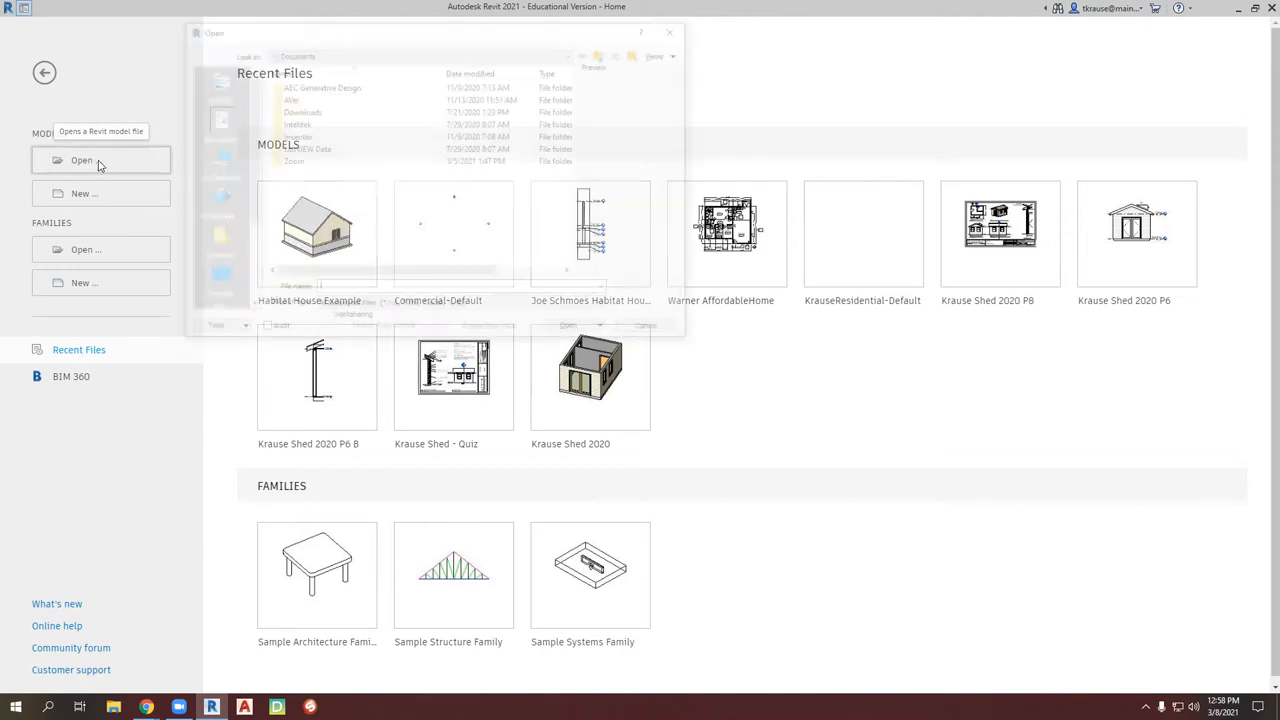
left_click(100, 160)
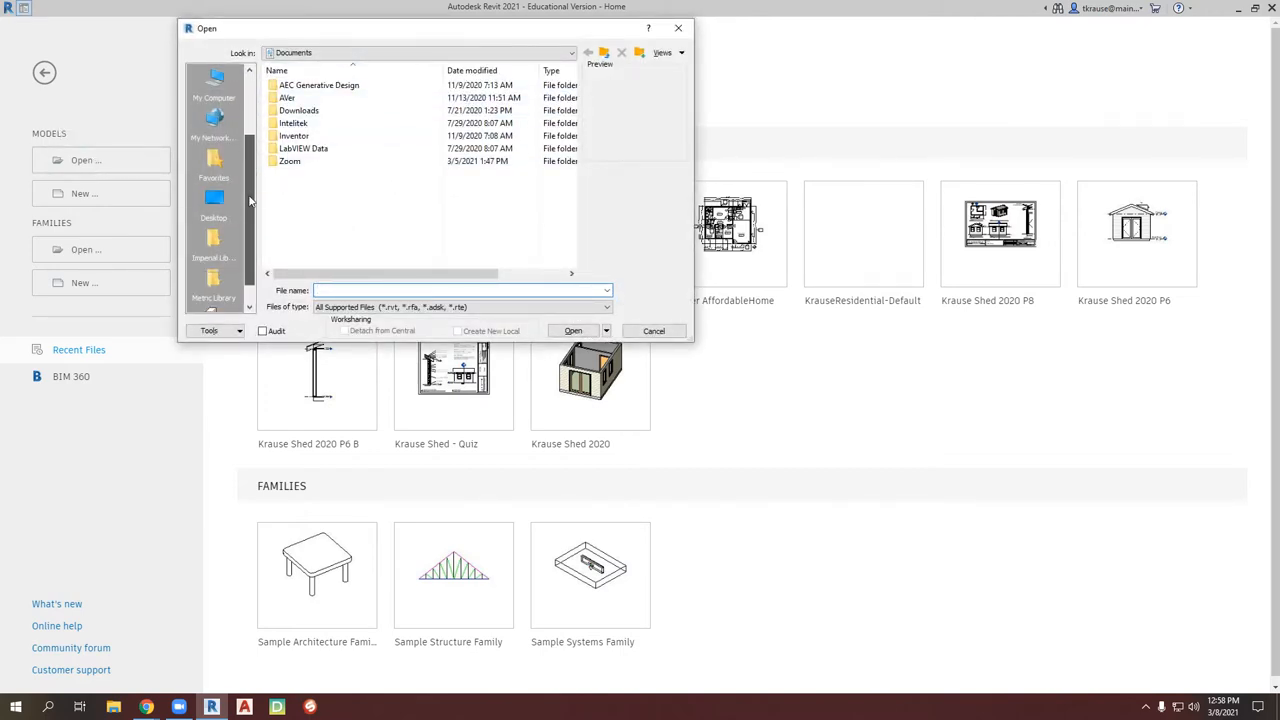
left_click(214, 200)
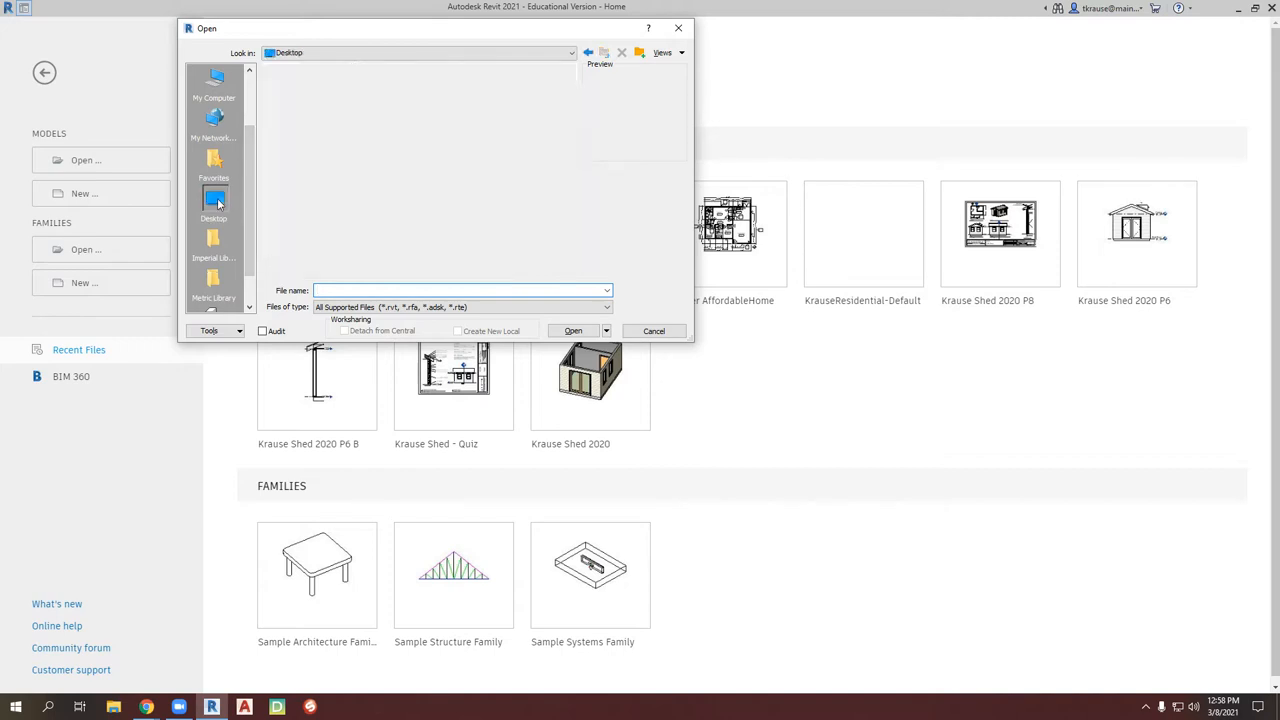
left_click(212, 202)
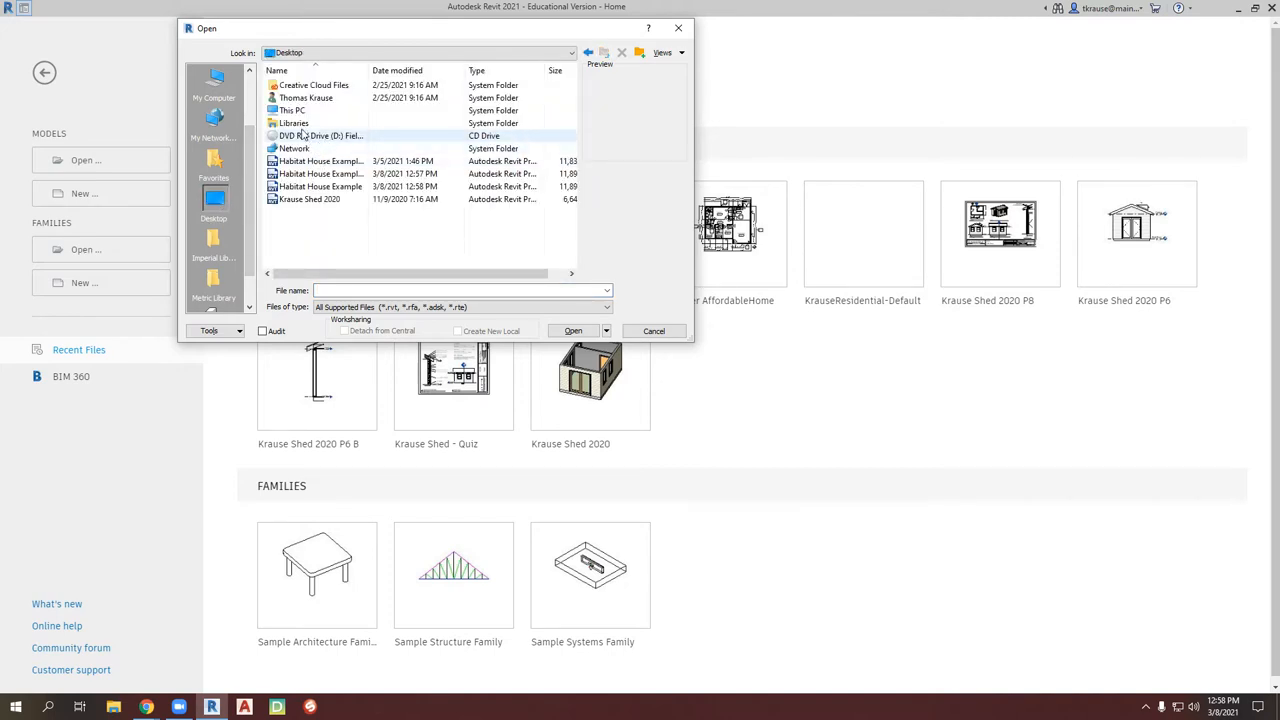
left_click(214, 84)
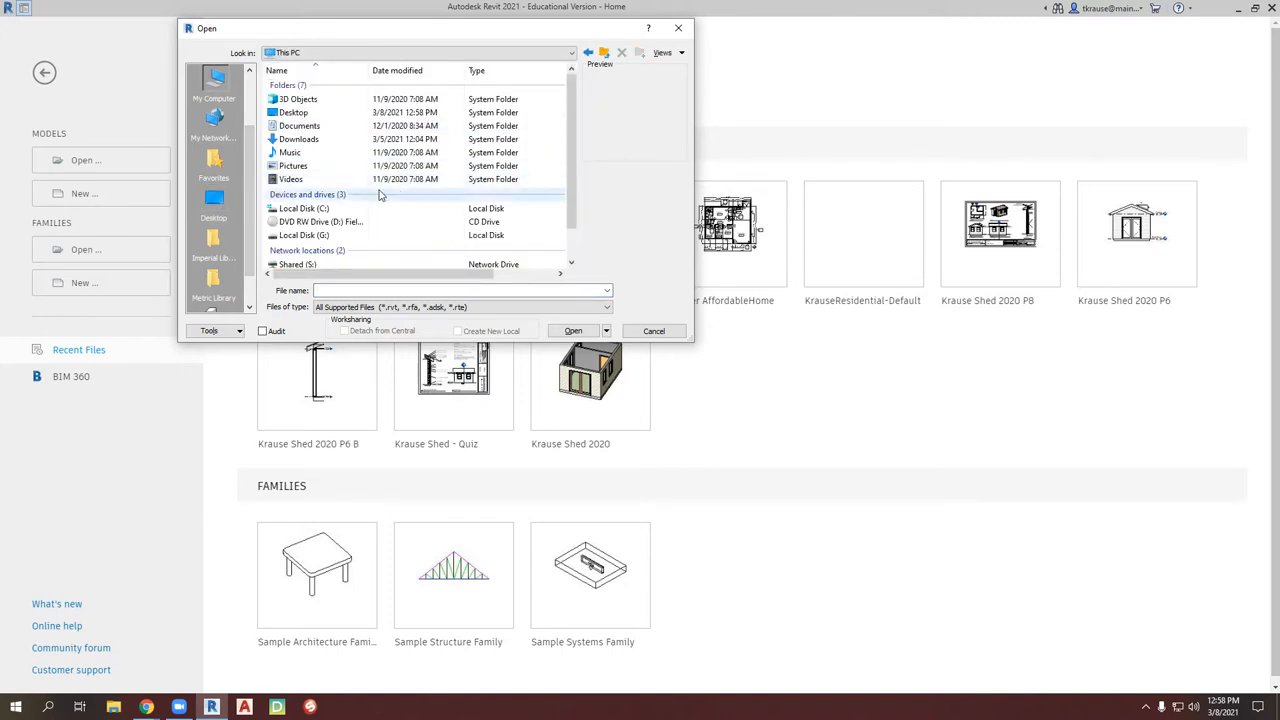
scroll("down", 3)
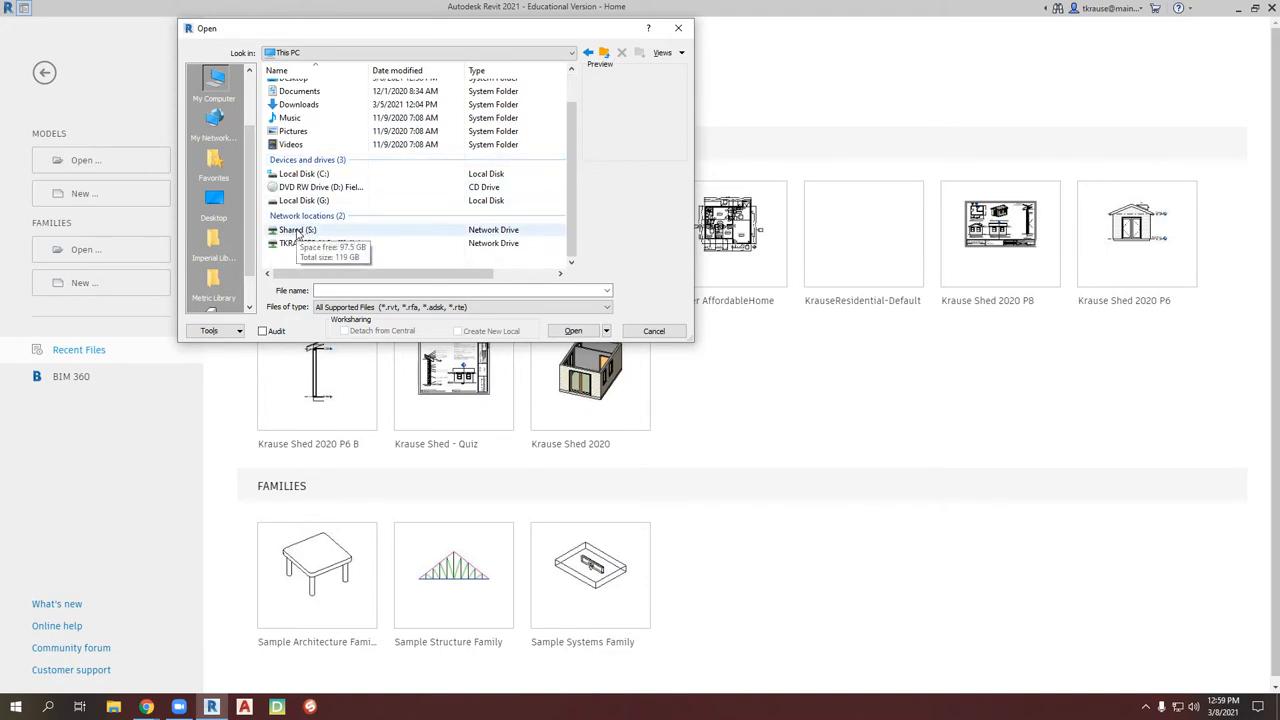
double_click(296, 230)
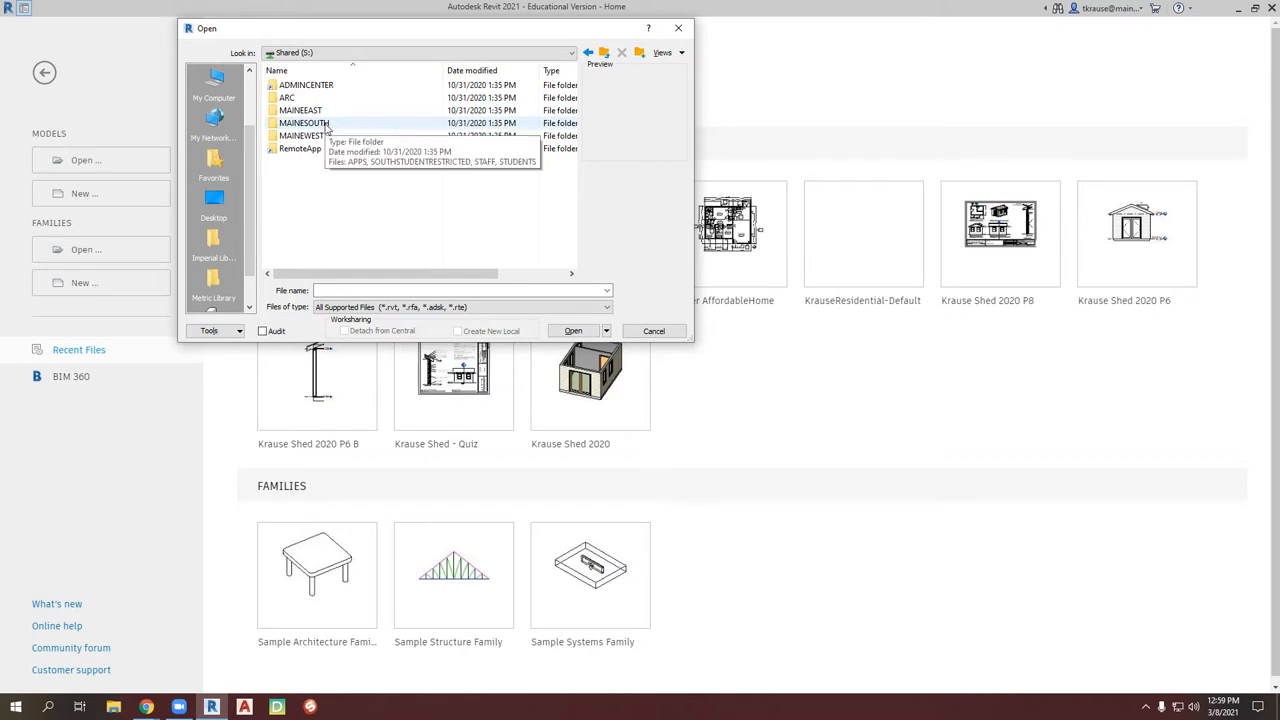
Browse through MAINESOUTH, STUDENTS, AAT, Applied Technology, CEA into the Unit 2 subfolder.
double_click(302, 122)
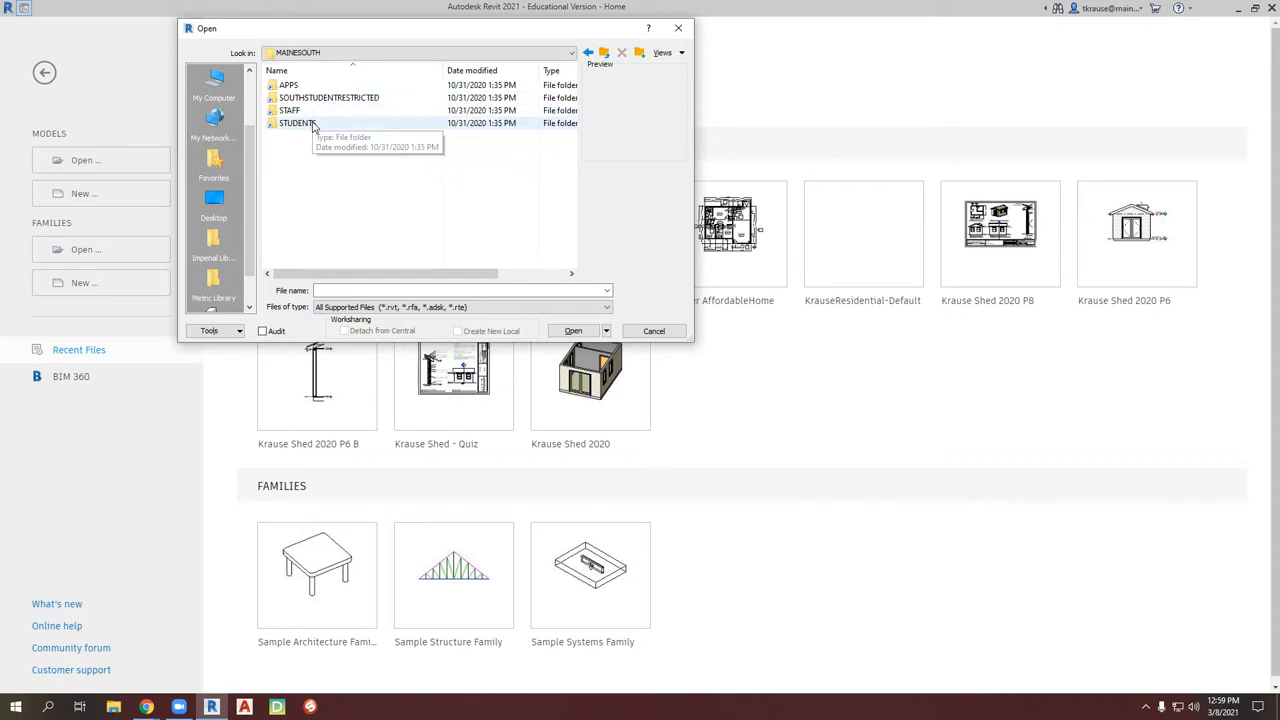
double_click(298, 122)
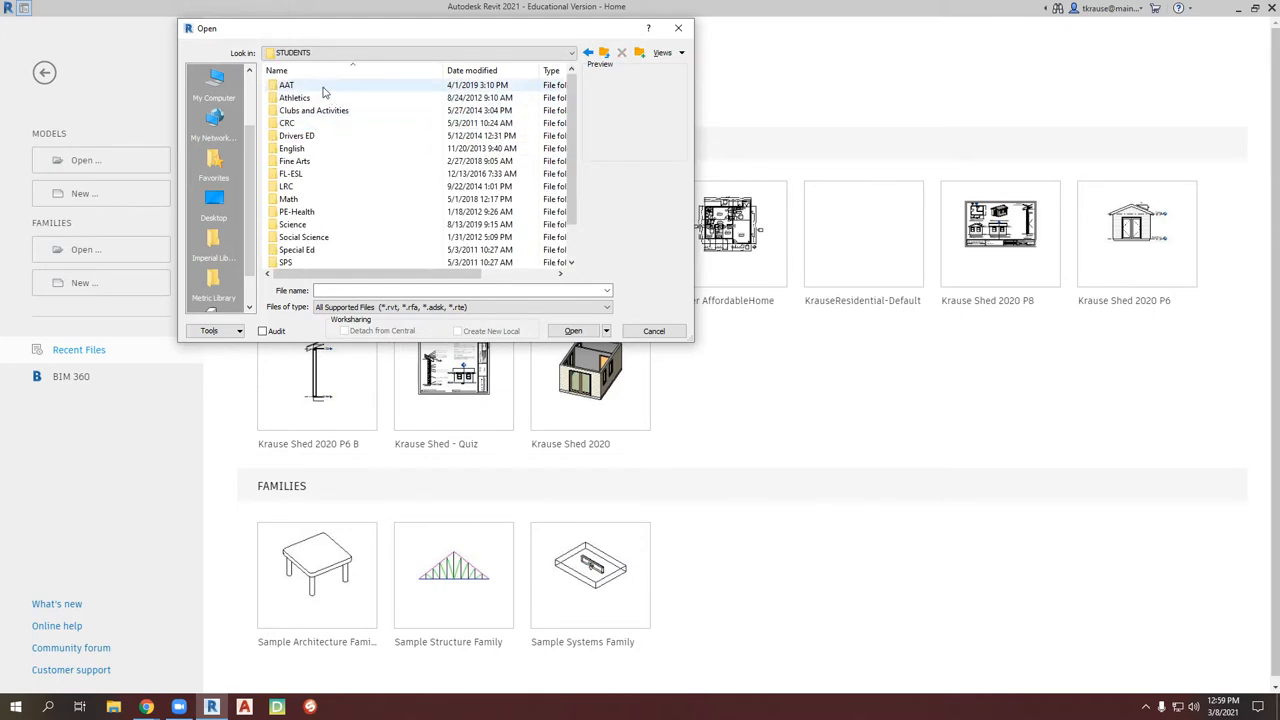
double_click(288, 84)
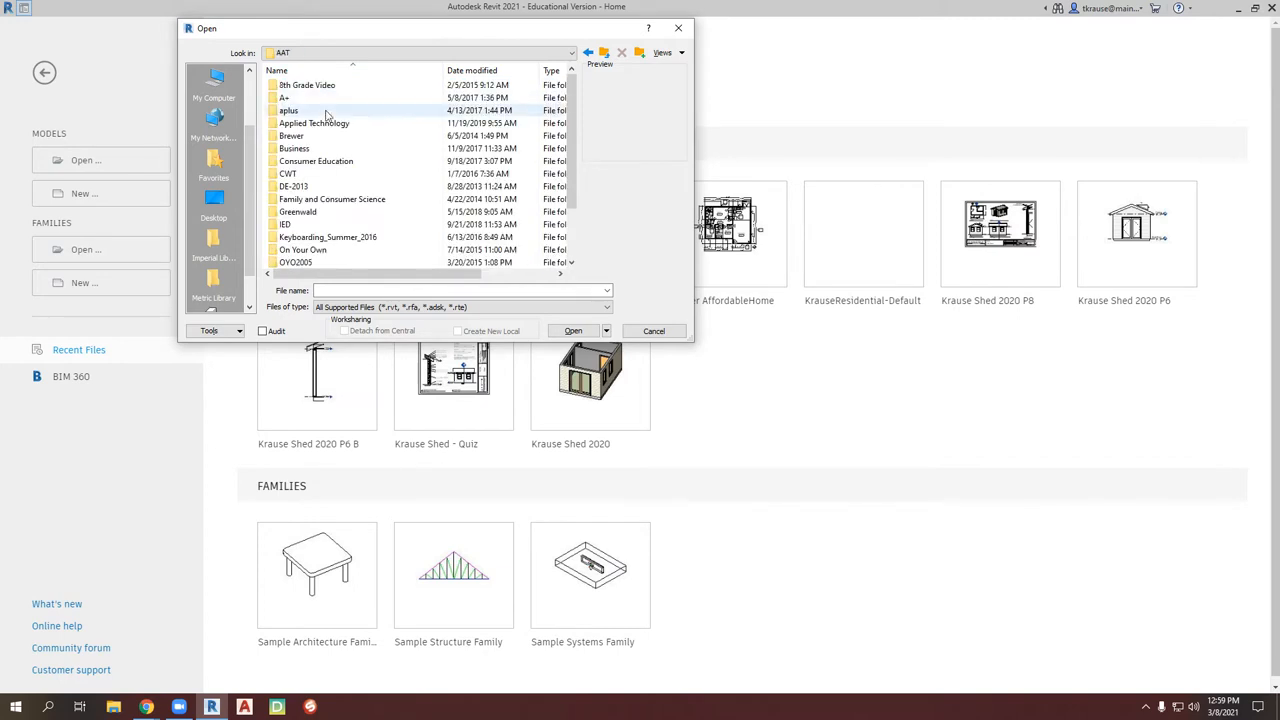
double_click(314, 124)
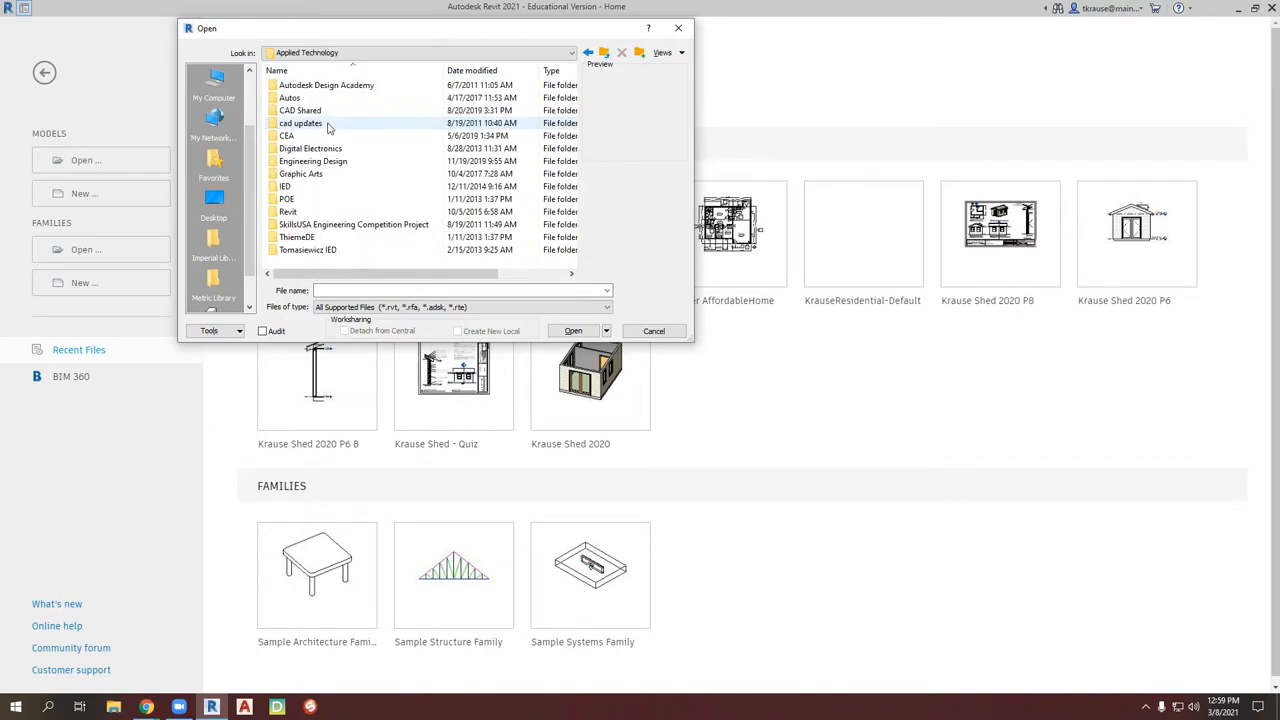
mouse_move(288, 136)
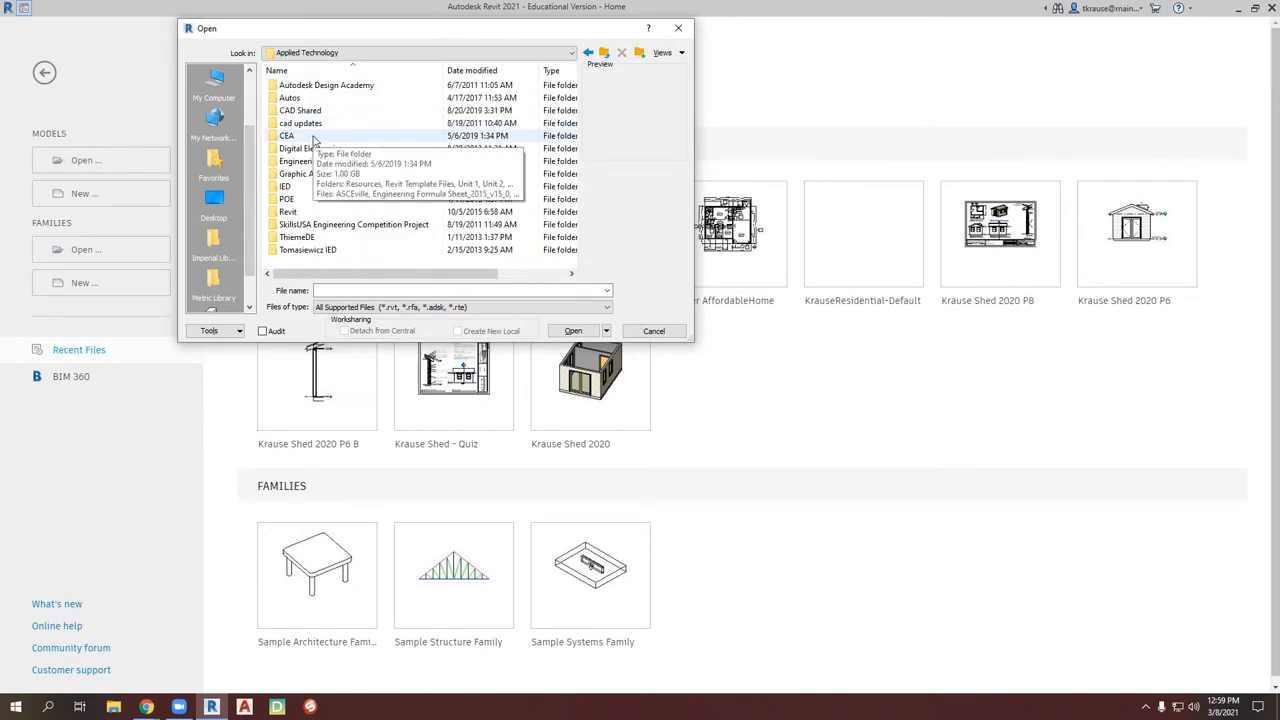
double_click(288, 136)
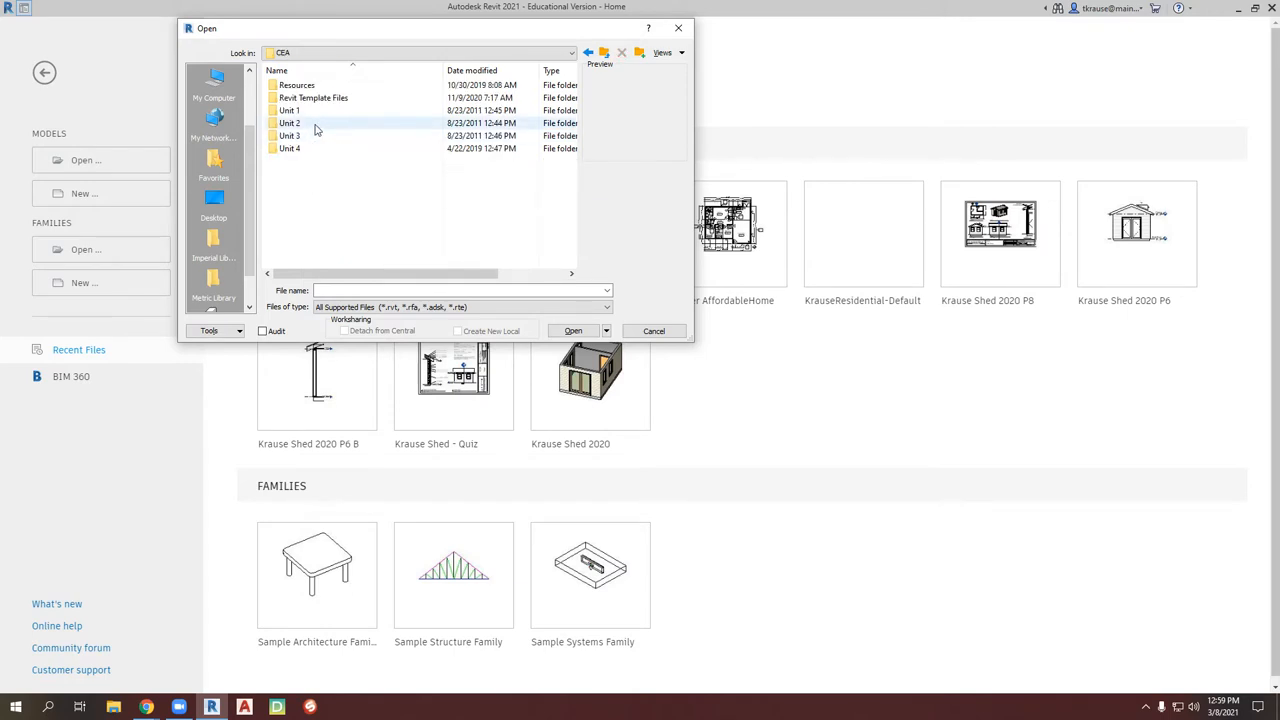
mouse_move(288, 124)
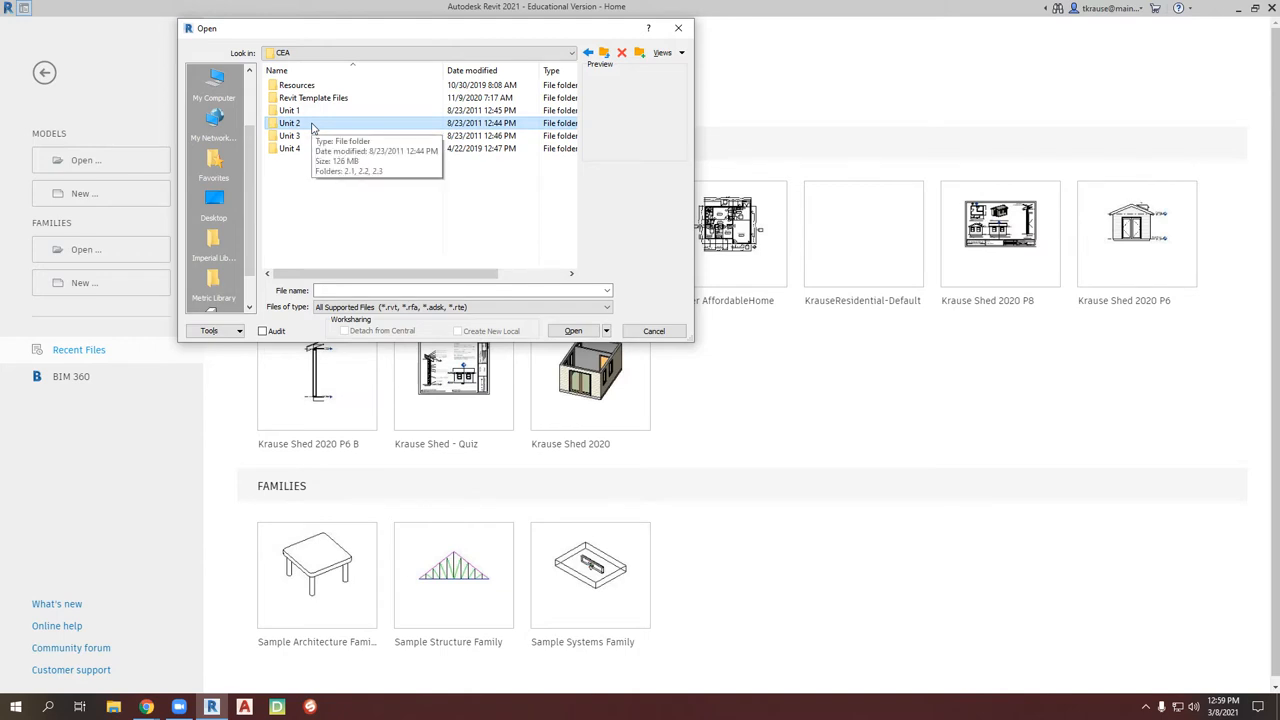
double_click(290, 124)
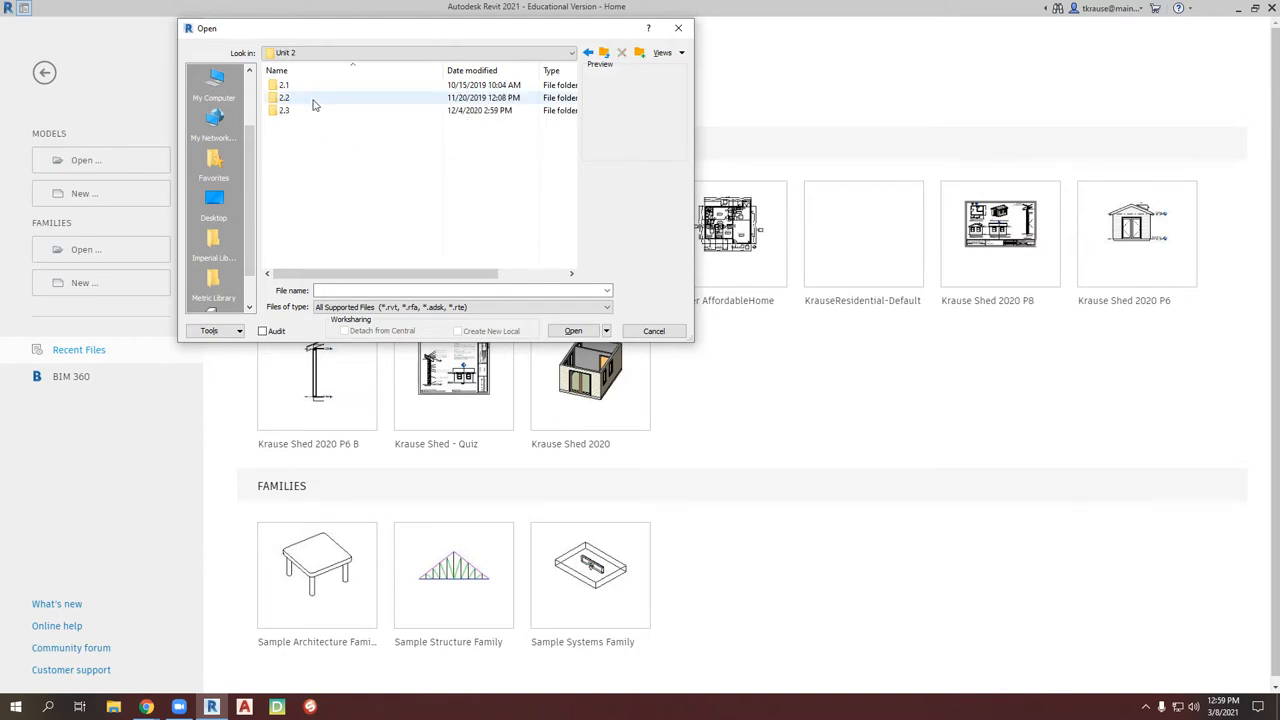
double_click(284, 110)
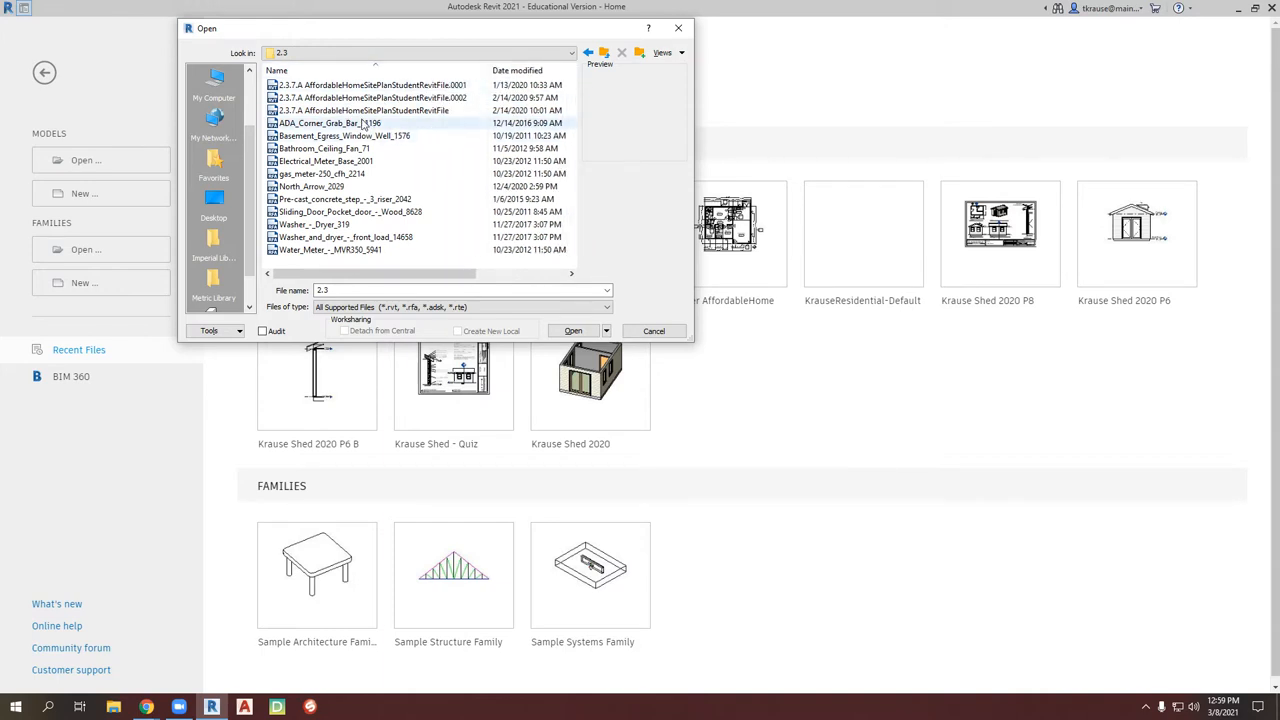
mouse_move(362, 110)
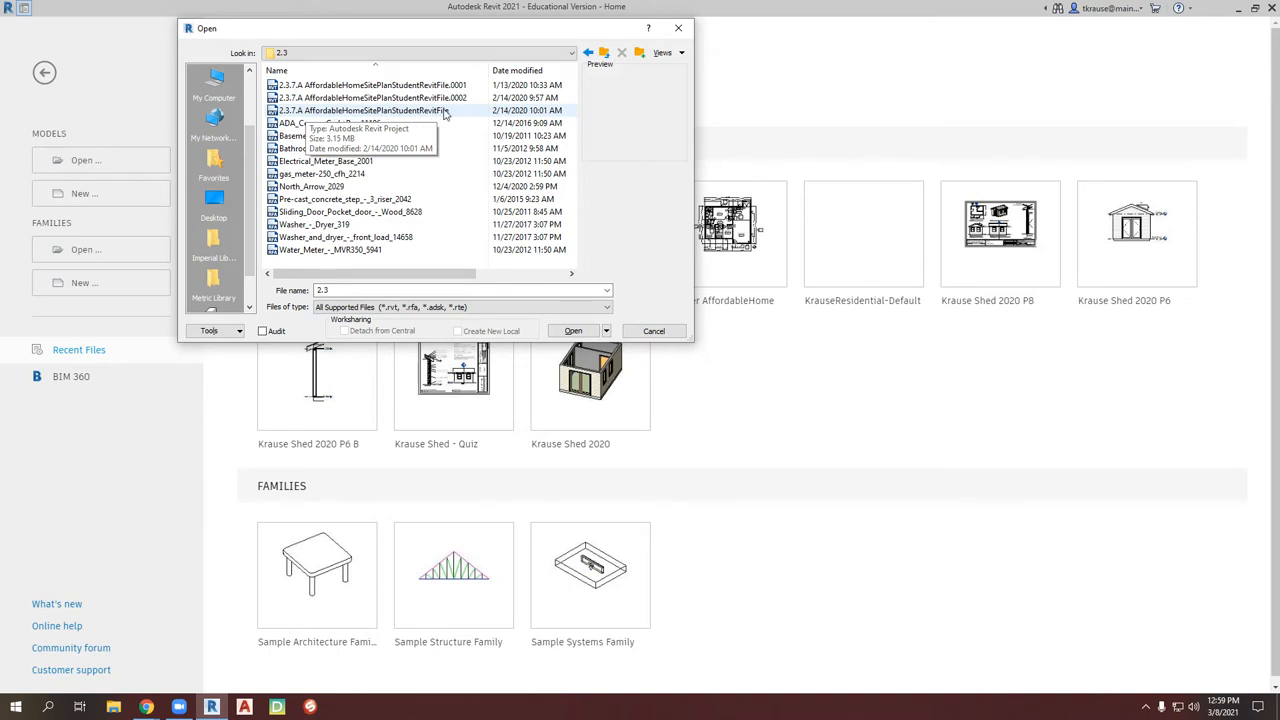
mouse_move(430, 110)
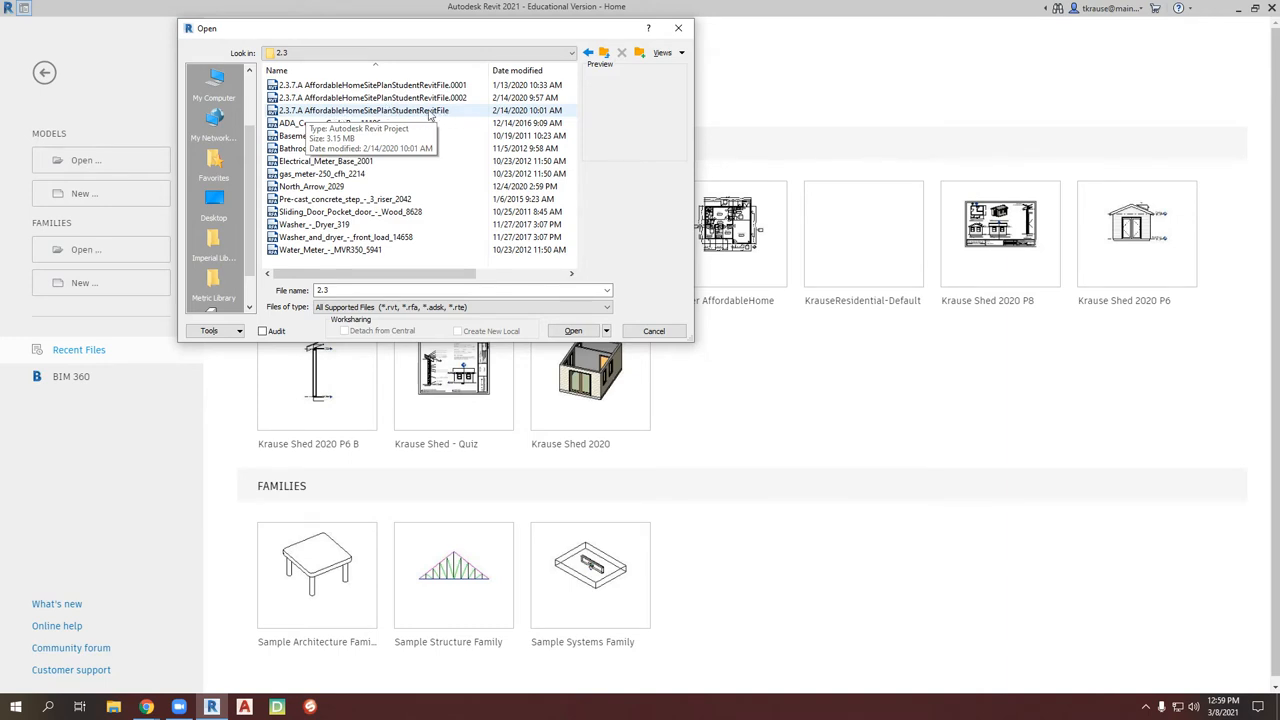
Delete the .0001 backup of the AffordableHome site plan file and select the .0002 backup.
left_click(364, 110)
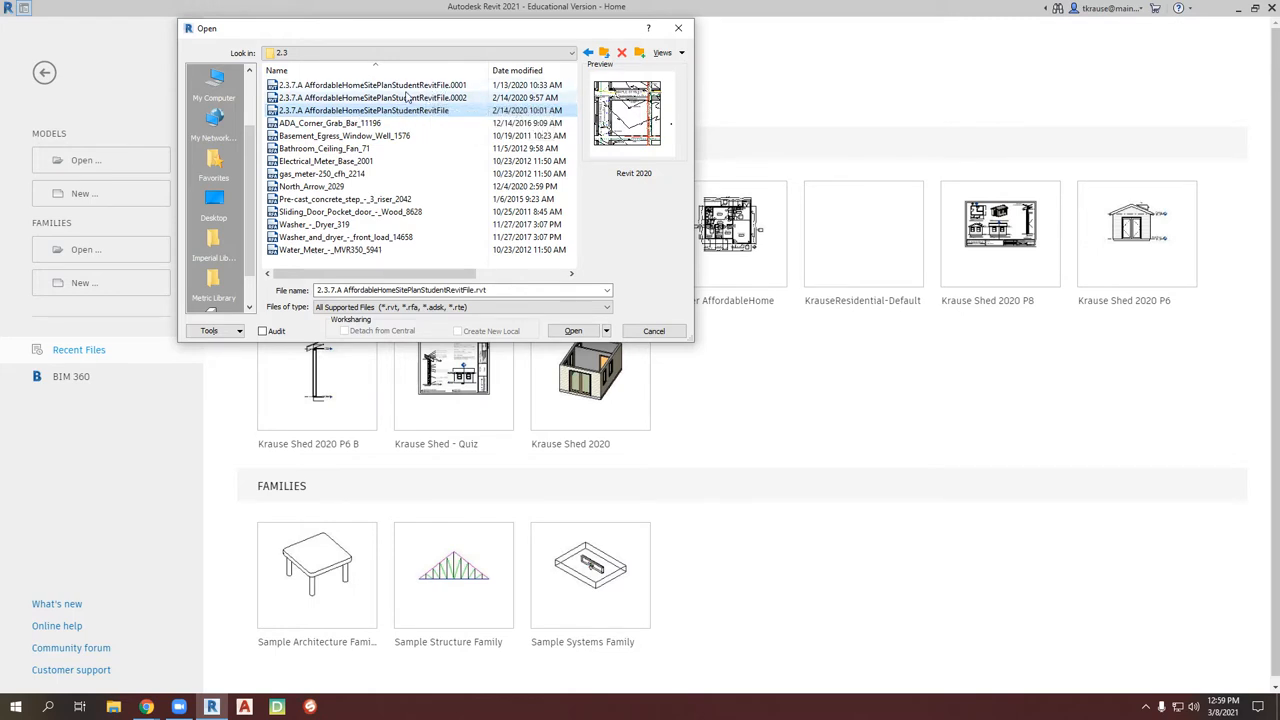
left_click(370, 84)
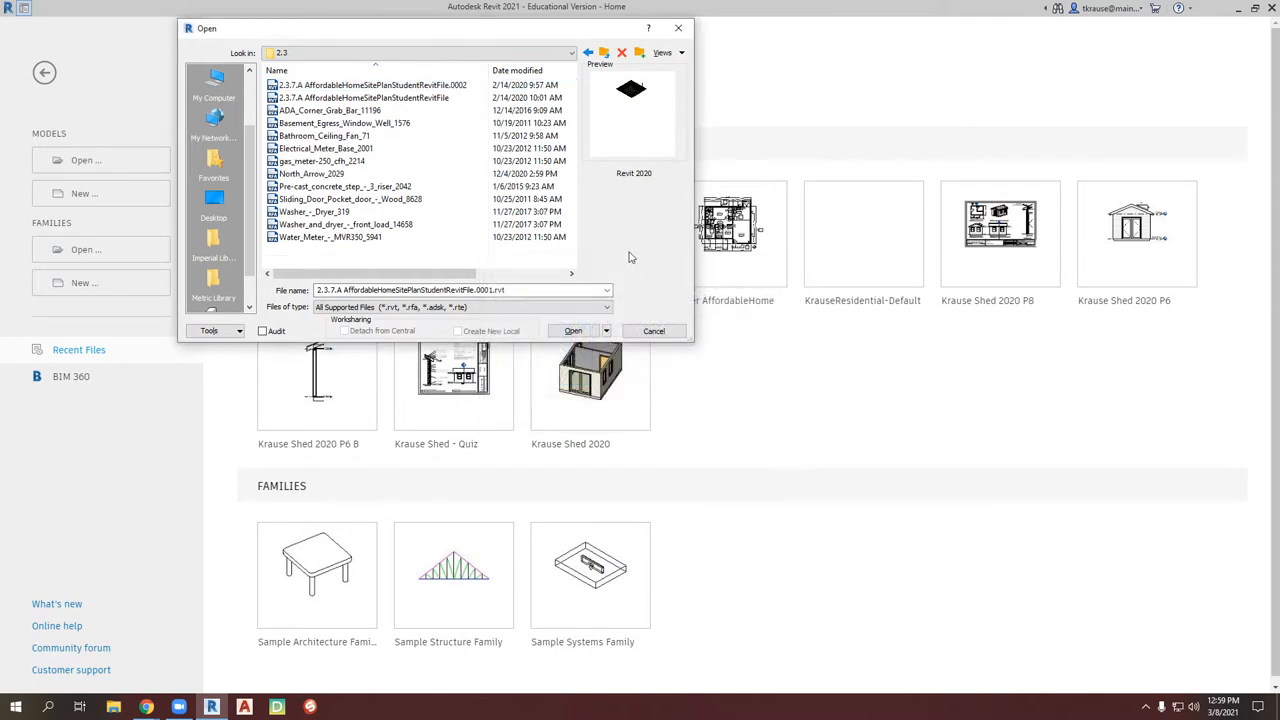
left_click(622, 52)
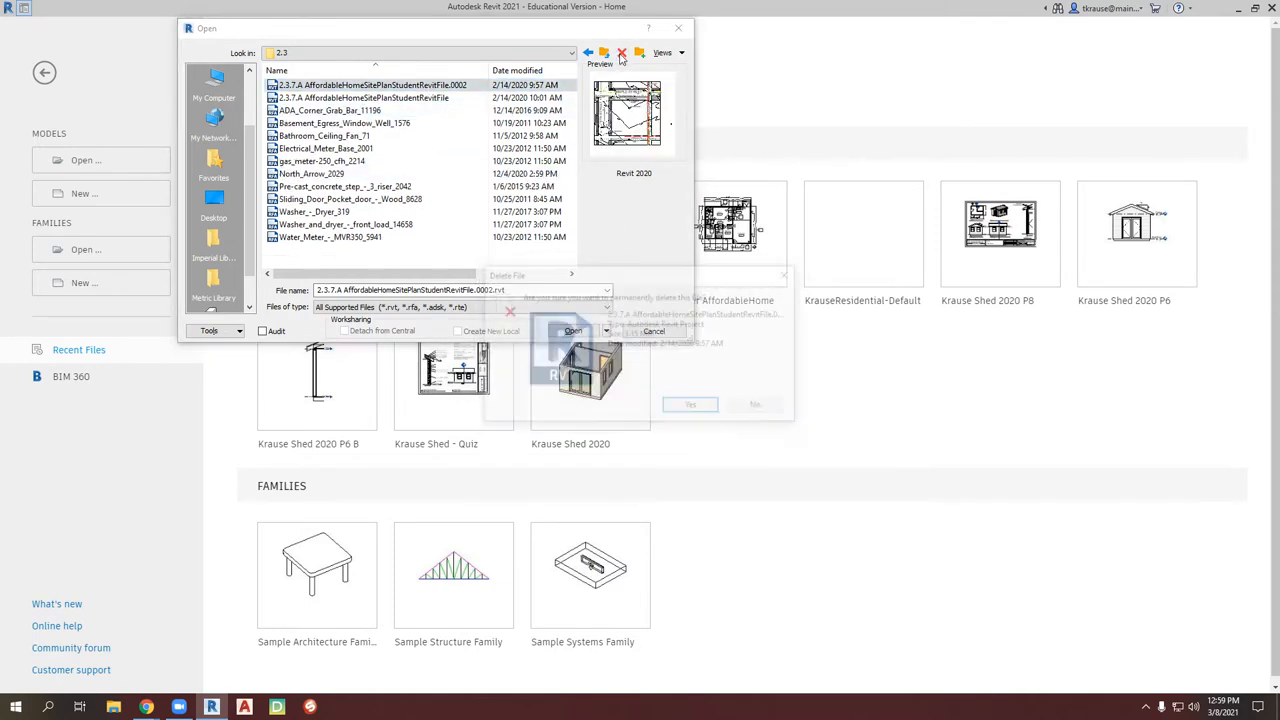
Confirm the deletion and open 2.3.7.A AffordableHomeSitePlanStudentRevitFile.rvt.
left_click(688, 404)
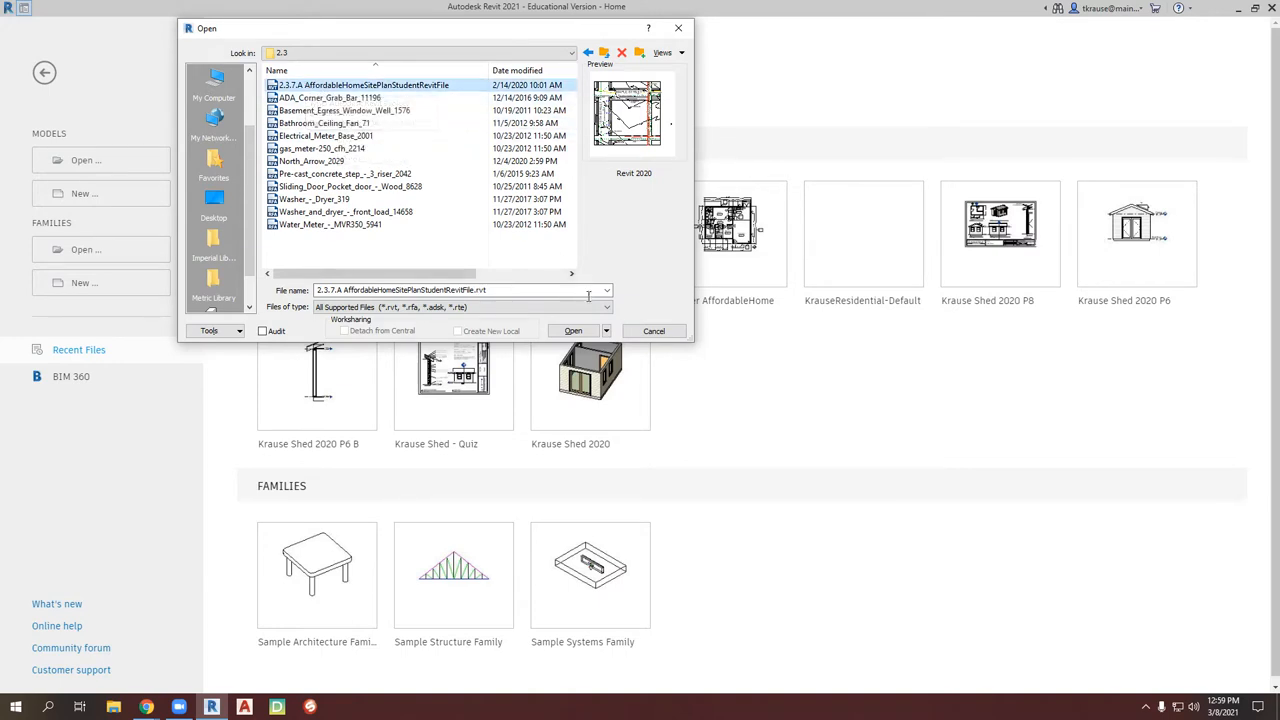
left_click(572, 330)
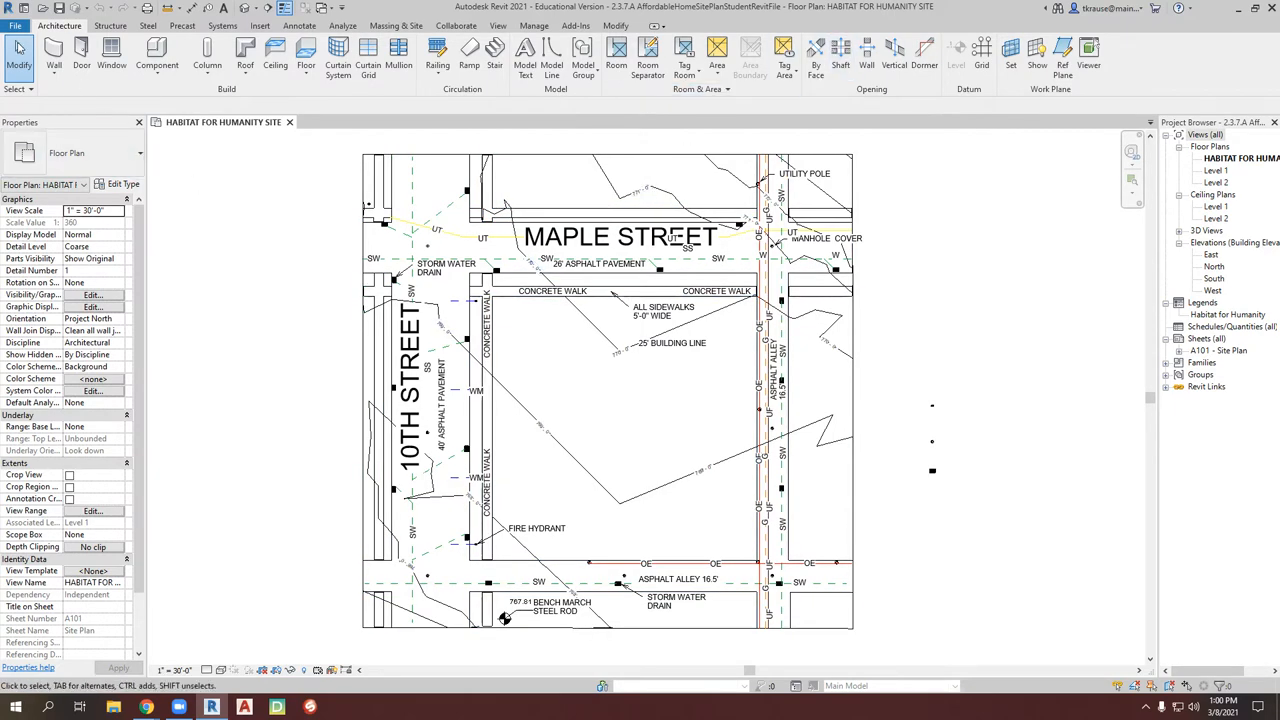
Start Save As Project and browse to the Desktop folder.
left_click(16, 24)
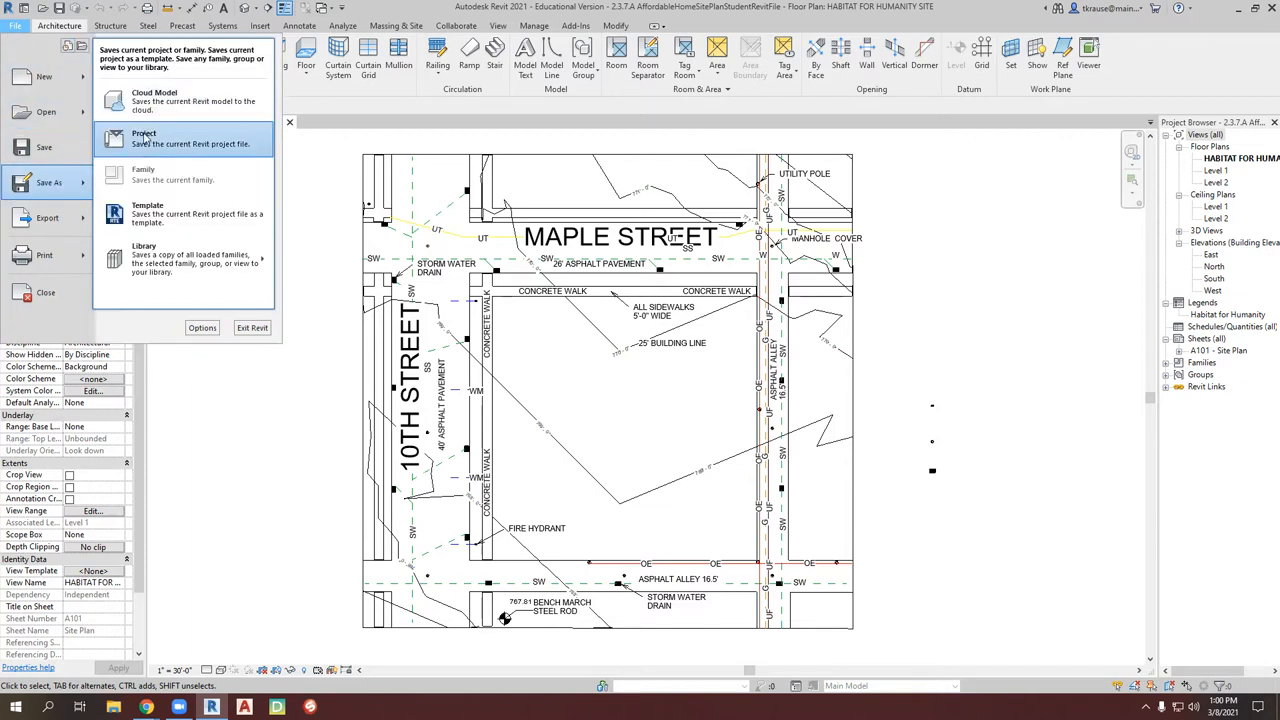
left_click(144, 138)
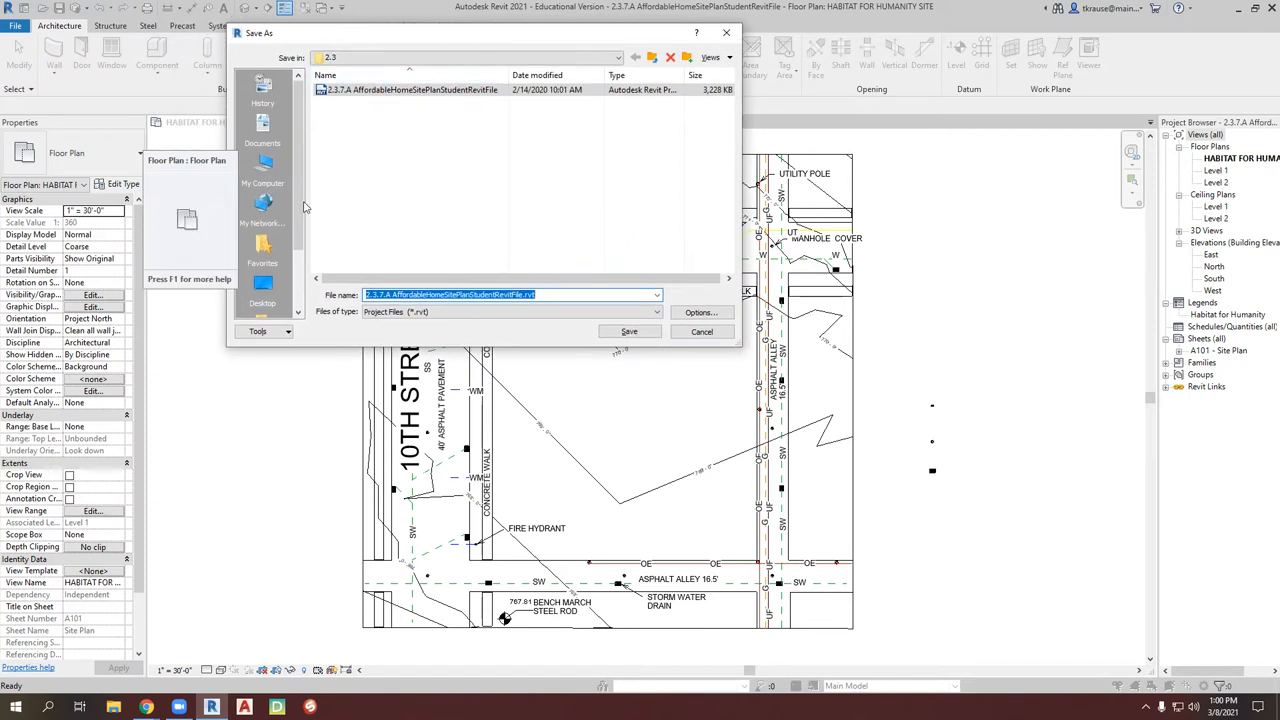
left_click(616, 56)
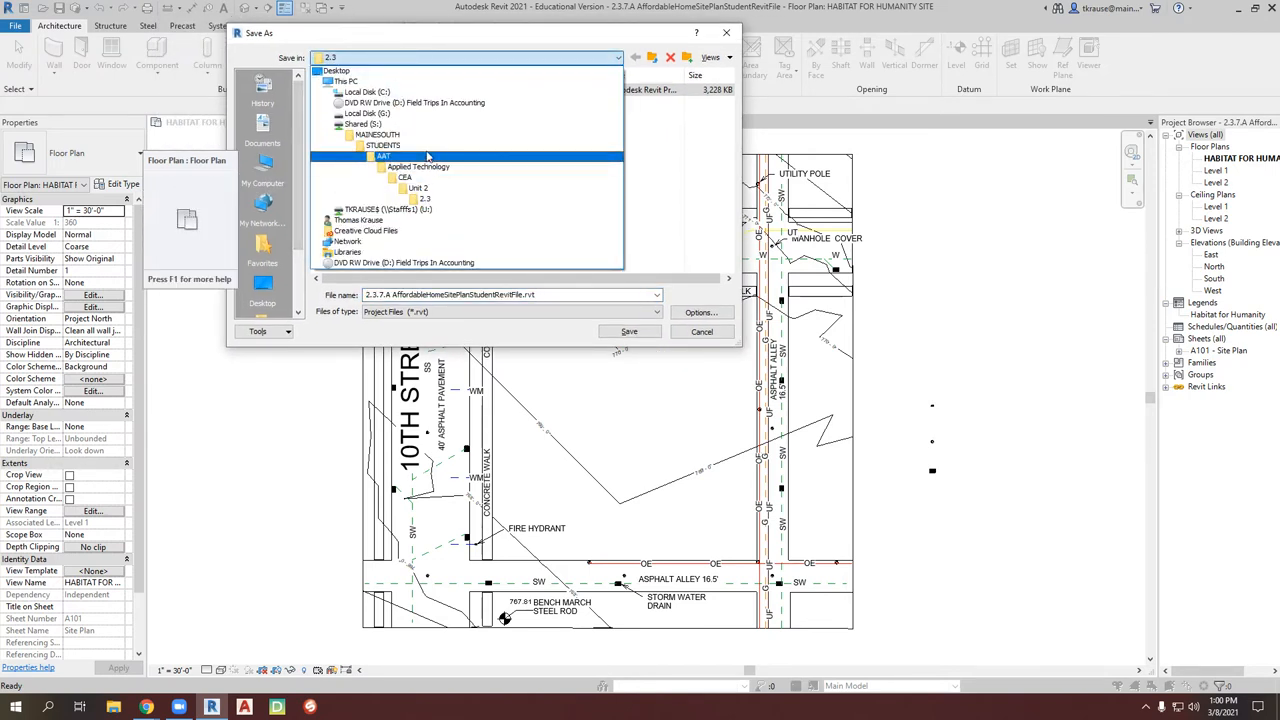
left_click(384, 210)
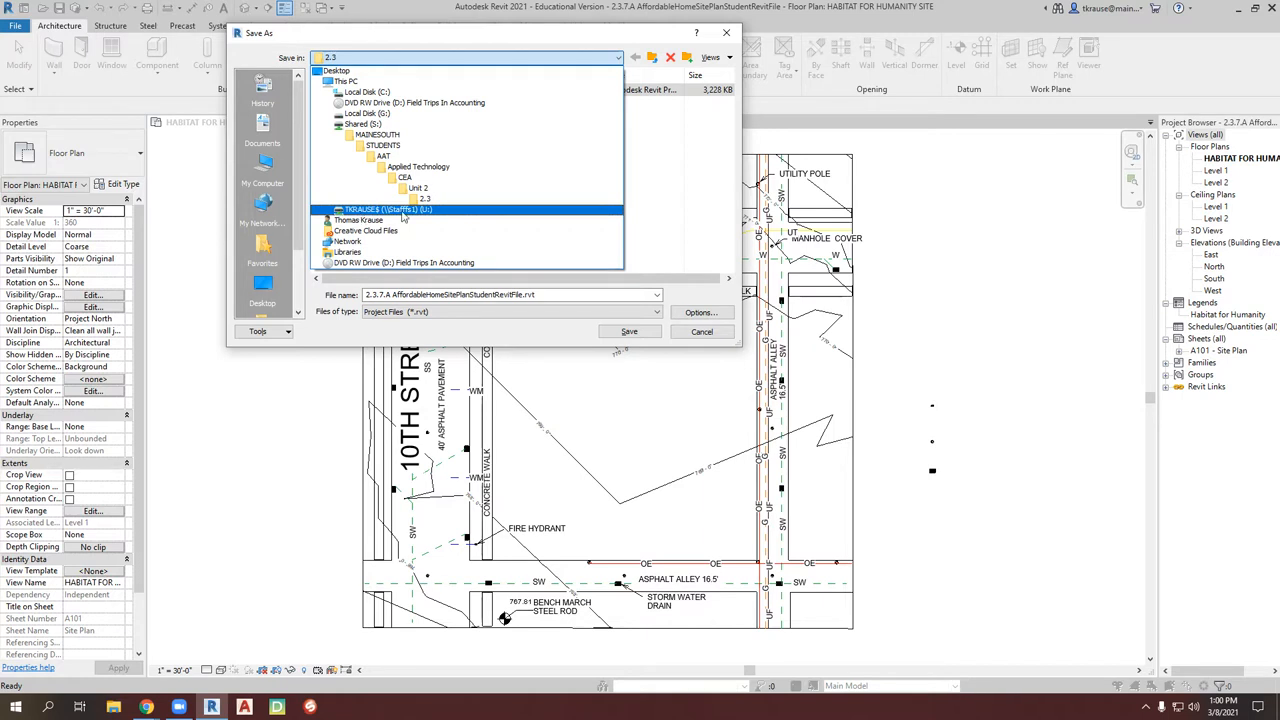
left_click(364, 230)
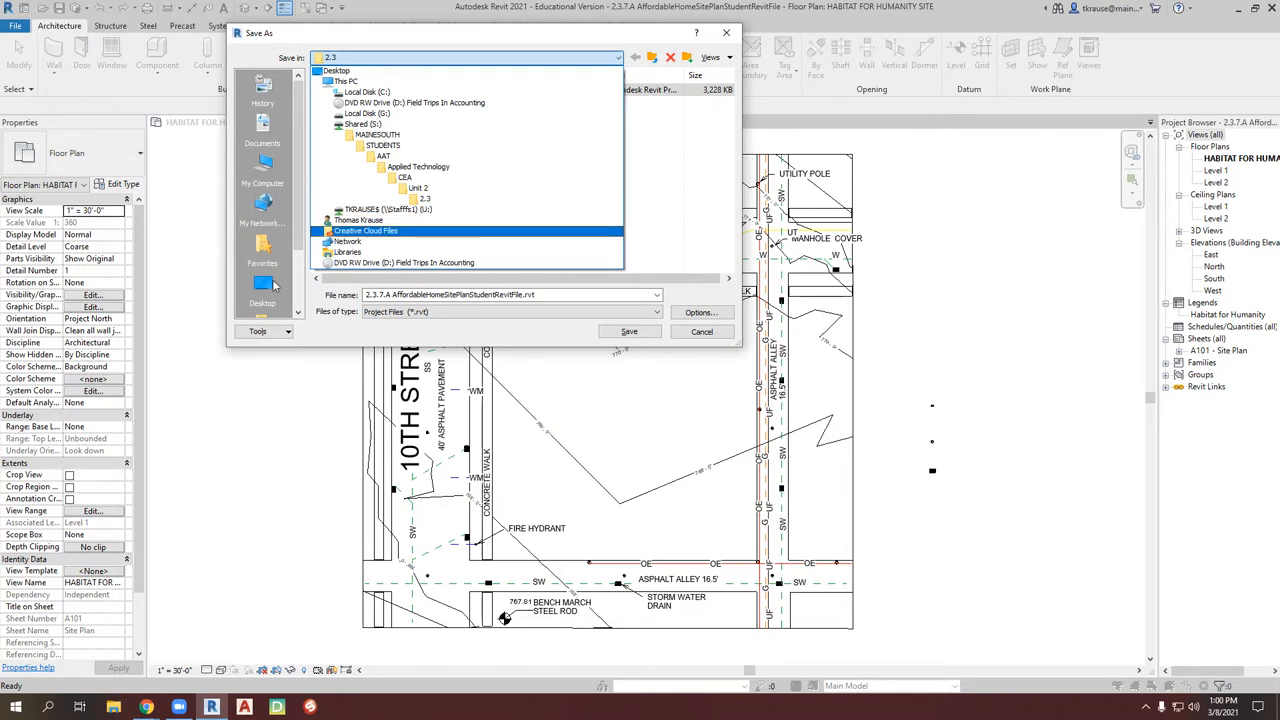
left_click(262, 290)
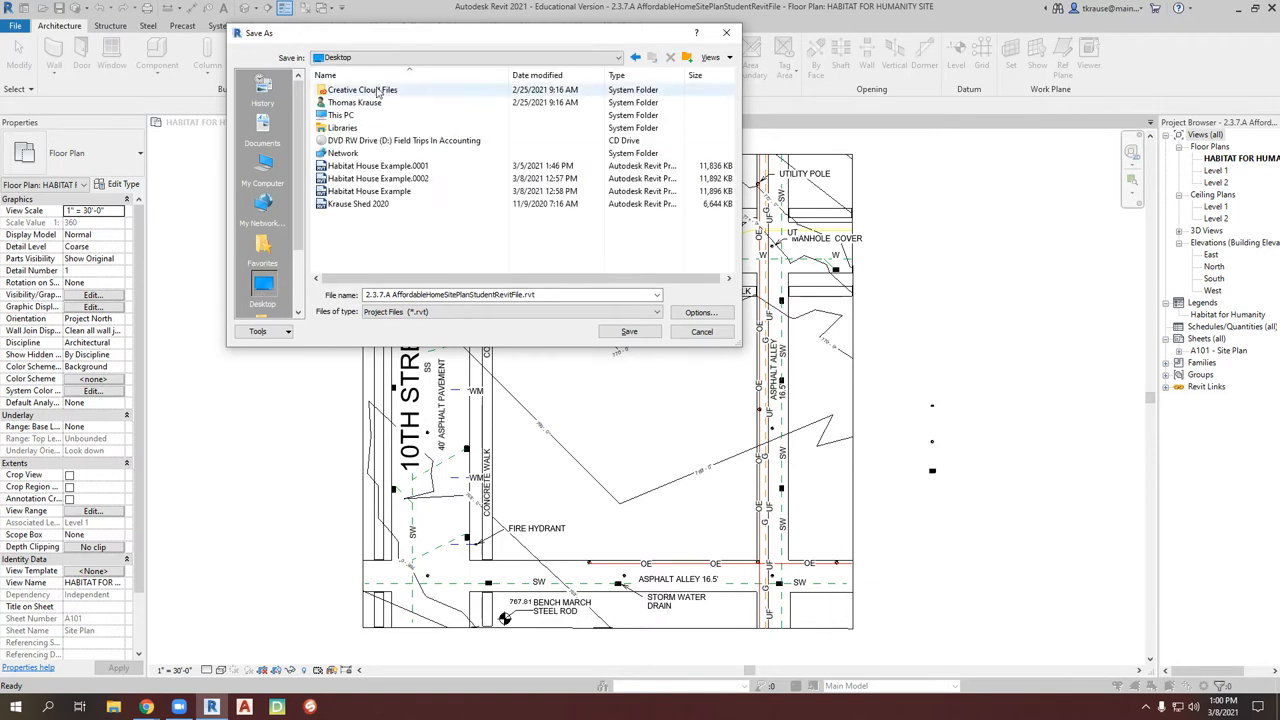
mouse_move(358, 204)
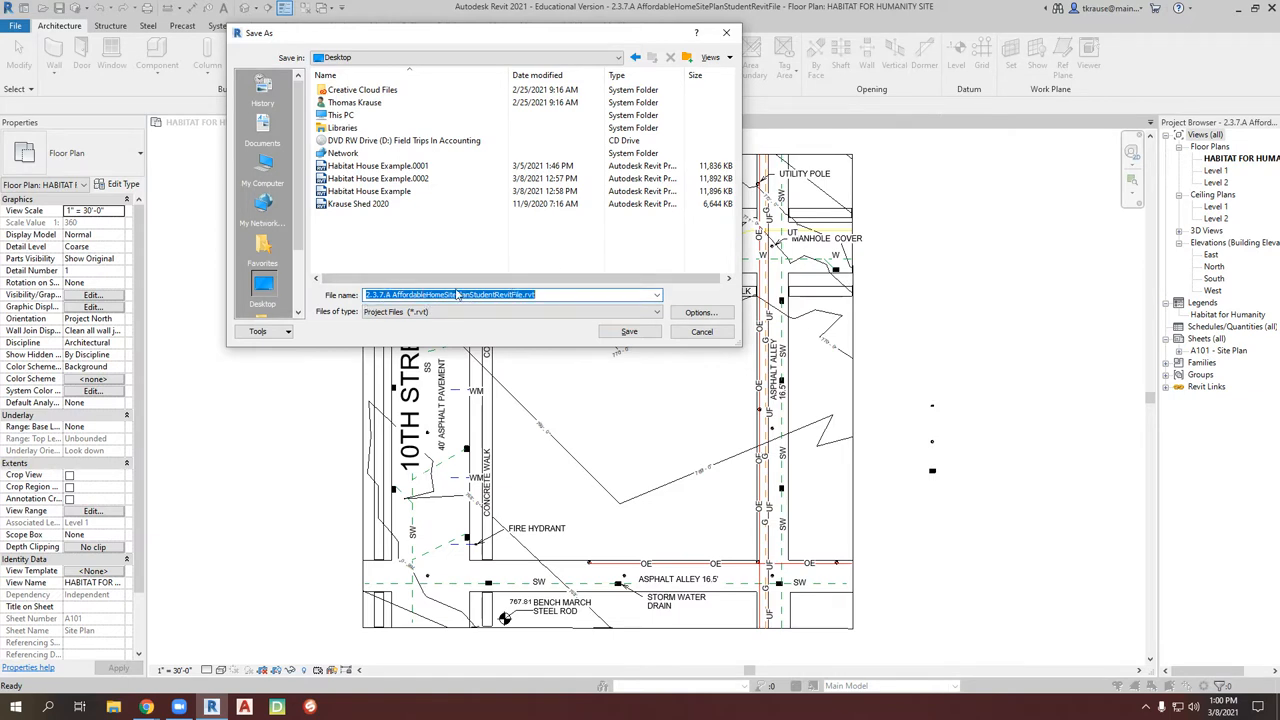
Name the project 'Habitat House Site Plan' and save it.
left_click(368, 192)
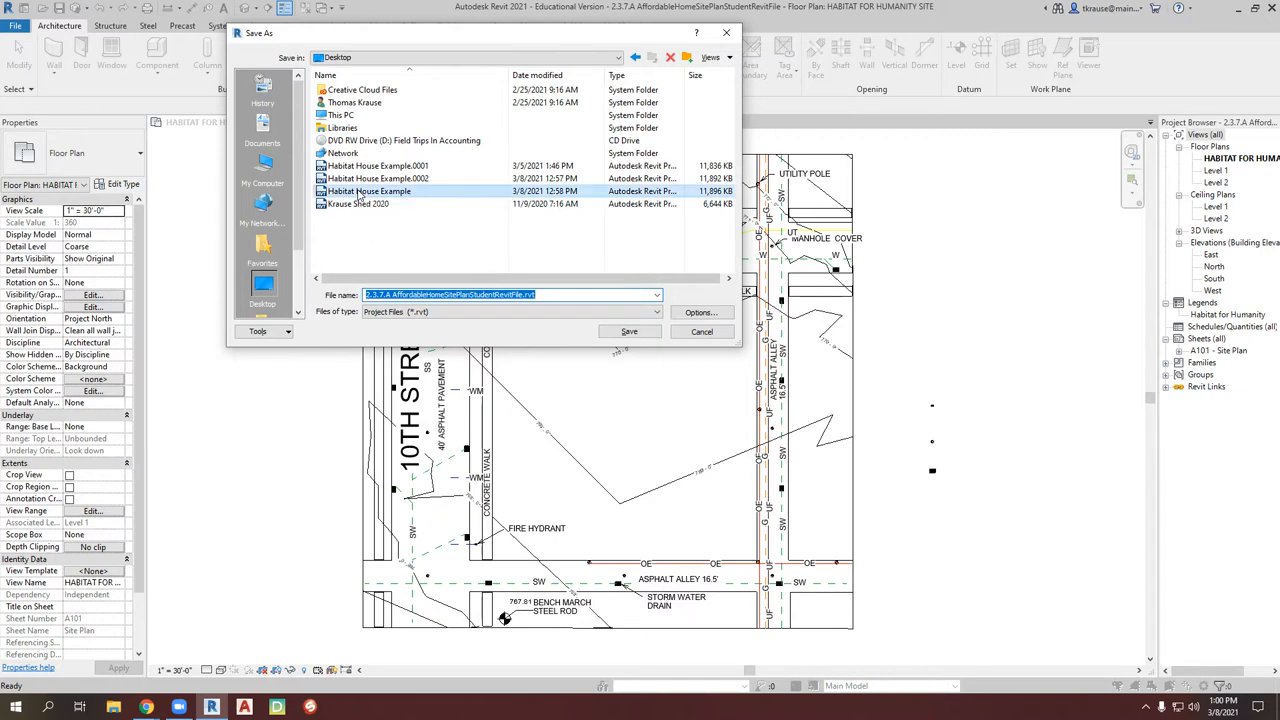
left_click(368, 192)
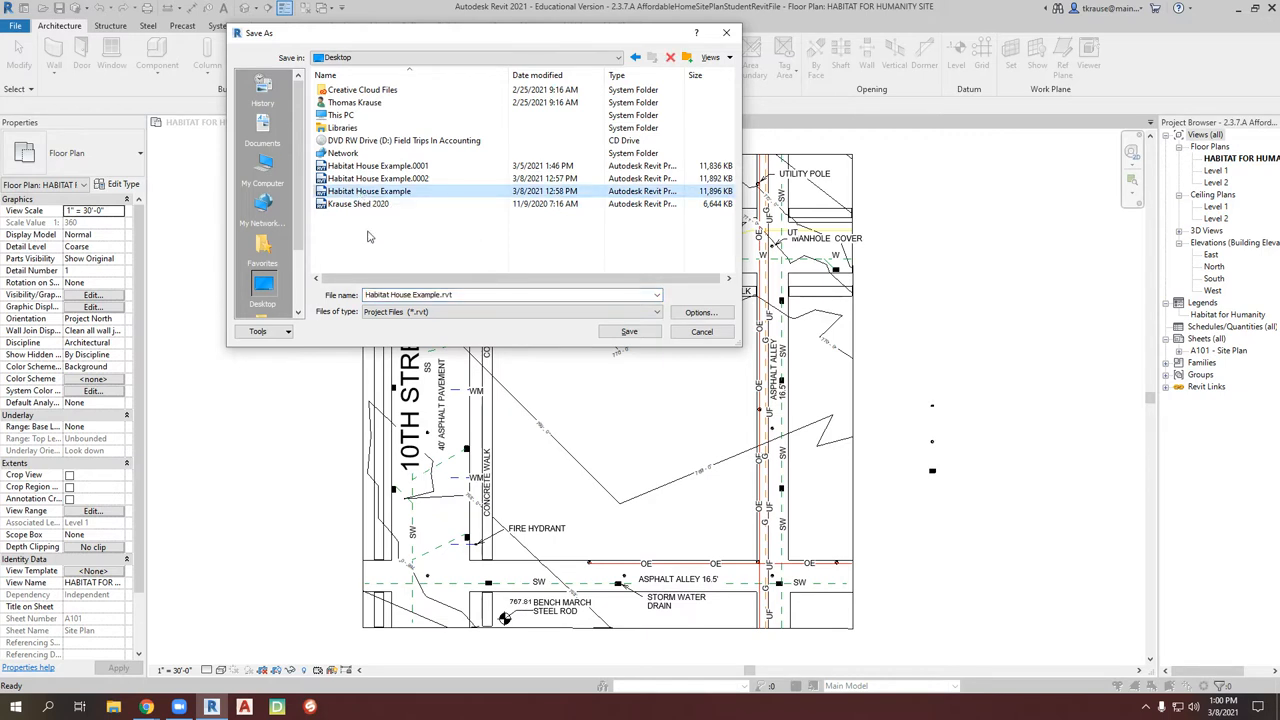
left_click(510, 294)
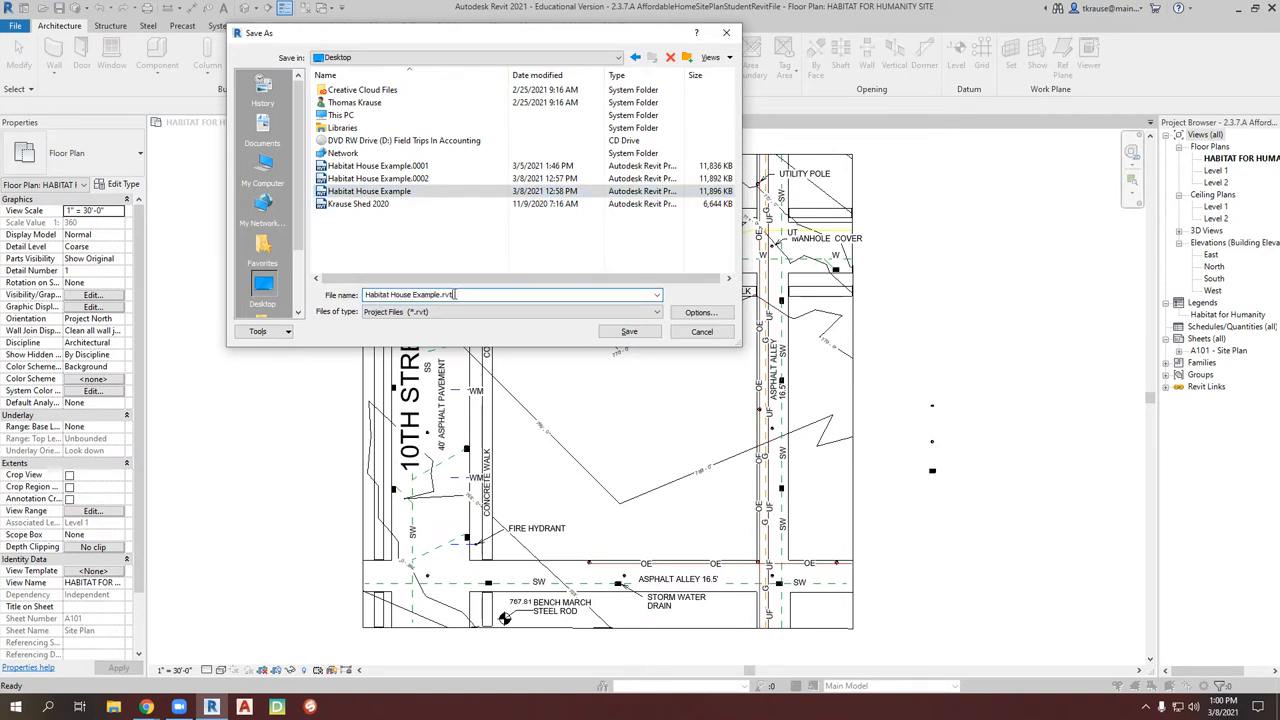
triple_click(440, 294)
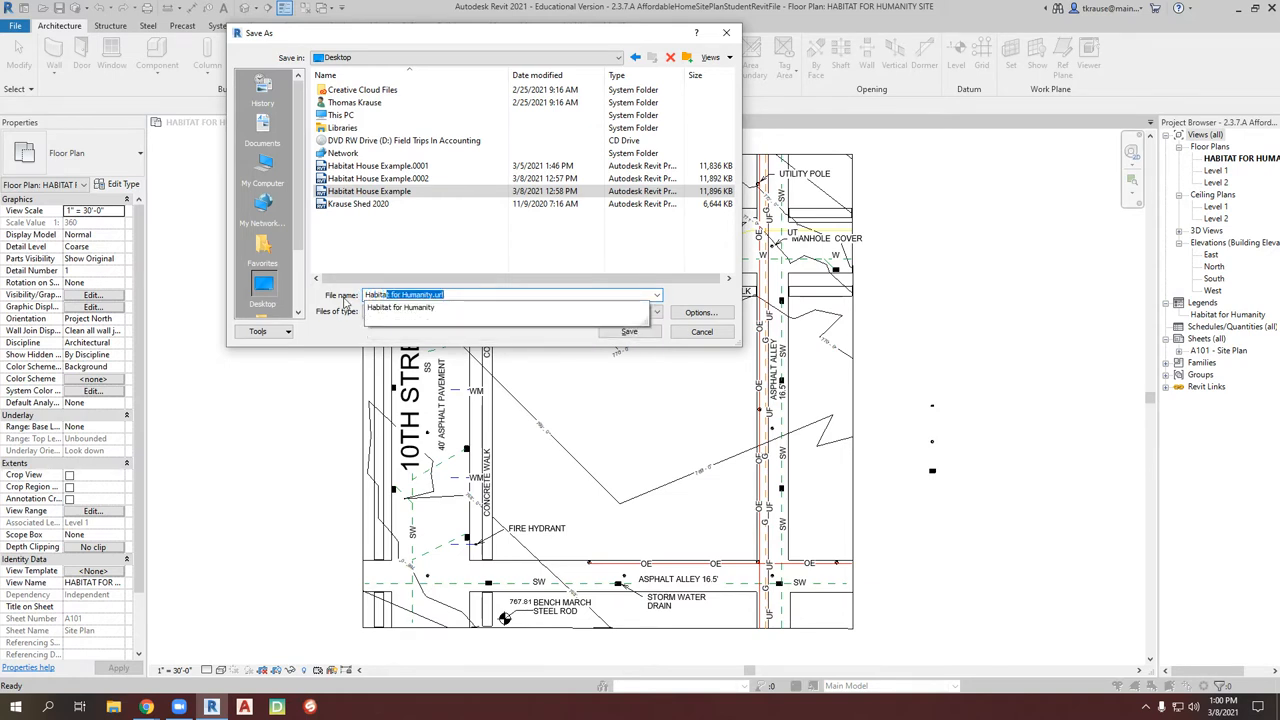
type("Habitat House Site Plan")
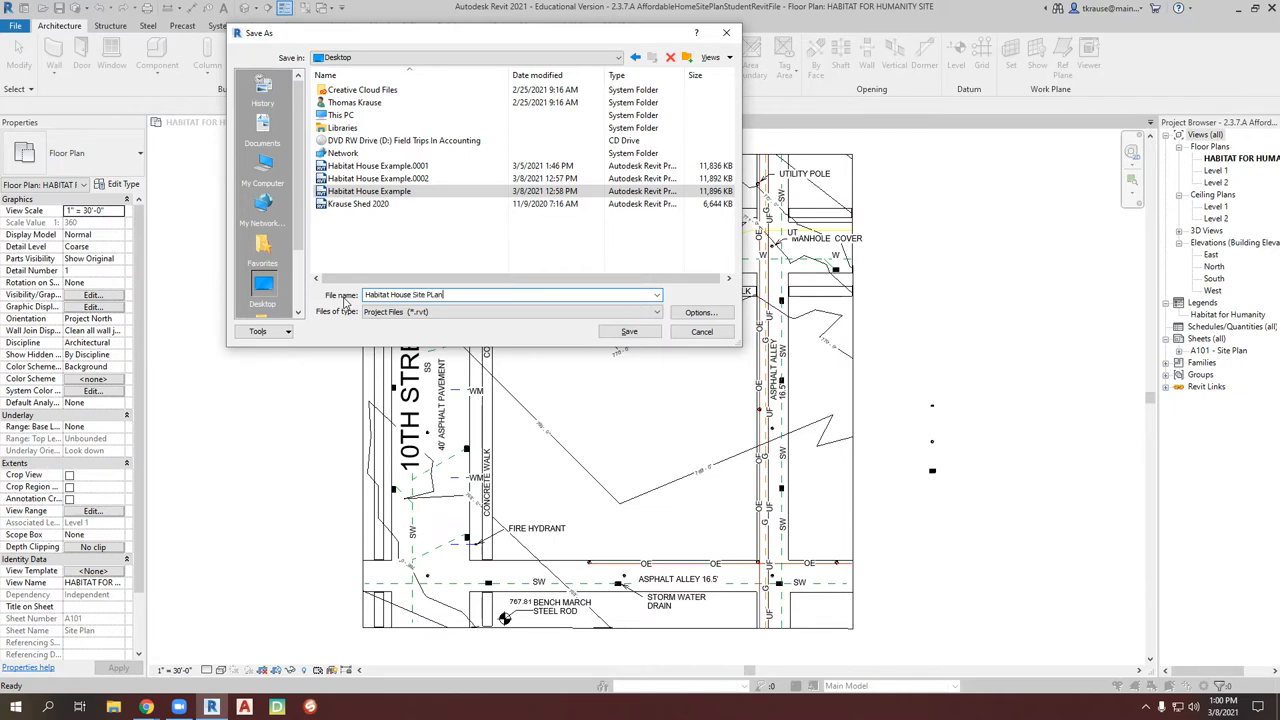
left_click(628, 332)
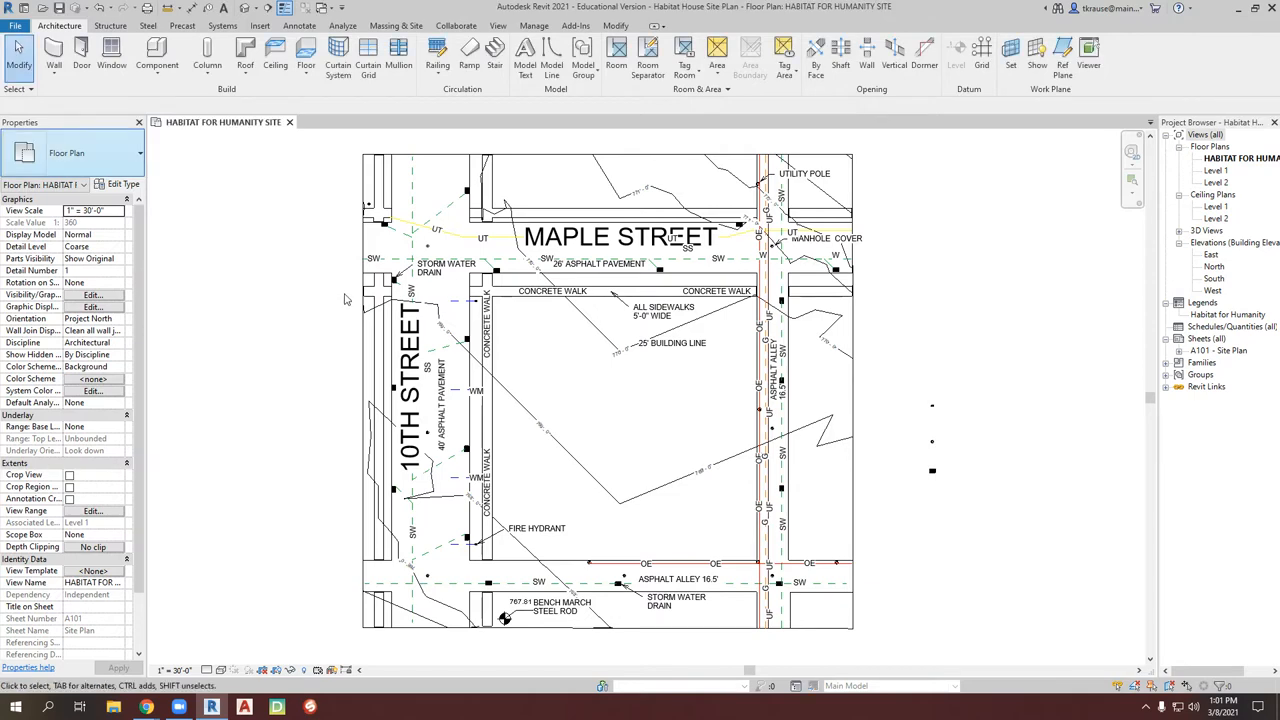
mouse_move(352, 320)
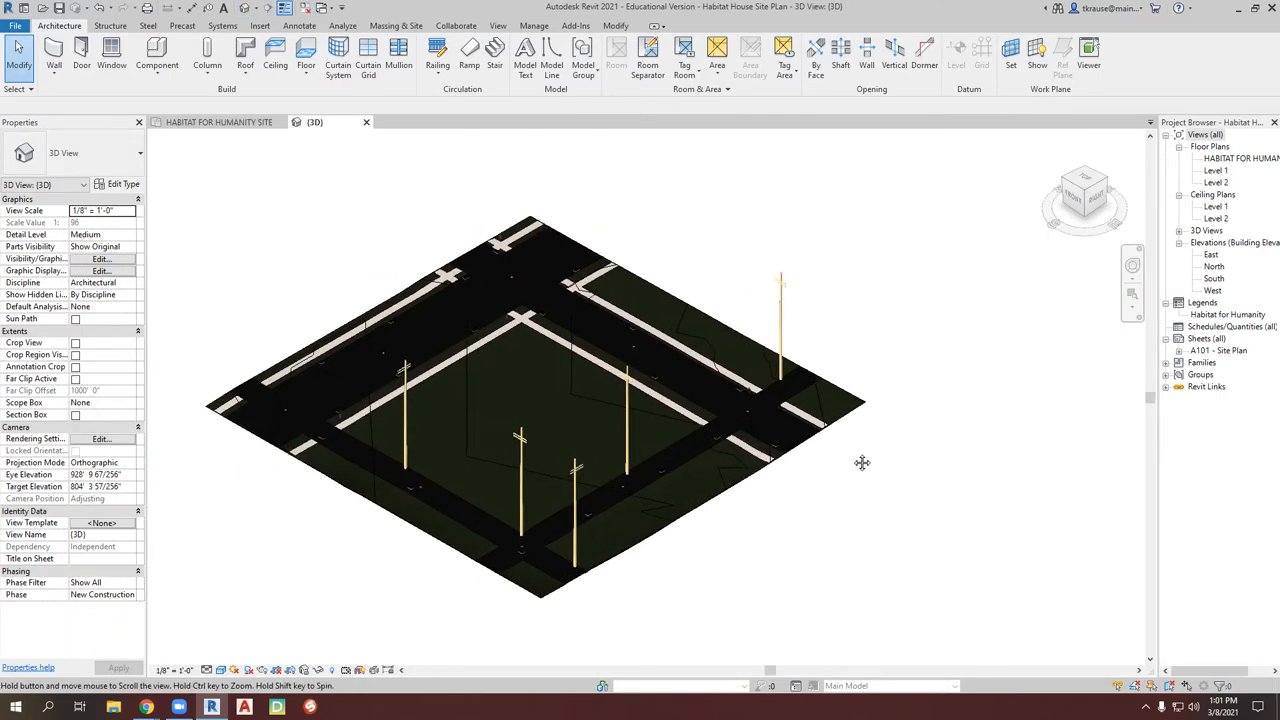
Orbit the 3D site view, then open the A101 Site Plan sheet.
left_click_drag(862, 462, 672, 456)
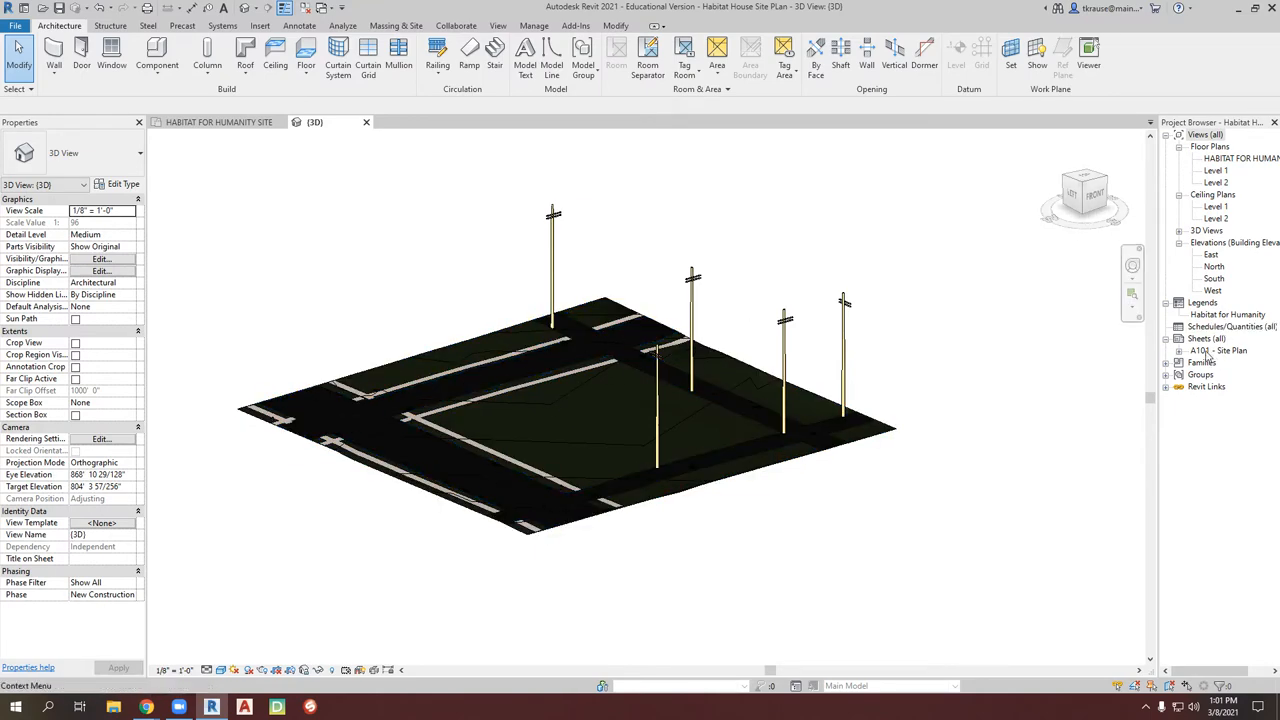
double_click(1220, 350)
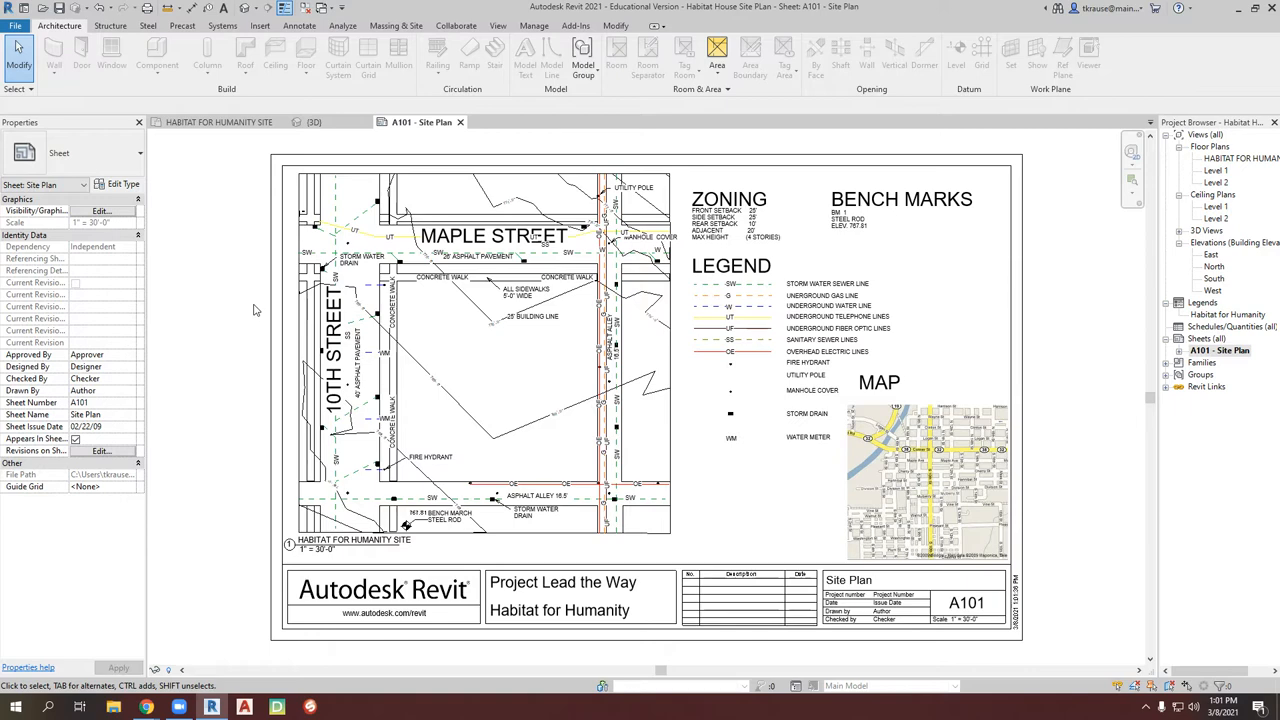
mouse_move(256, 310)
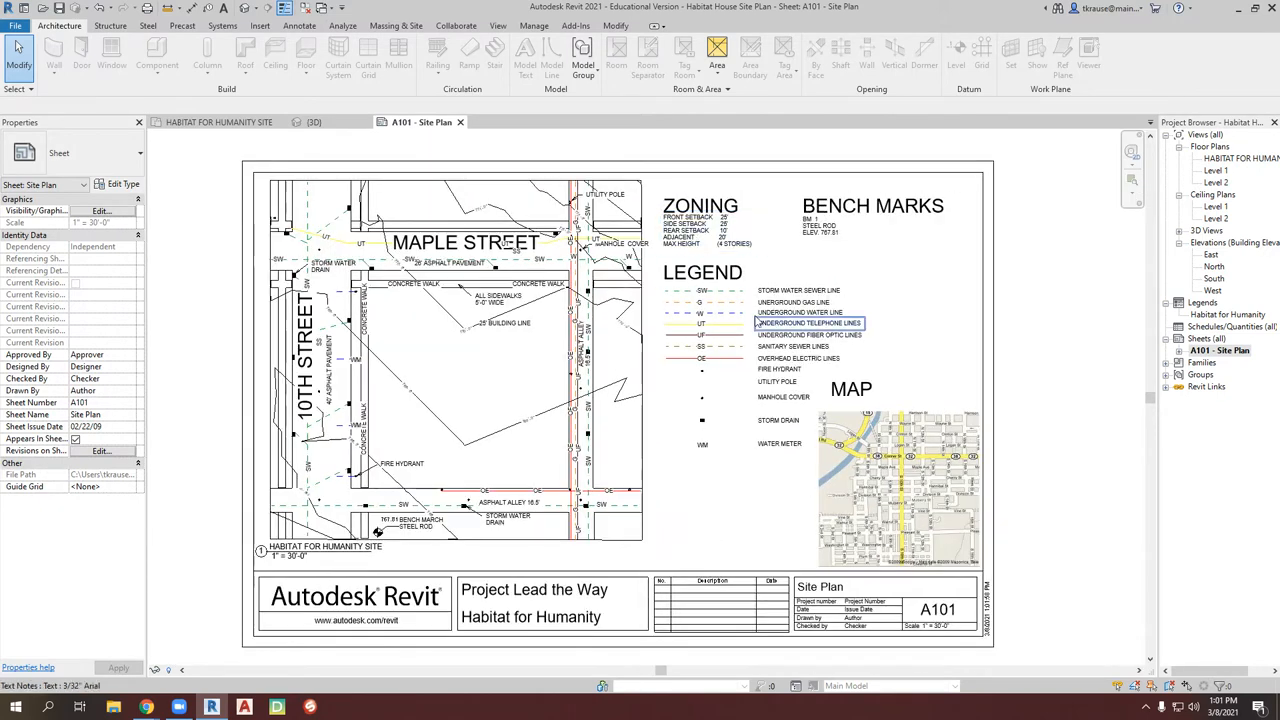
Select the site plan viewport on the sheet and pick the Habitat for Humanity site plan in the browser.
left_click(808, 334)
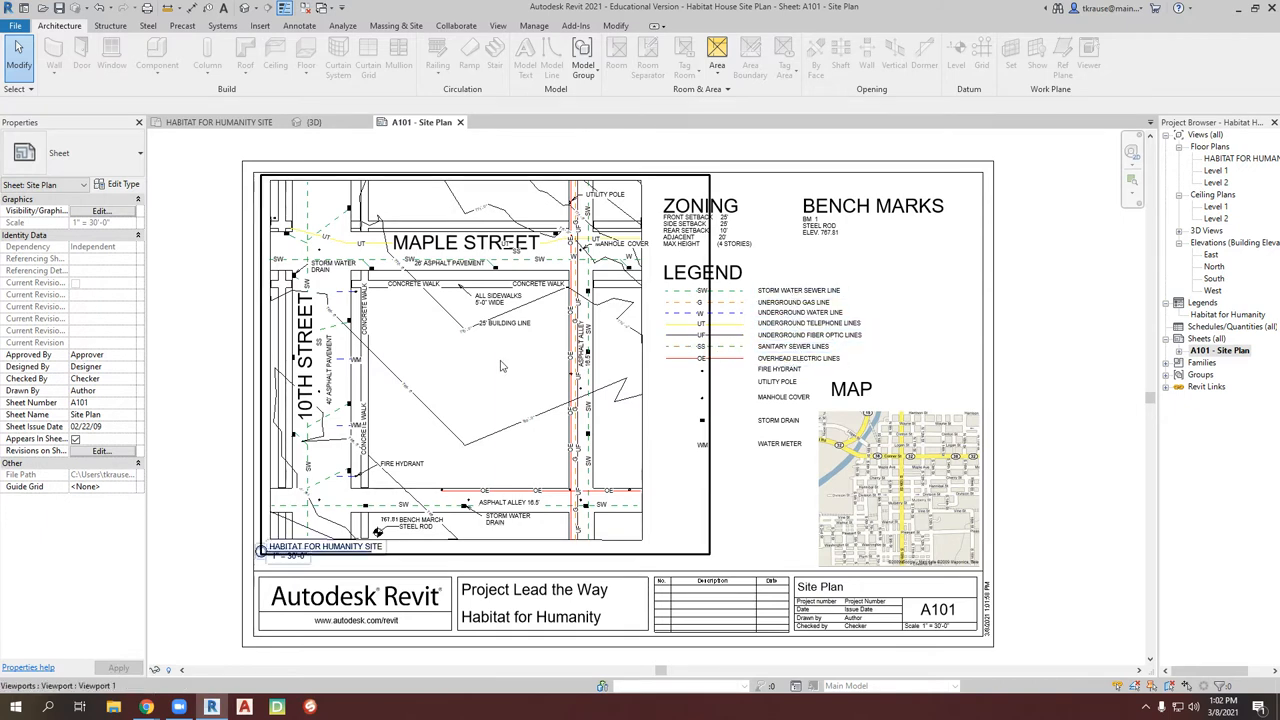
mouse_move(432, 396)
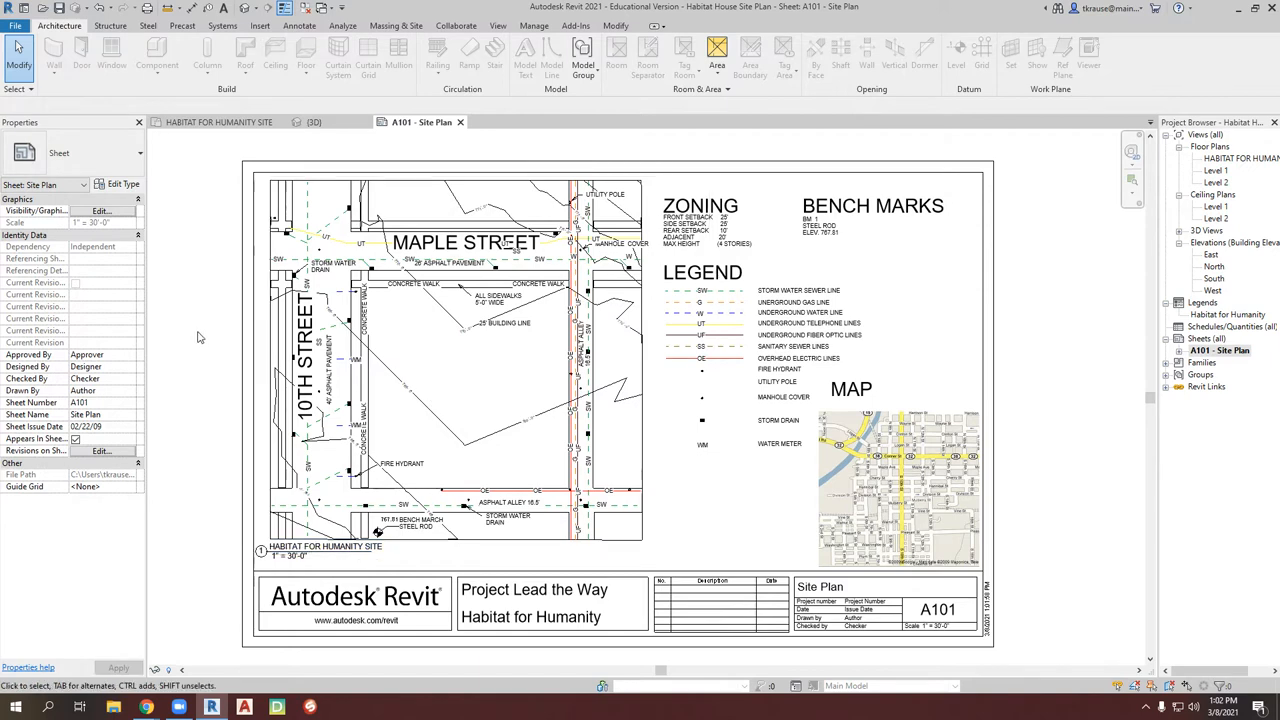
mouse_move(232, 122)
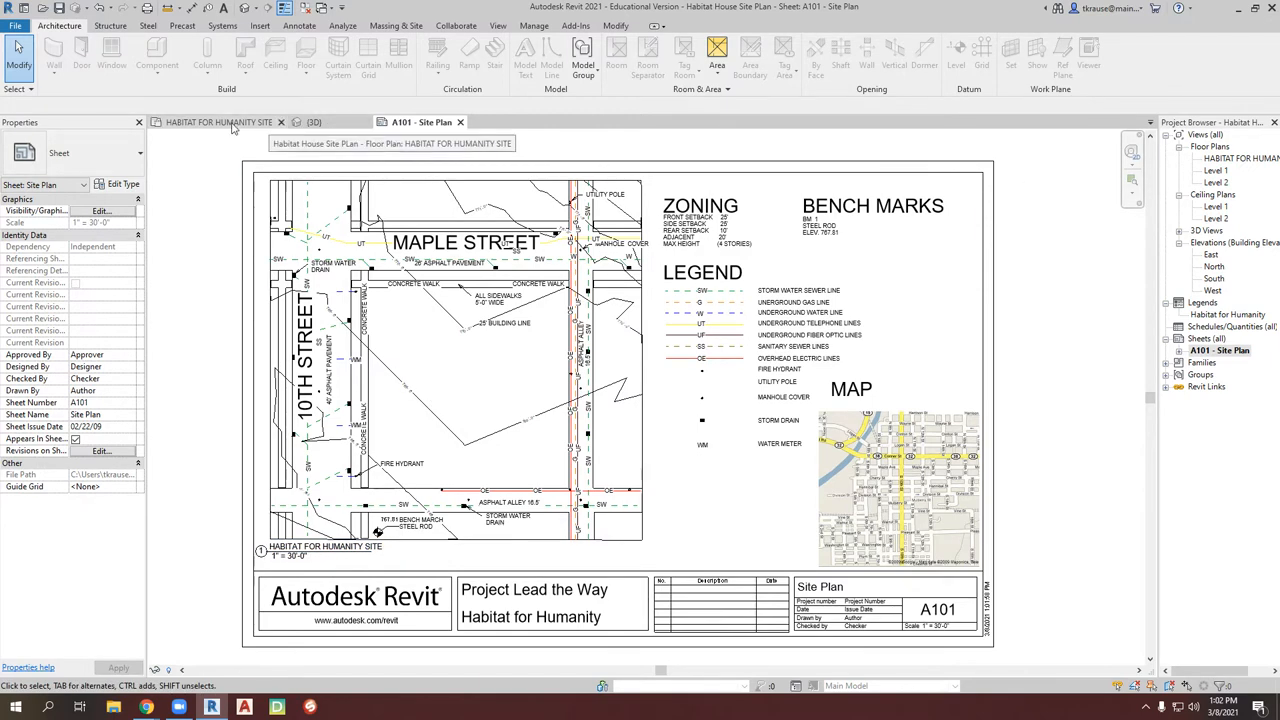
left_click(1240, 158)
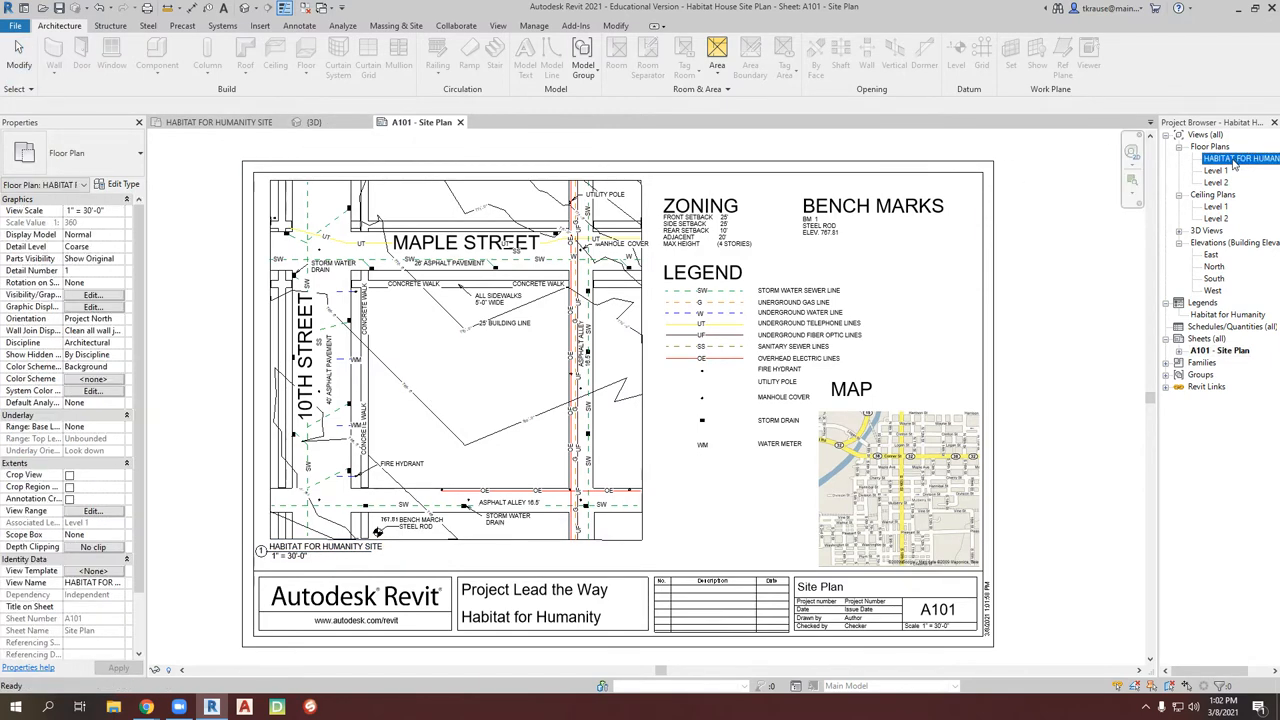
Open the HABITAT FOR HUMANITY SITE floor plan and start Link Revit from Insert.
double_click(1240, 158)
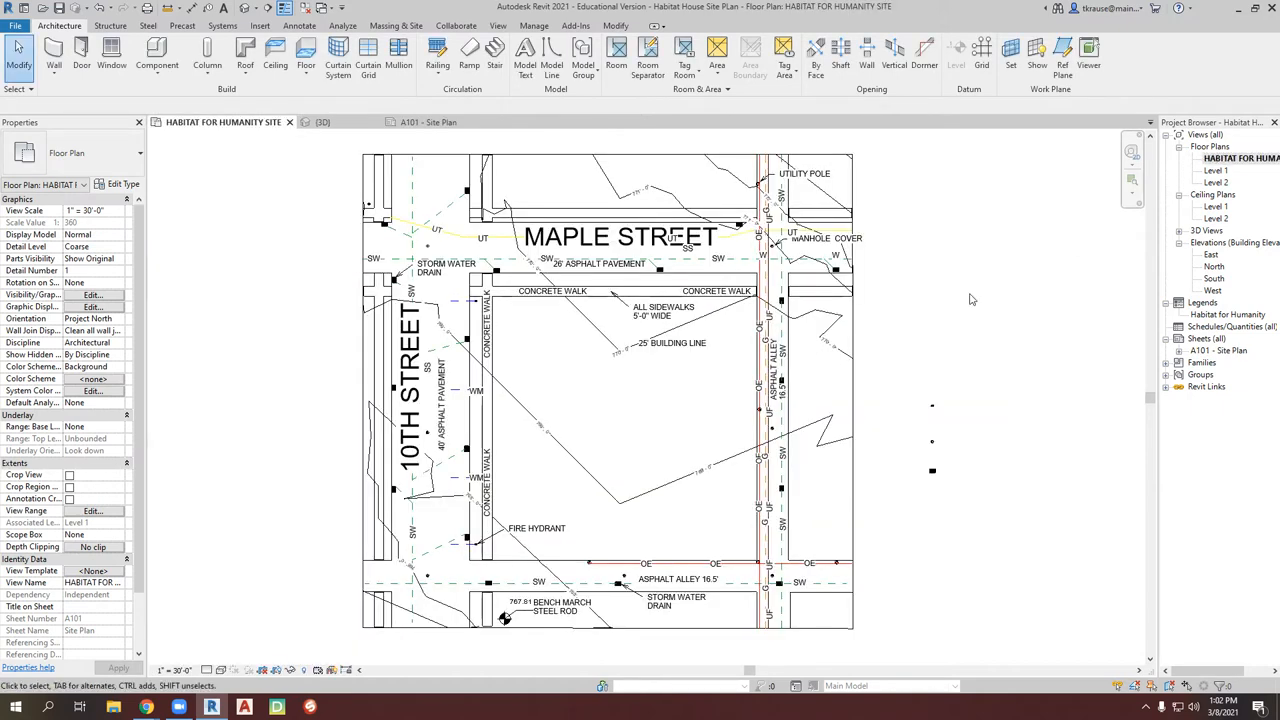
mouse_move(946, 338)
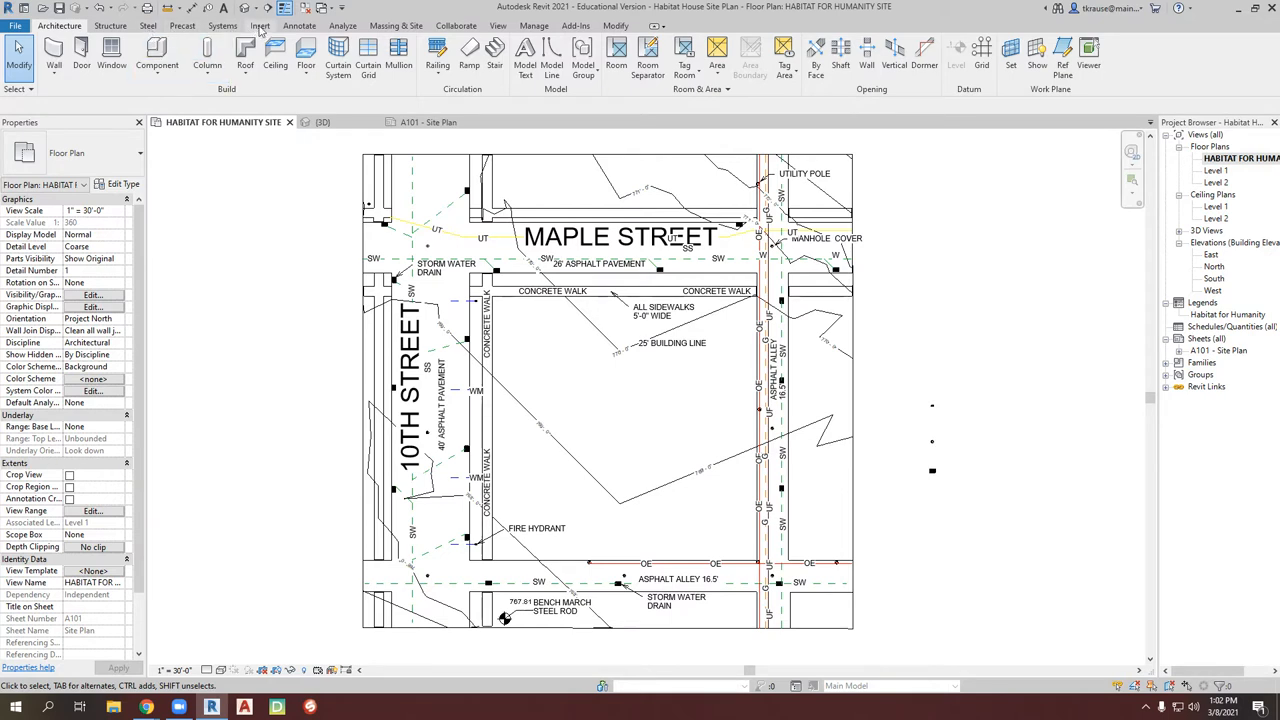
left_click(260, 24)
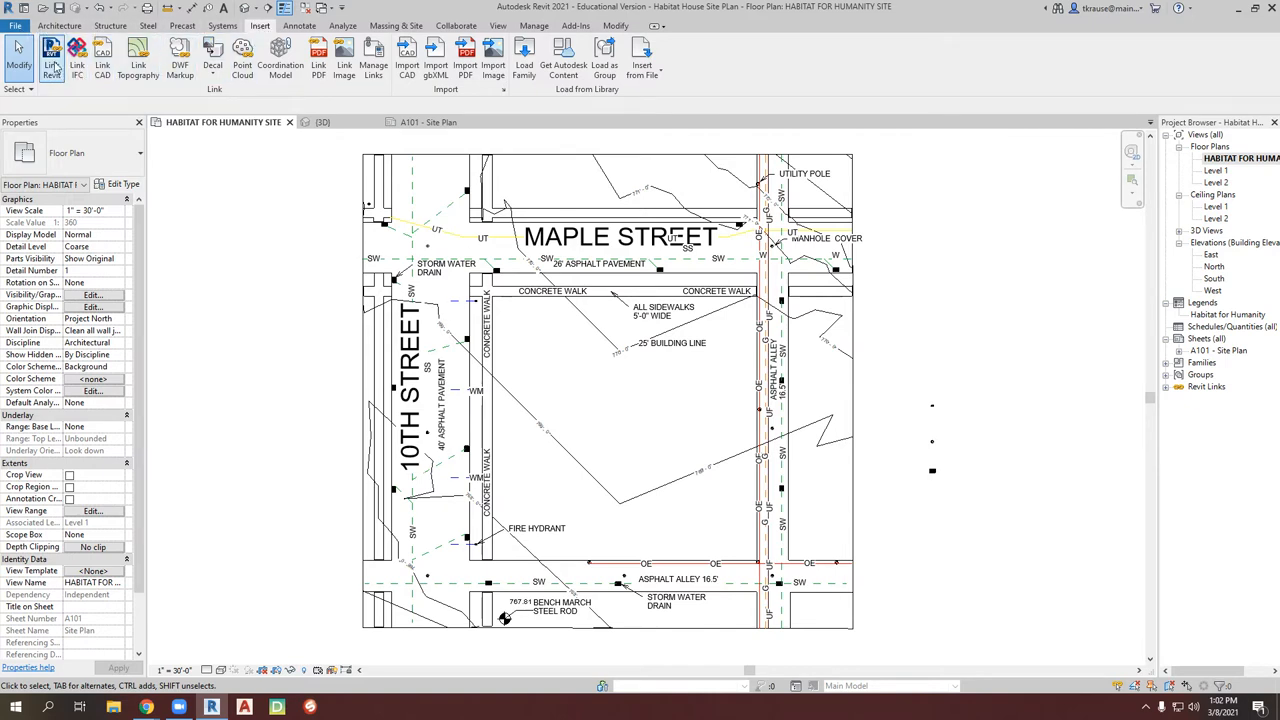
mouse_move(52, 52)
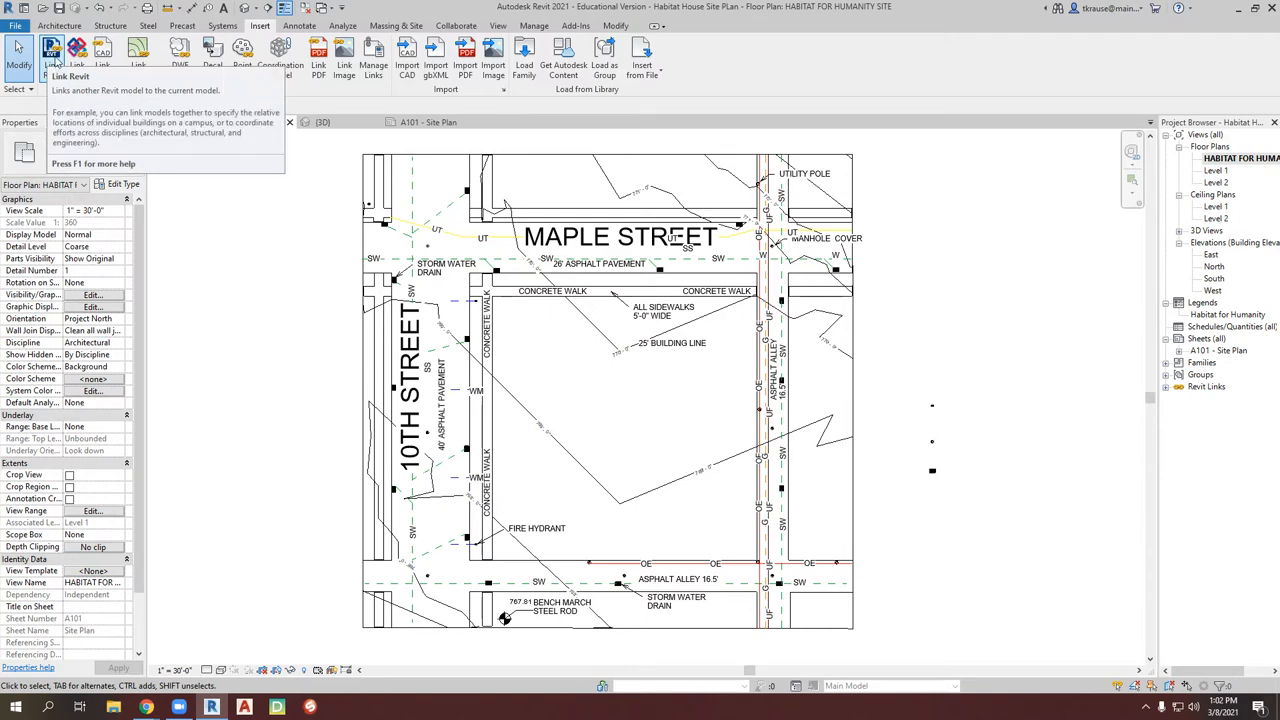
left_click(52, 56)
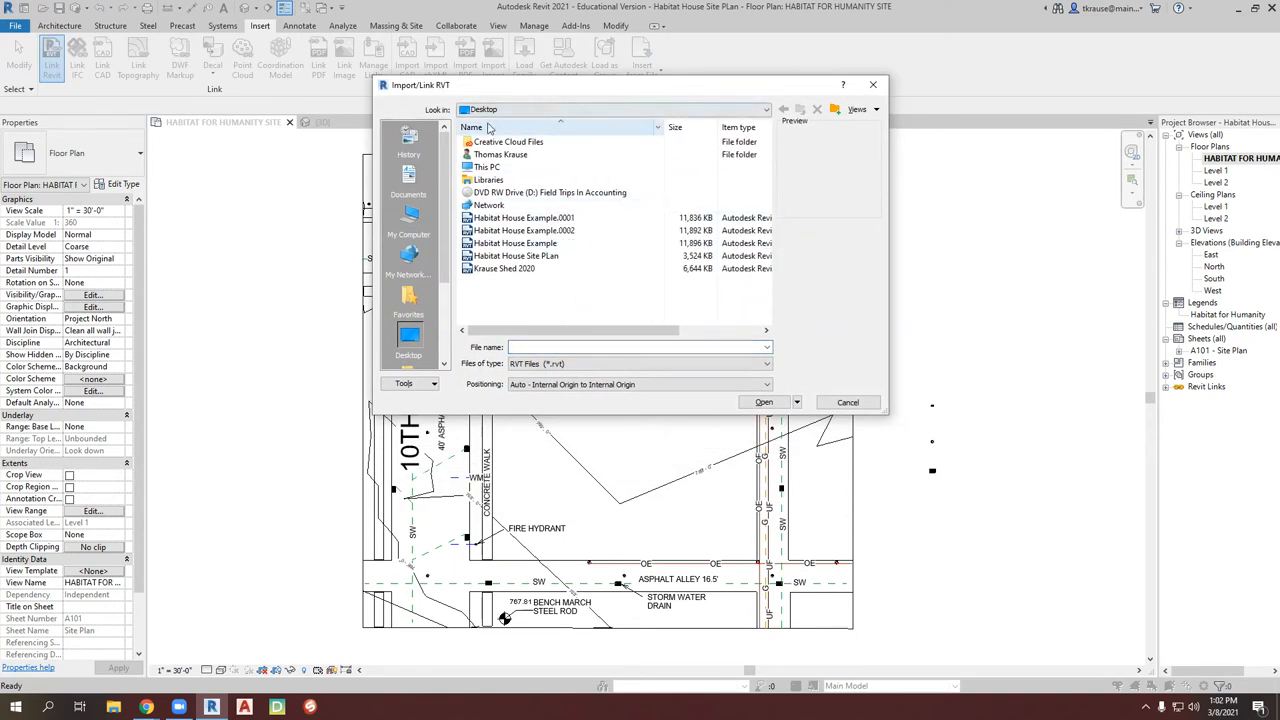
Link Habitat House Example.rvt with Auto - Internal Origin to Internal Origin positioning.
left_click(516, 244)
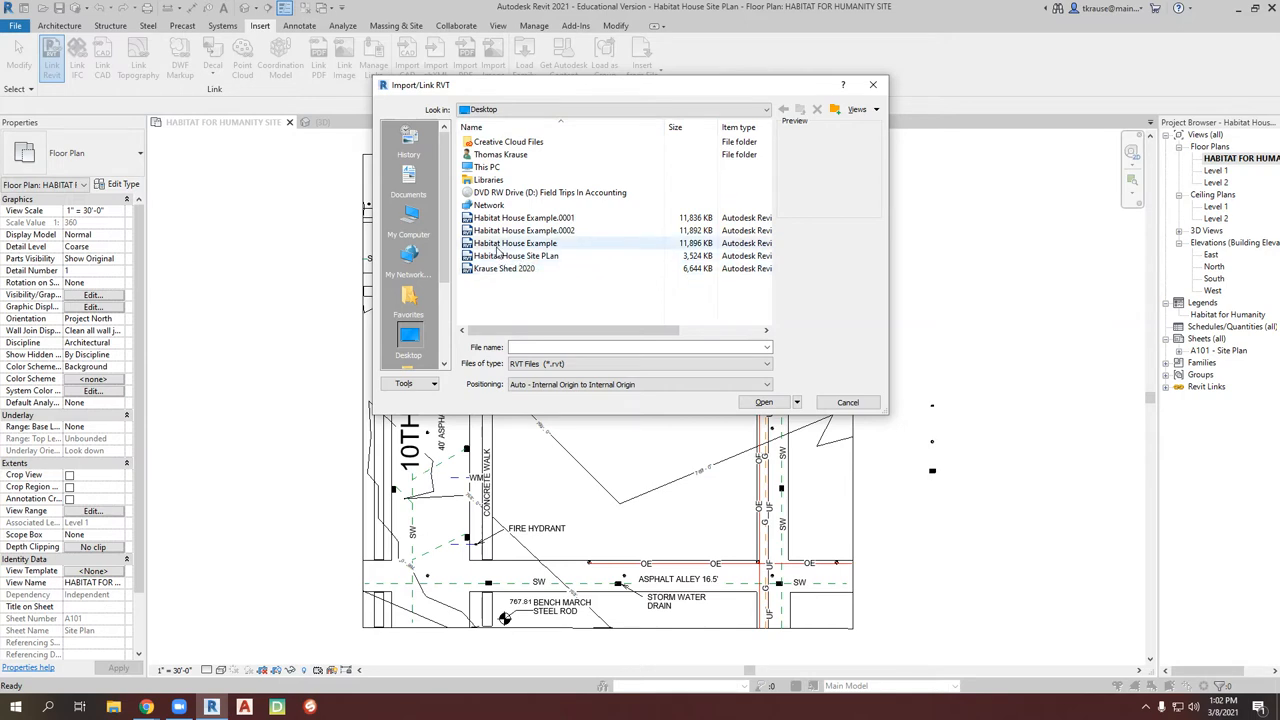
left_click(516, 244)
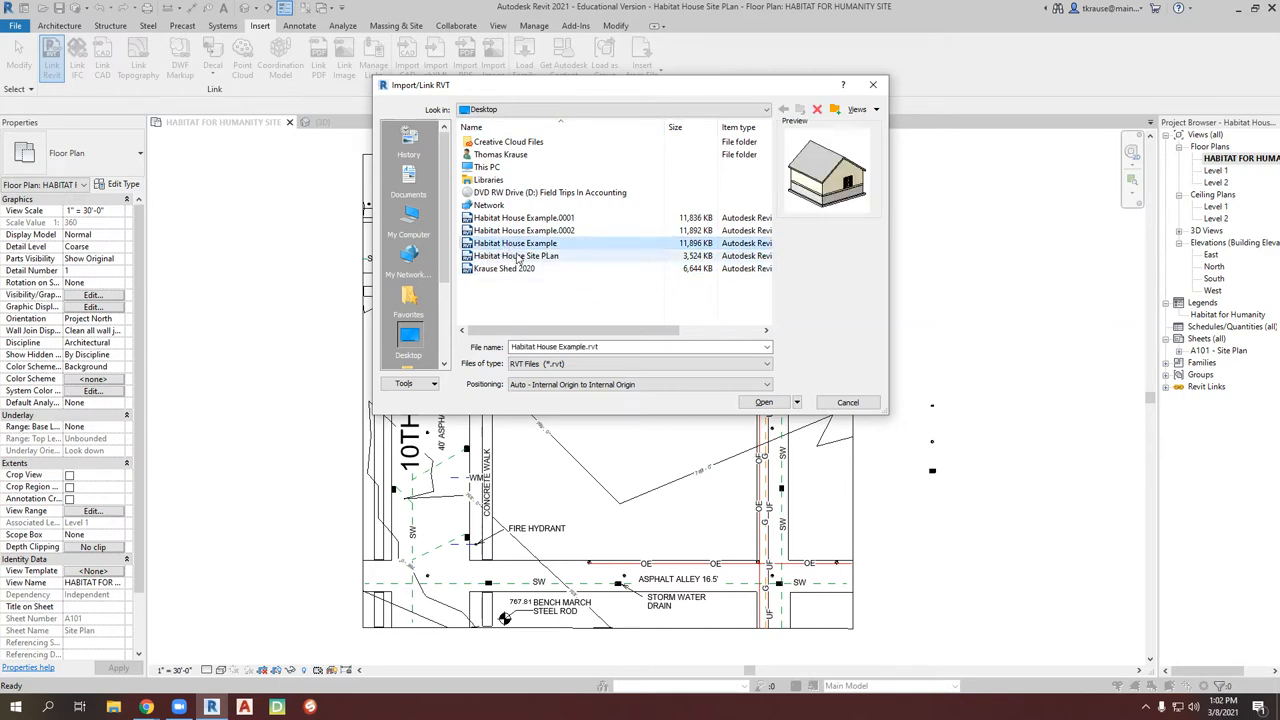
mouse_move(516, 244)
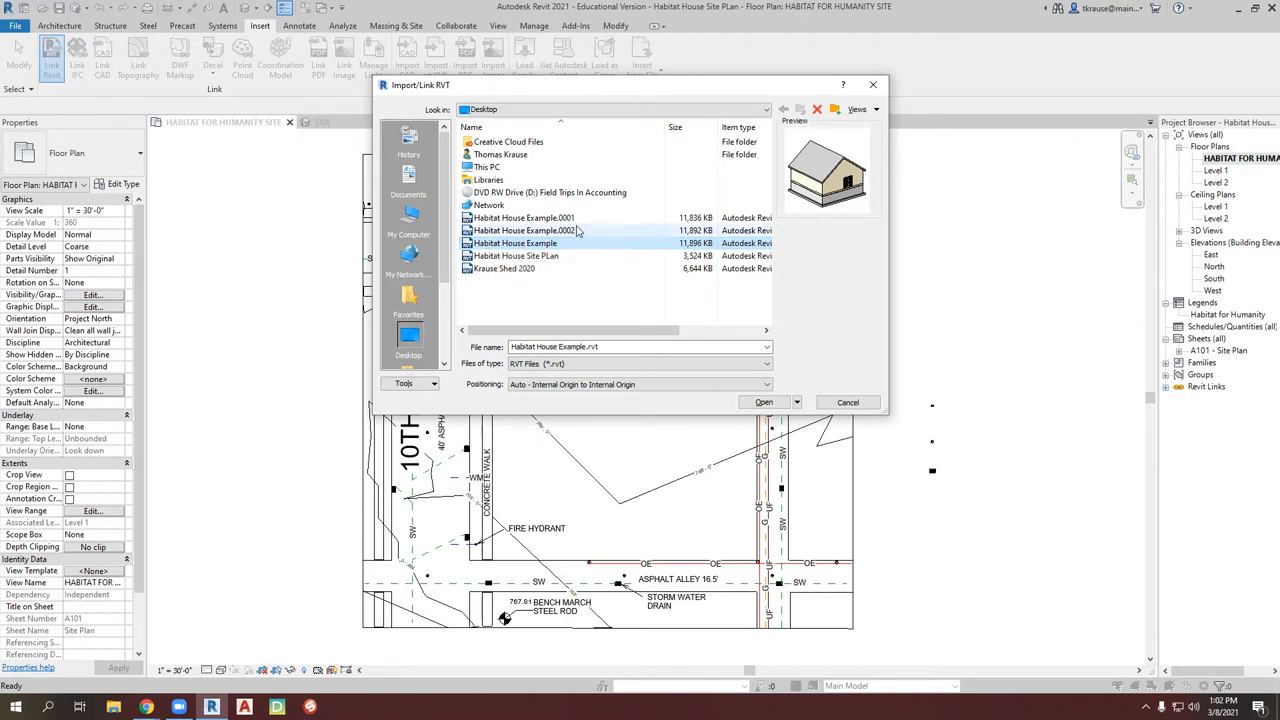
mouse_move(580, 244)
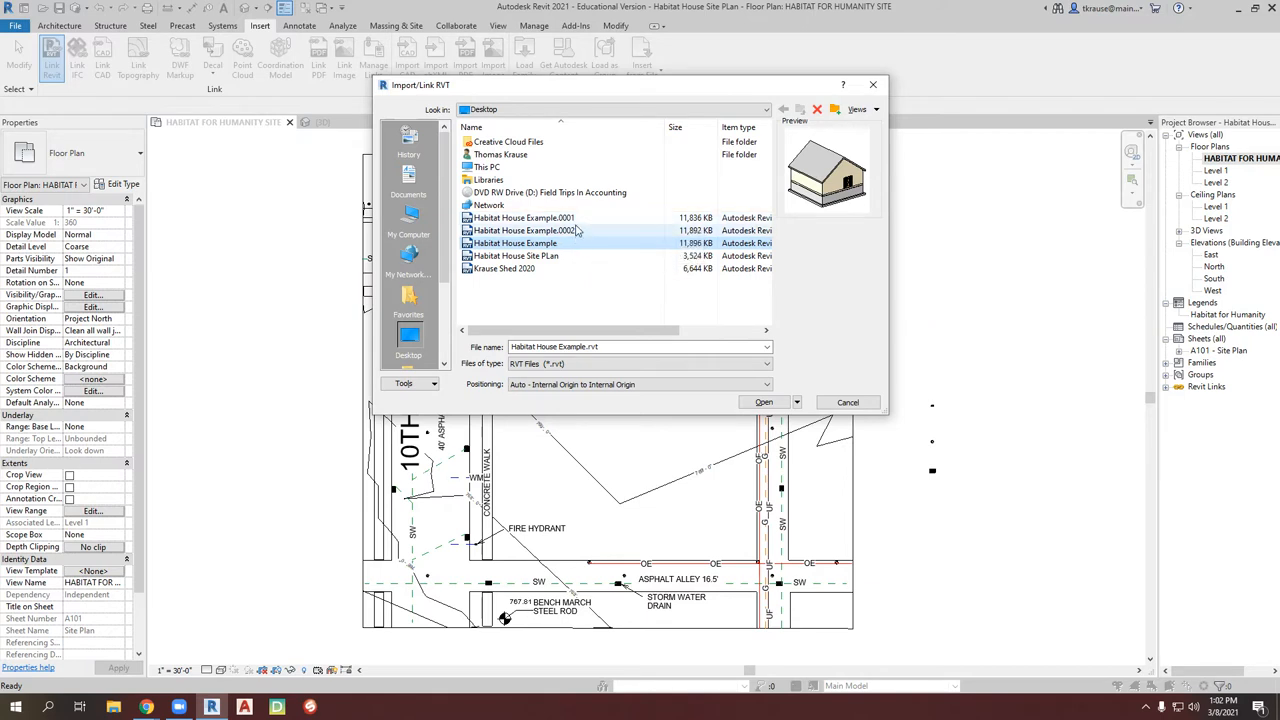
mouse_move(516, 244)
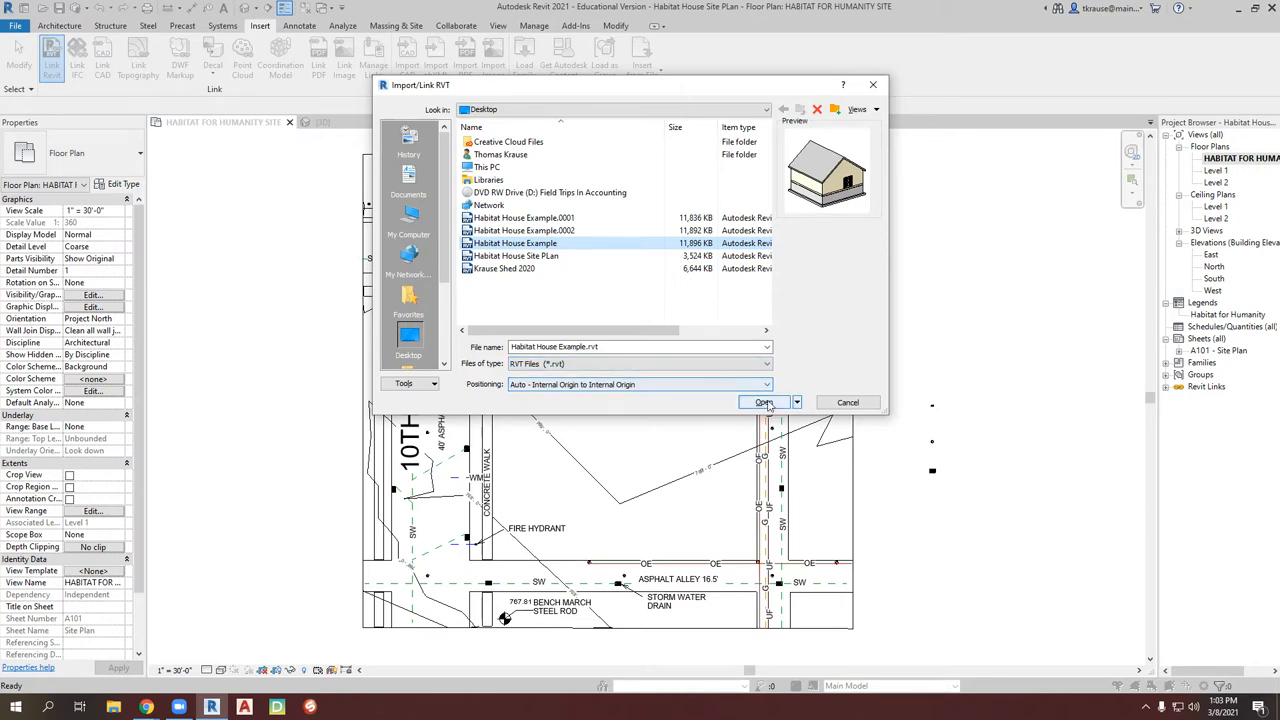
left_click(764, 402)
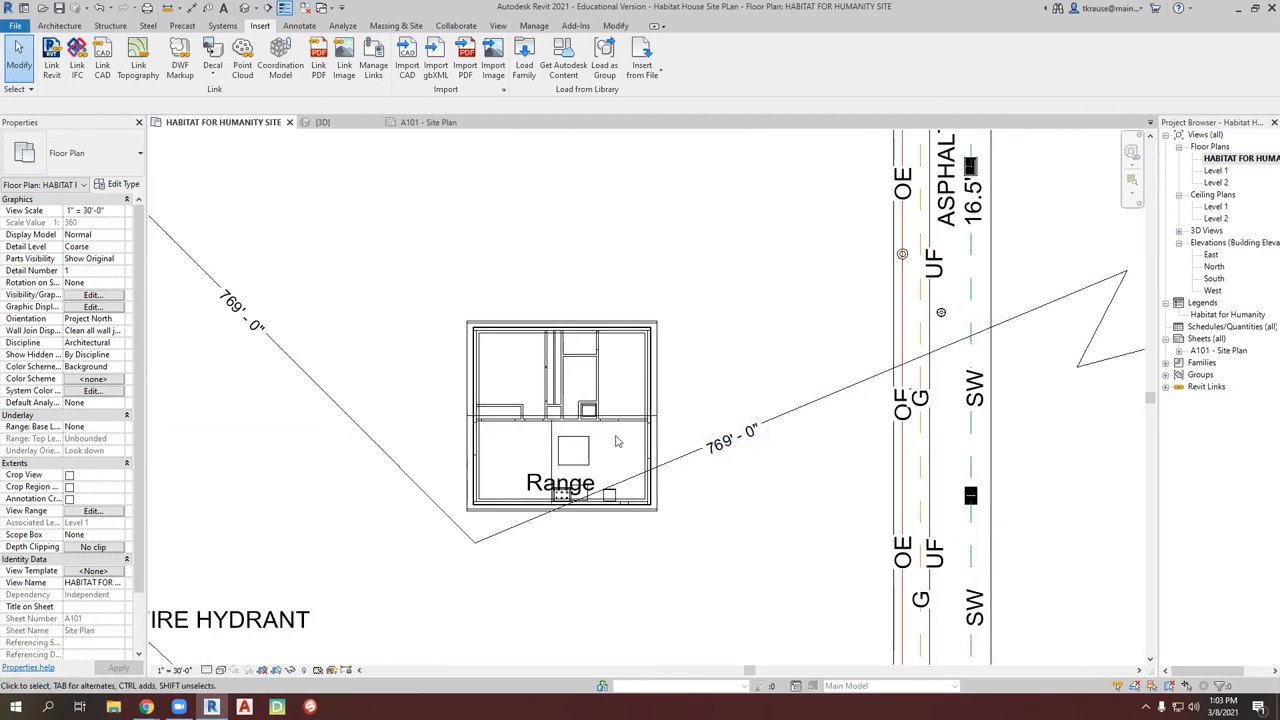
Drag the linked house onto the lot and bring up the view's visual style choices.
left_click(572, 400)
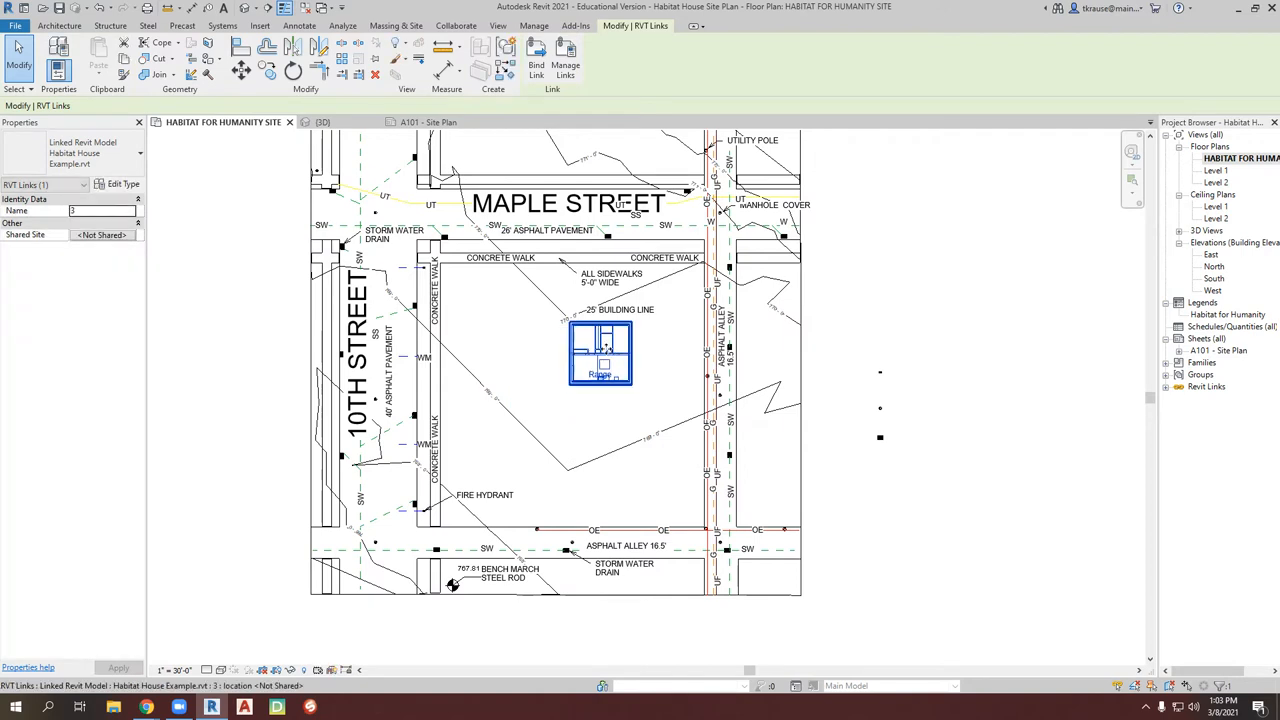
left_click_drag(600, 356, 524, 450)
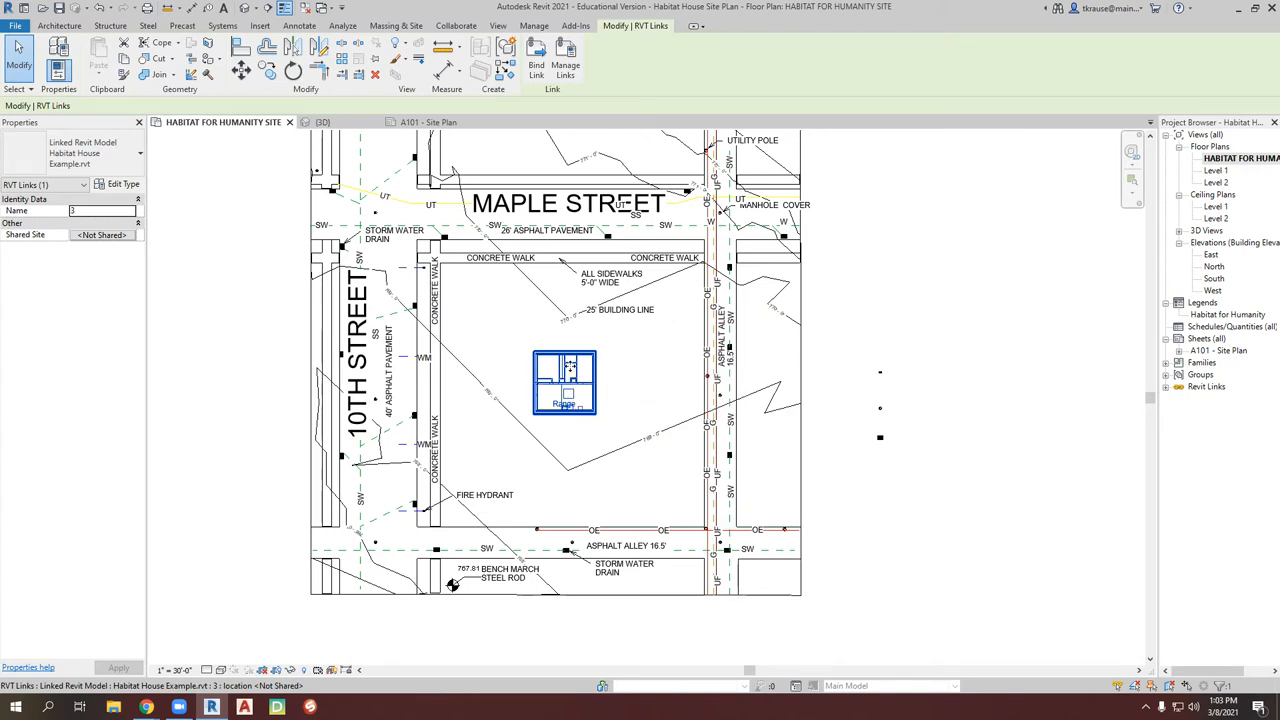
mouse_move(564, 380)
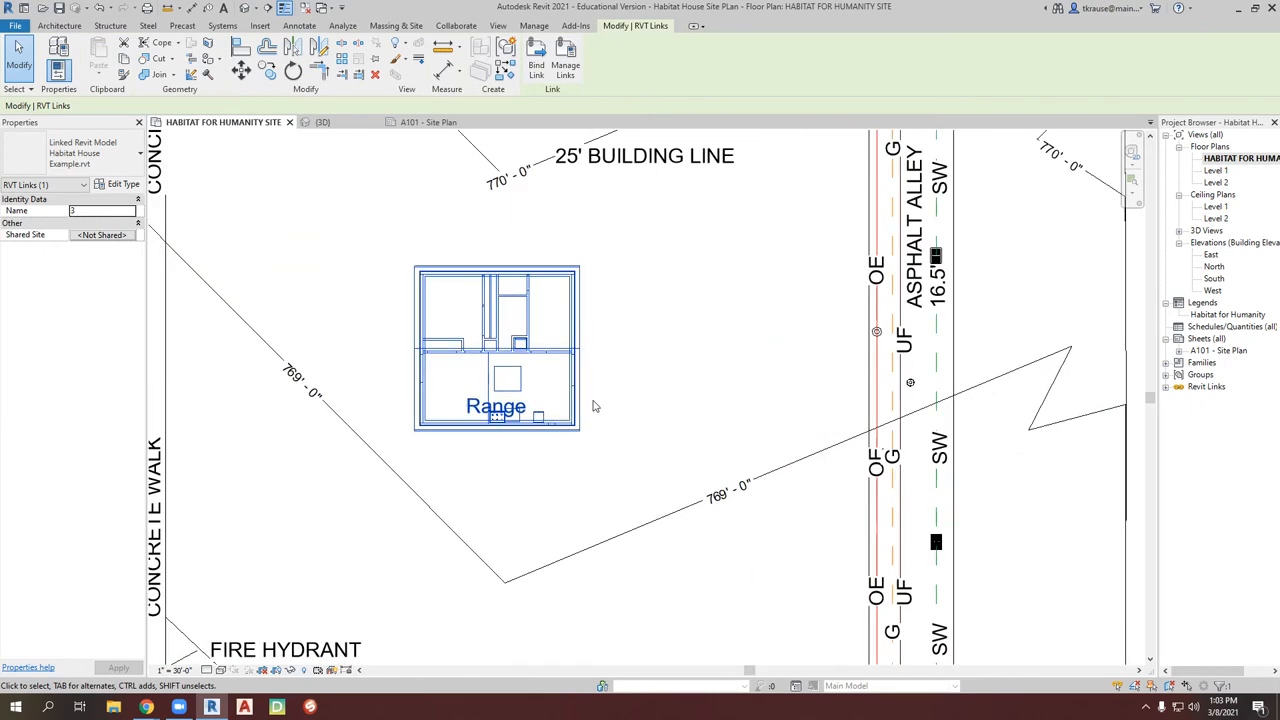
left_click(490, 348)
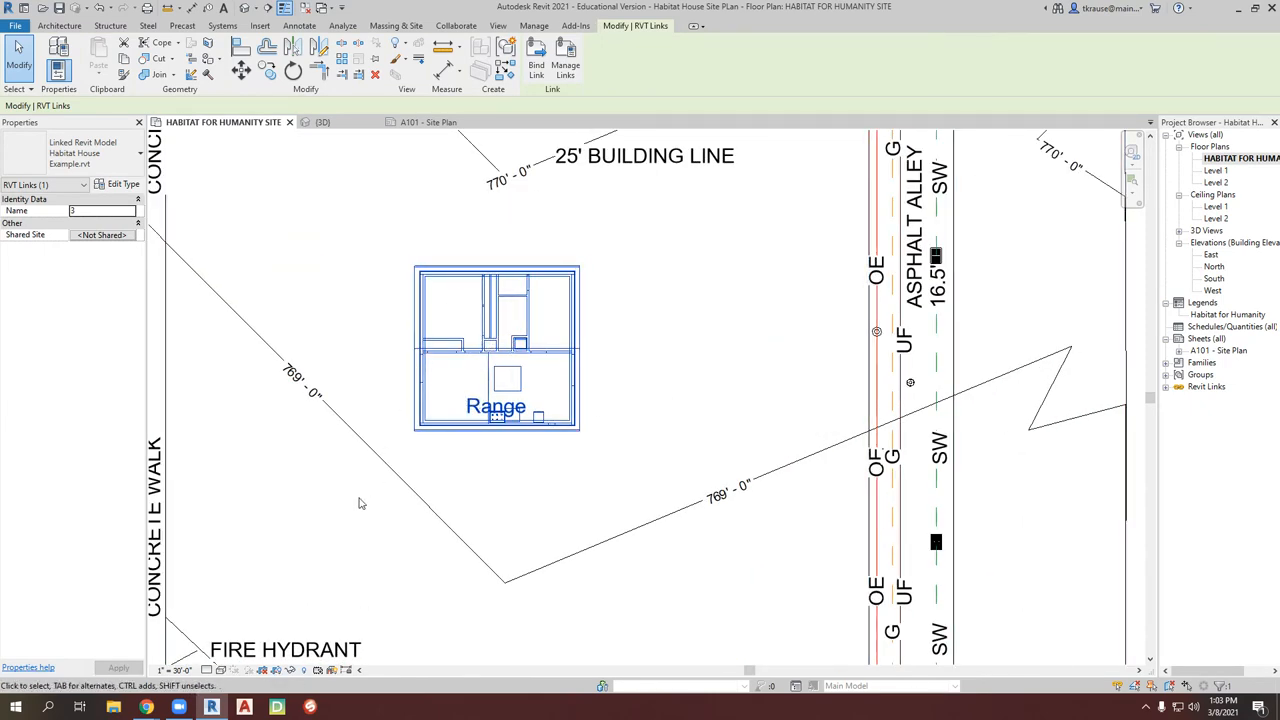
left_click(220, 670)
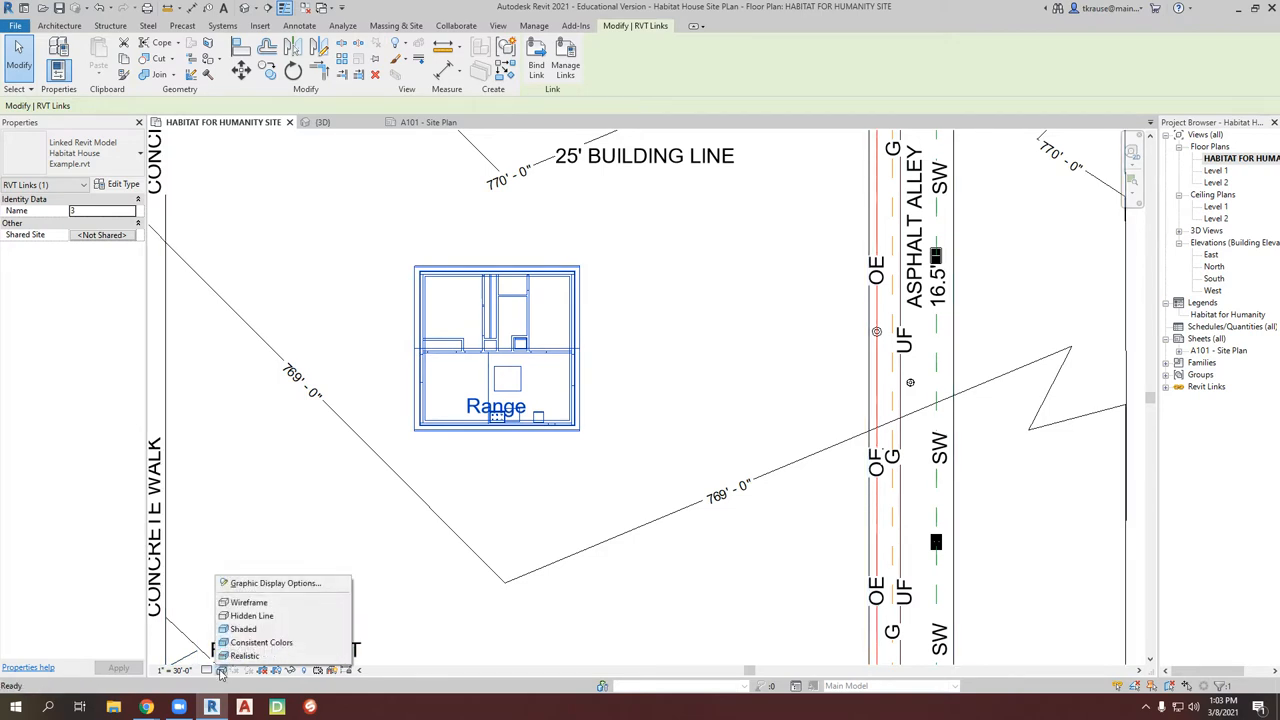
mouse_move(252, 616)
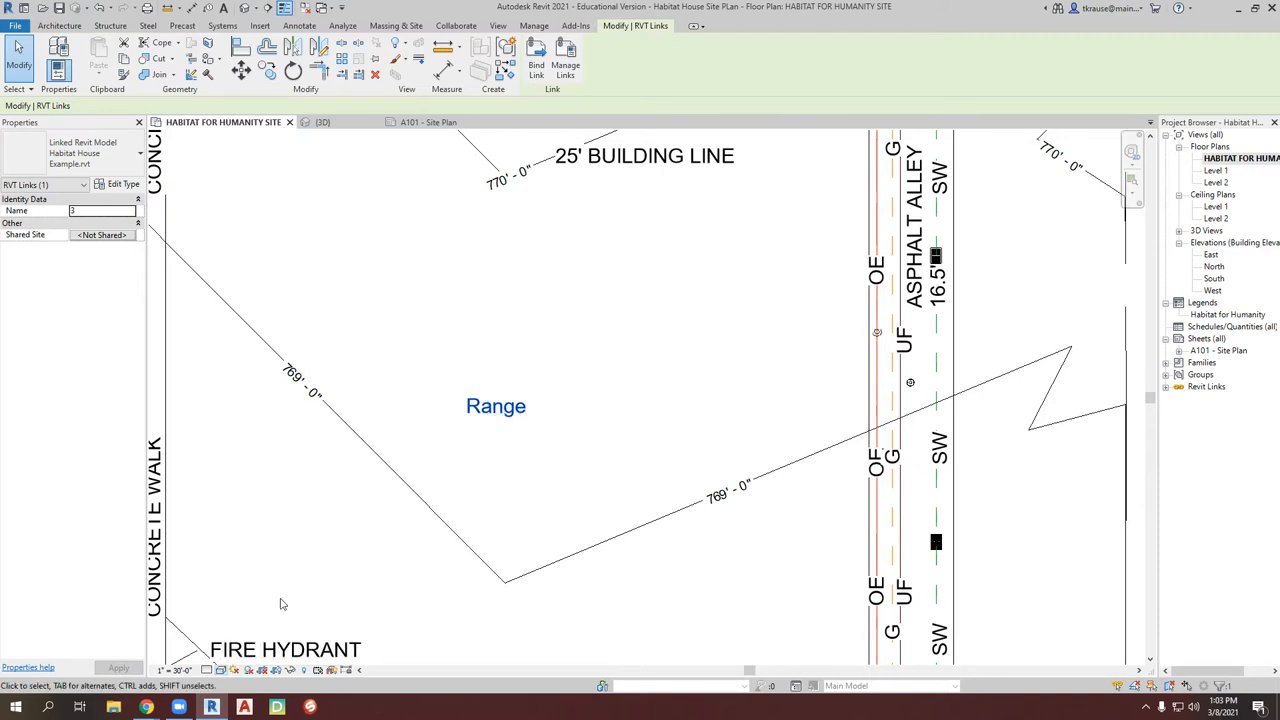
mouse_move(436, 460)
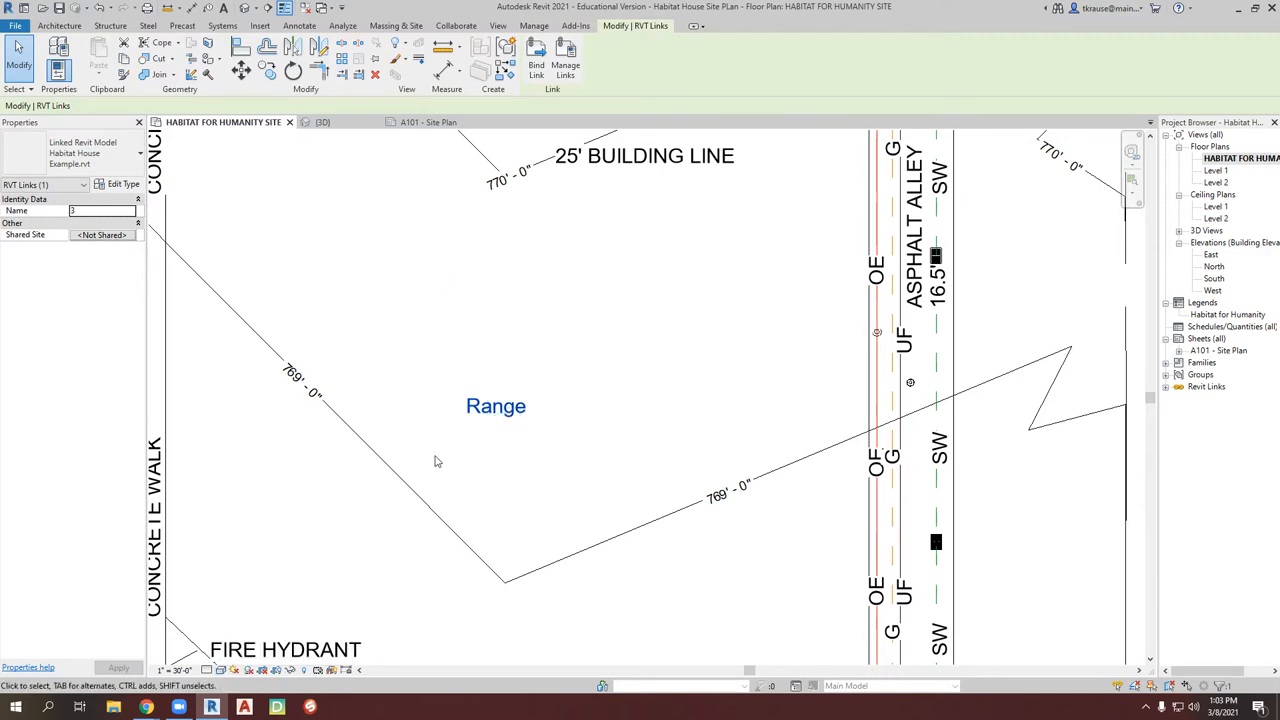
mouse_move(576, 384)
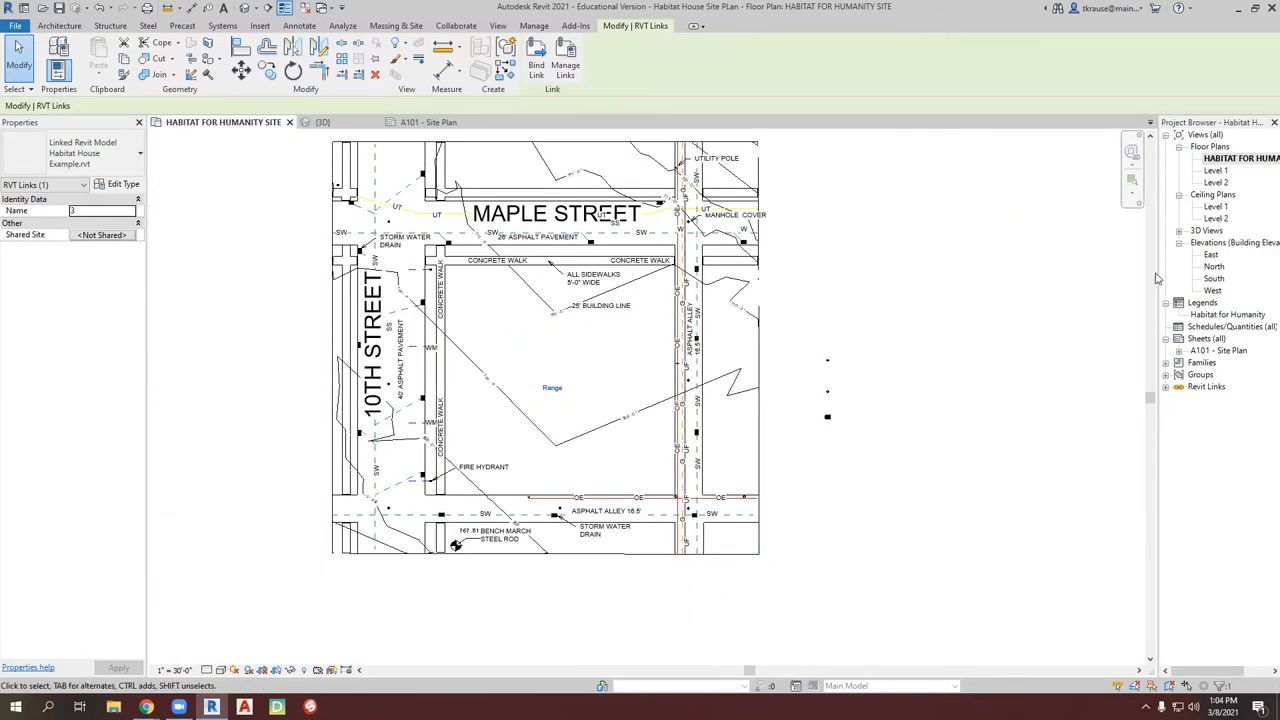
mouse_move(1216, 282)
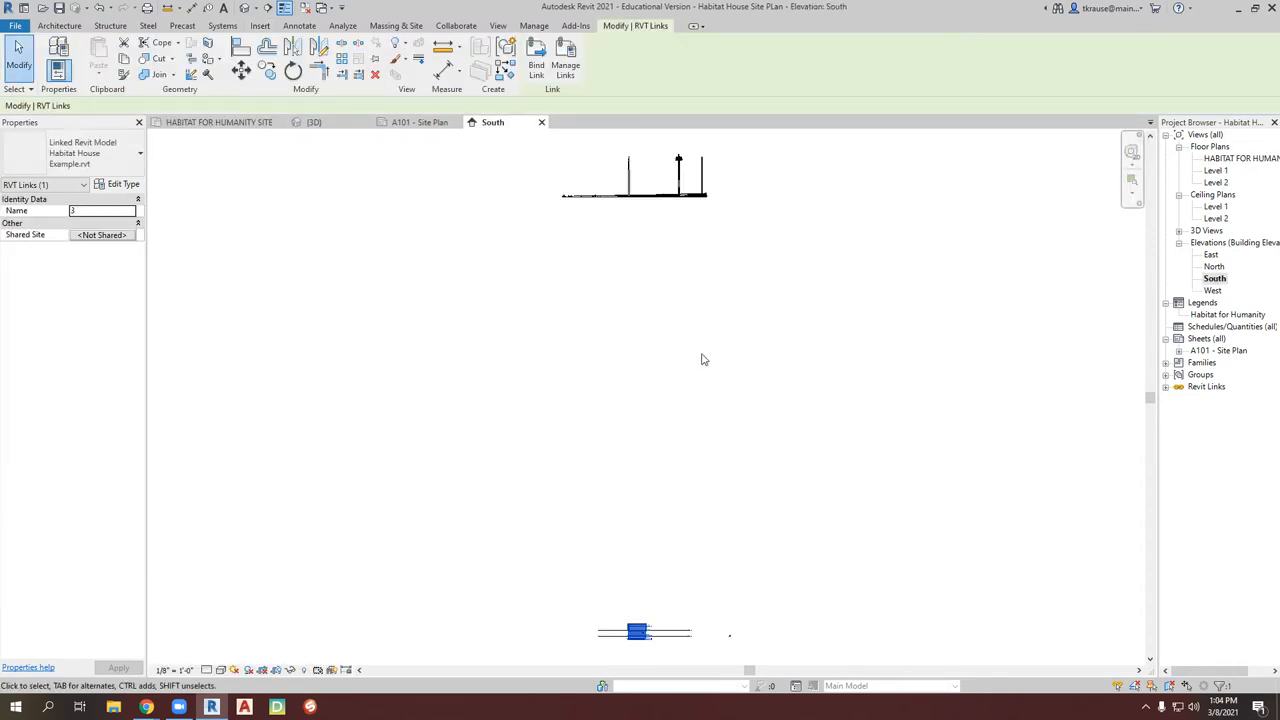
Check the South elevation, then reopen the A101 Site Plan sheet to review the link.
left_click(260, 24)
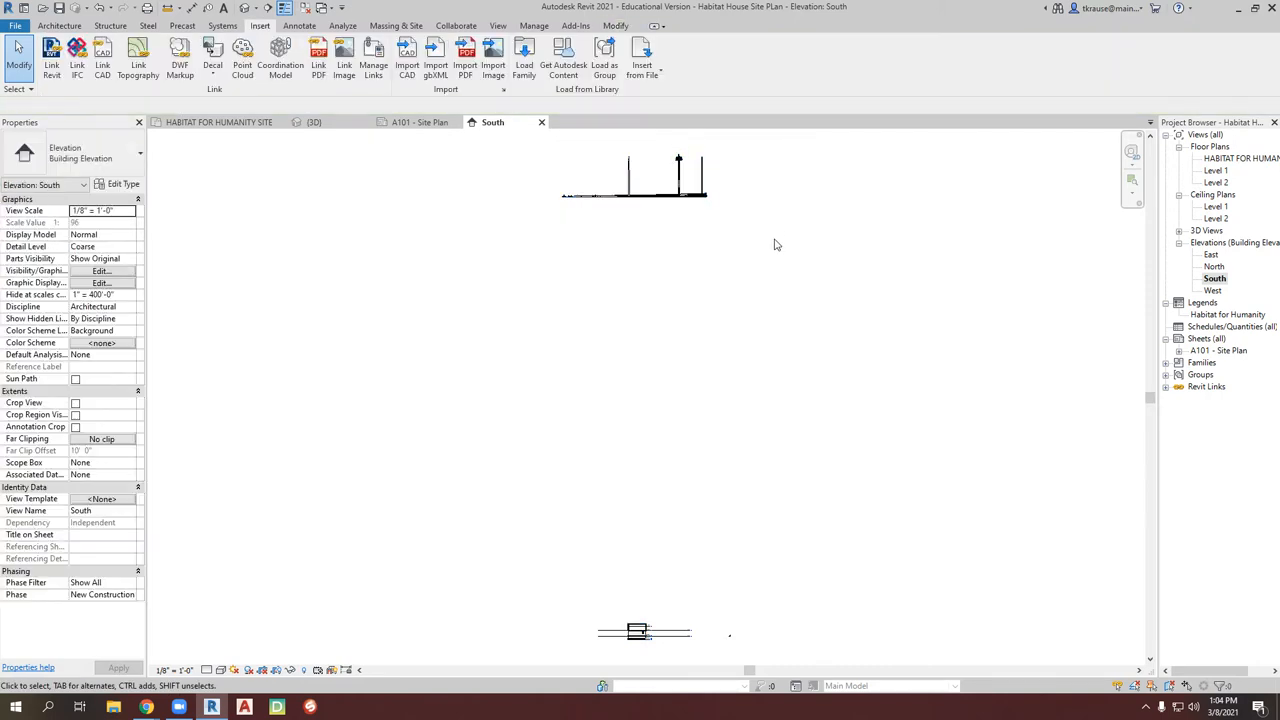
left_click(1228, 328)
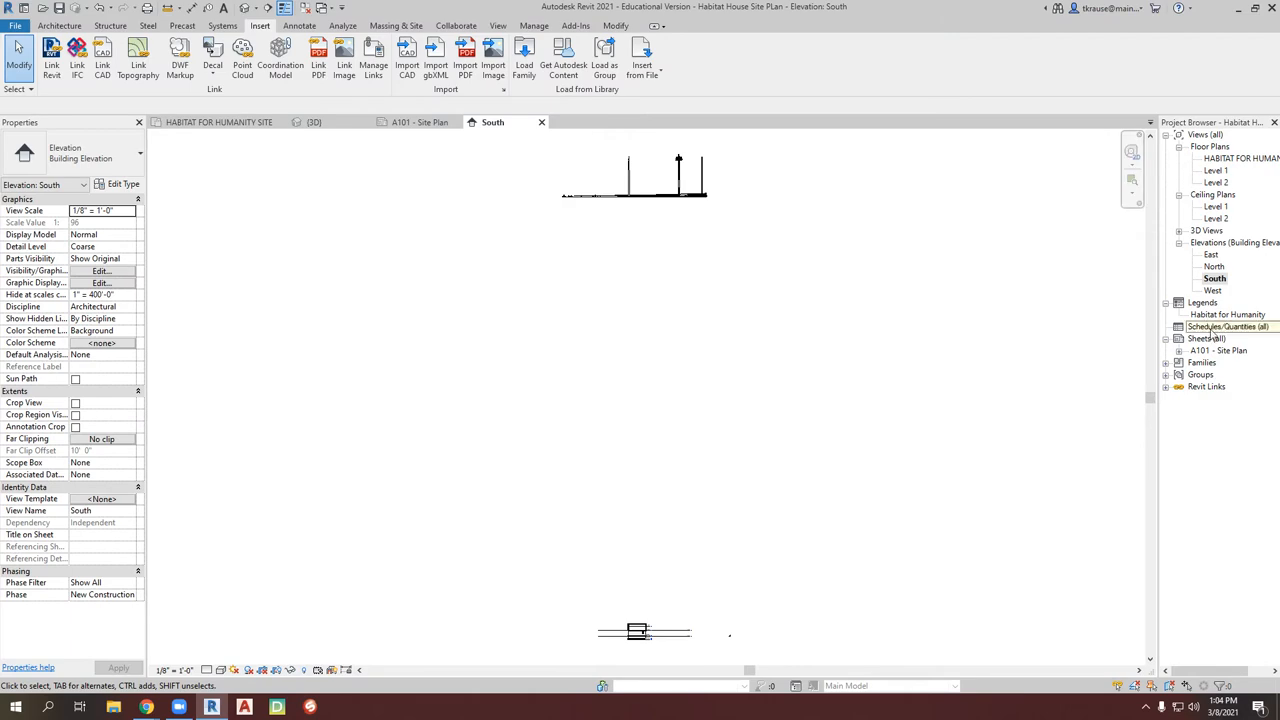
double_click(1218, 350)
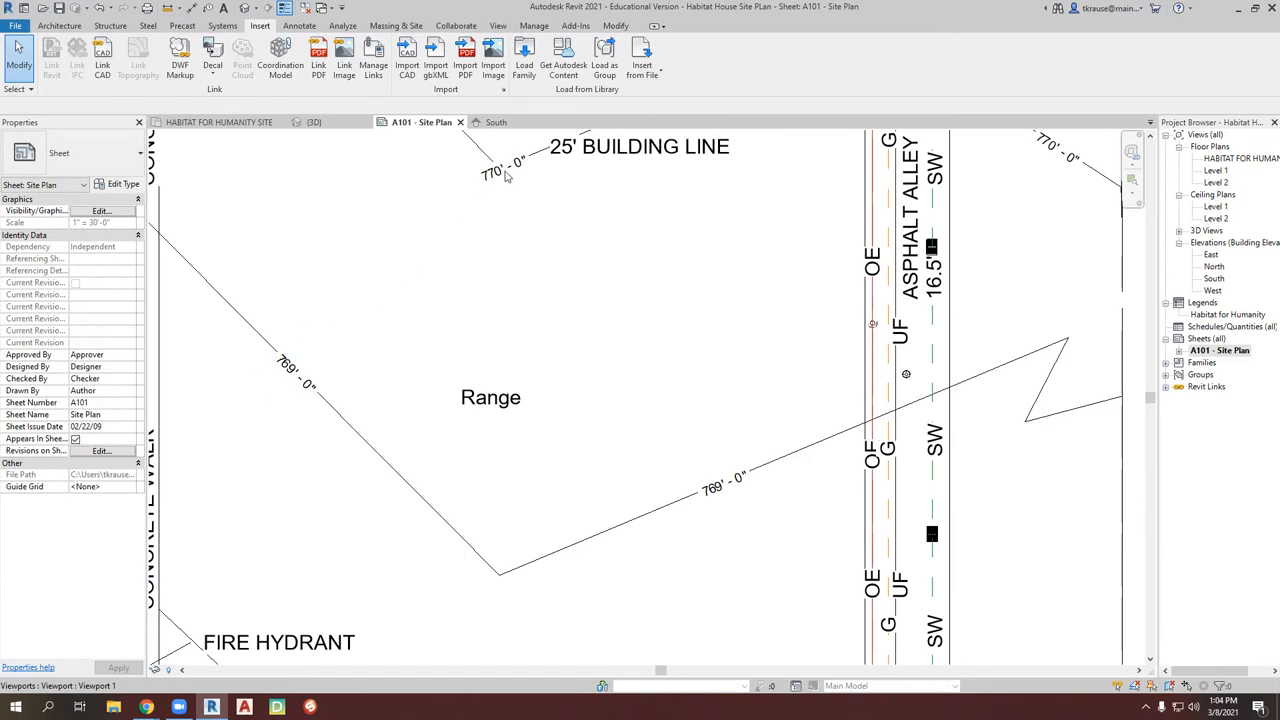
mouse_move(476, 192)
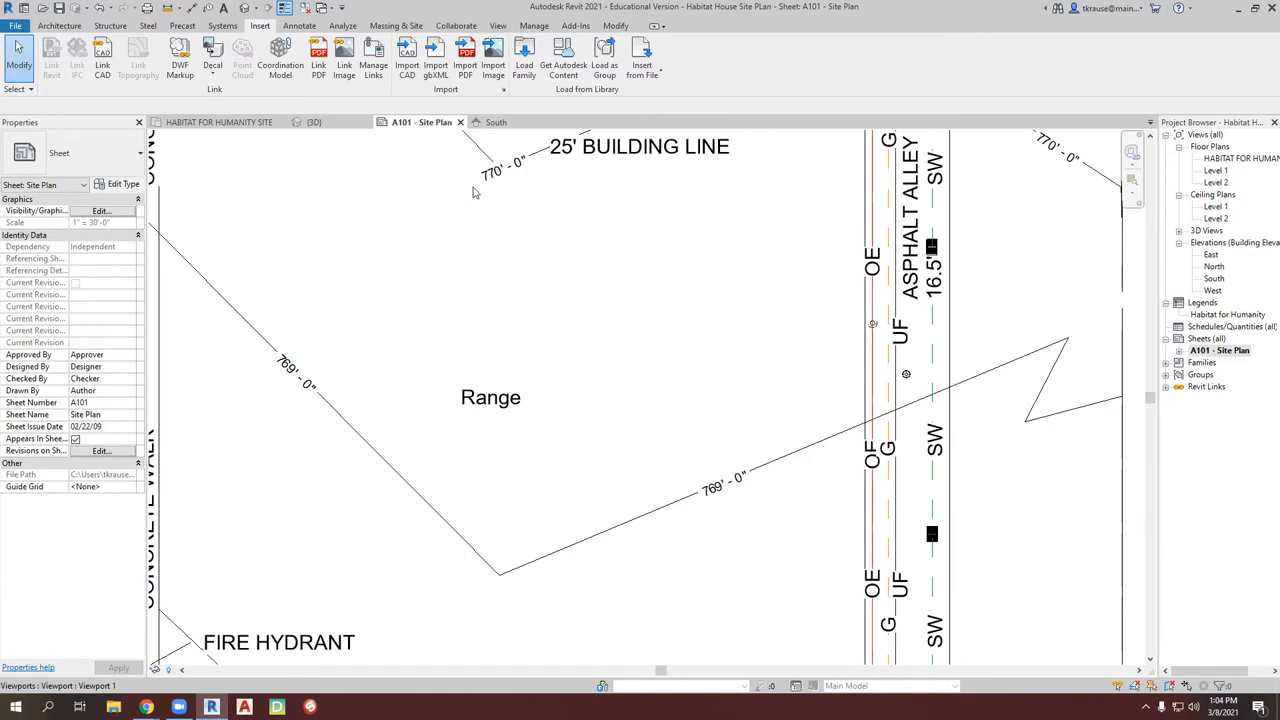
mouse_move(304, 390)
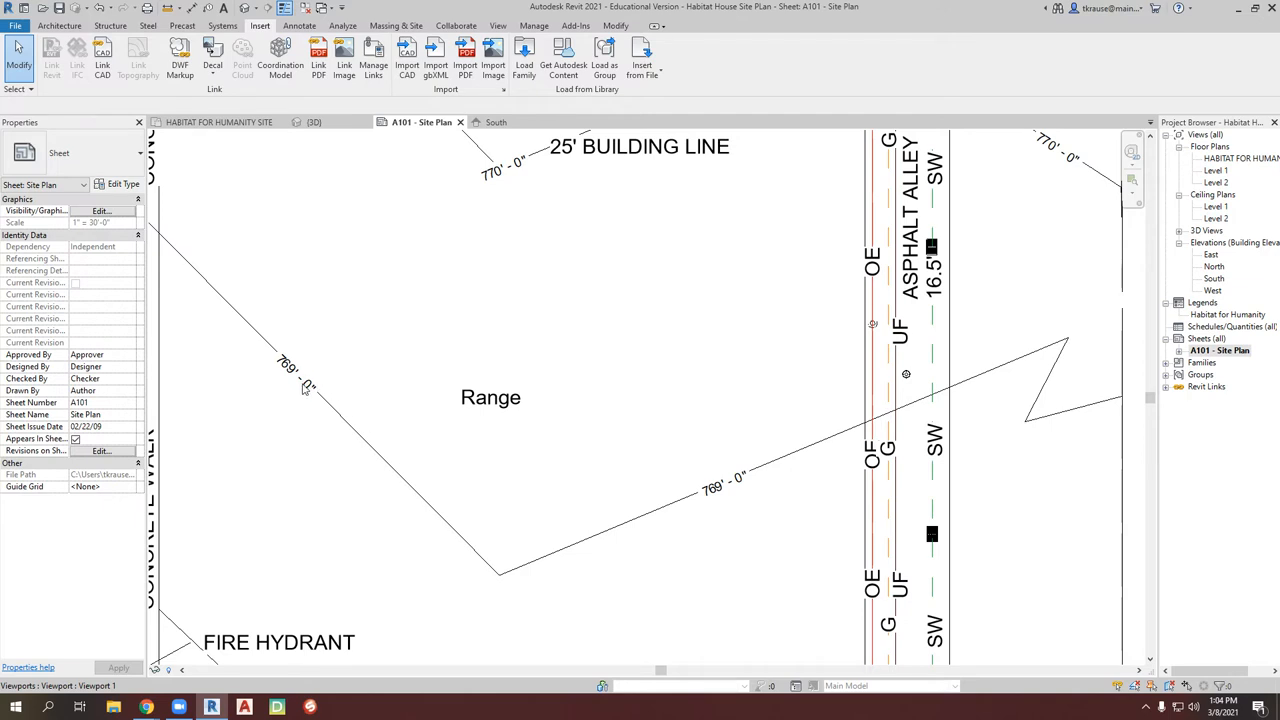
mouse_move(306, 388)
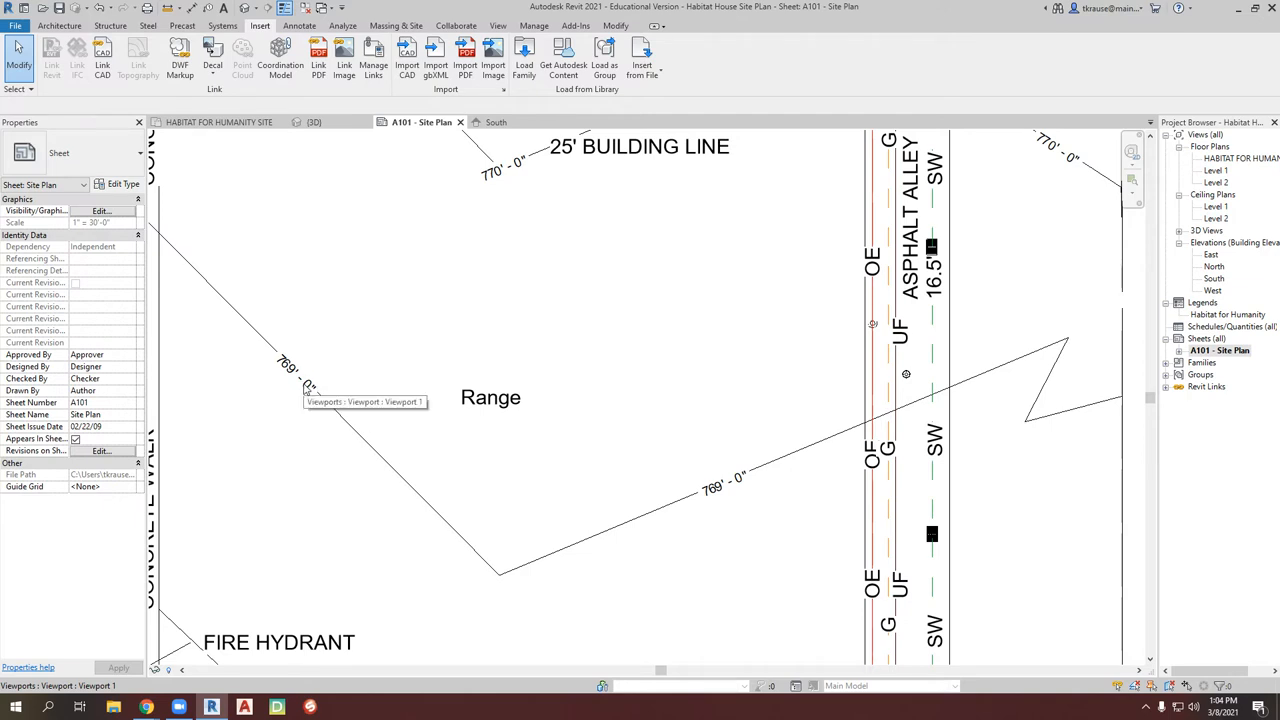
mouse_move(880, 258)
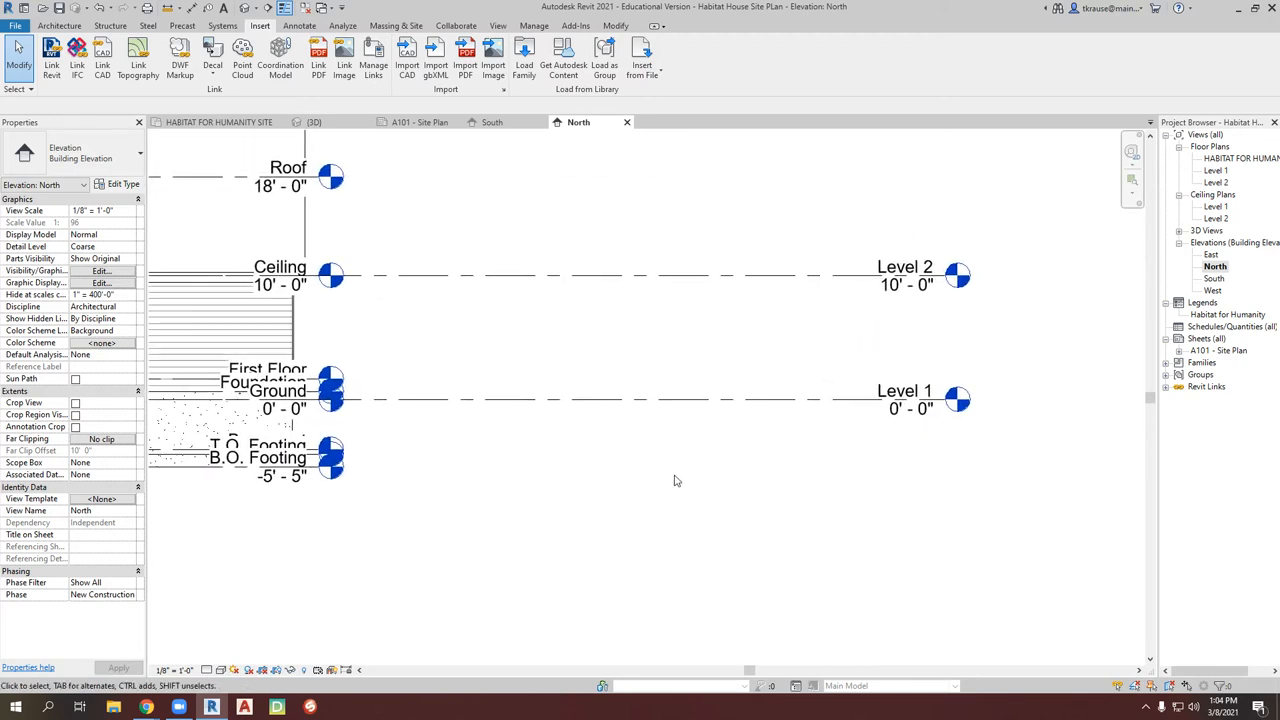
mouse_move(674, 418)
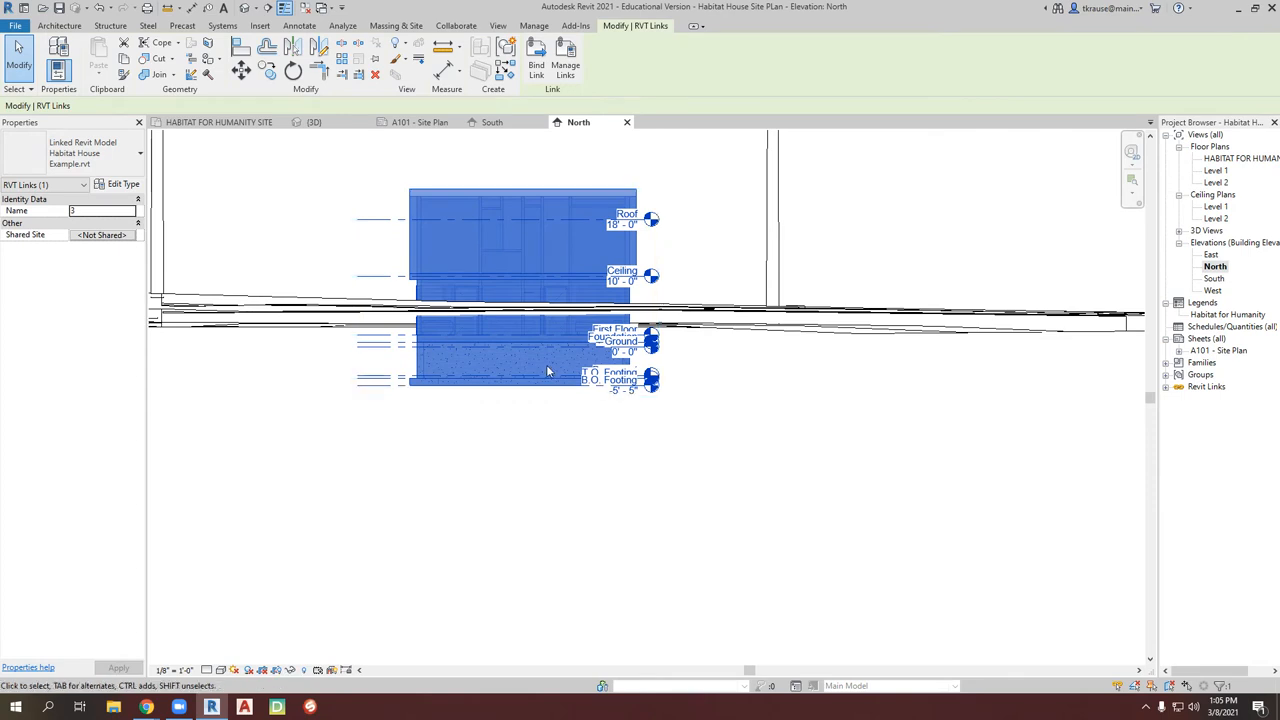
mouse_move(552, 268)
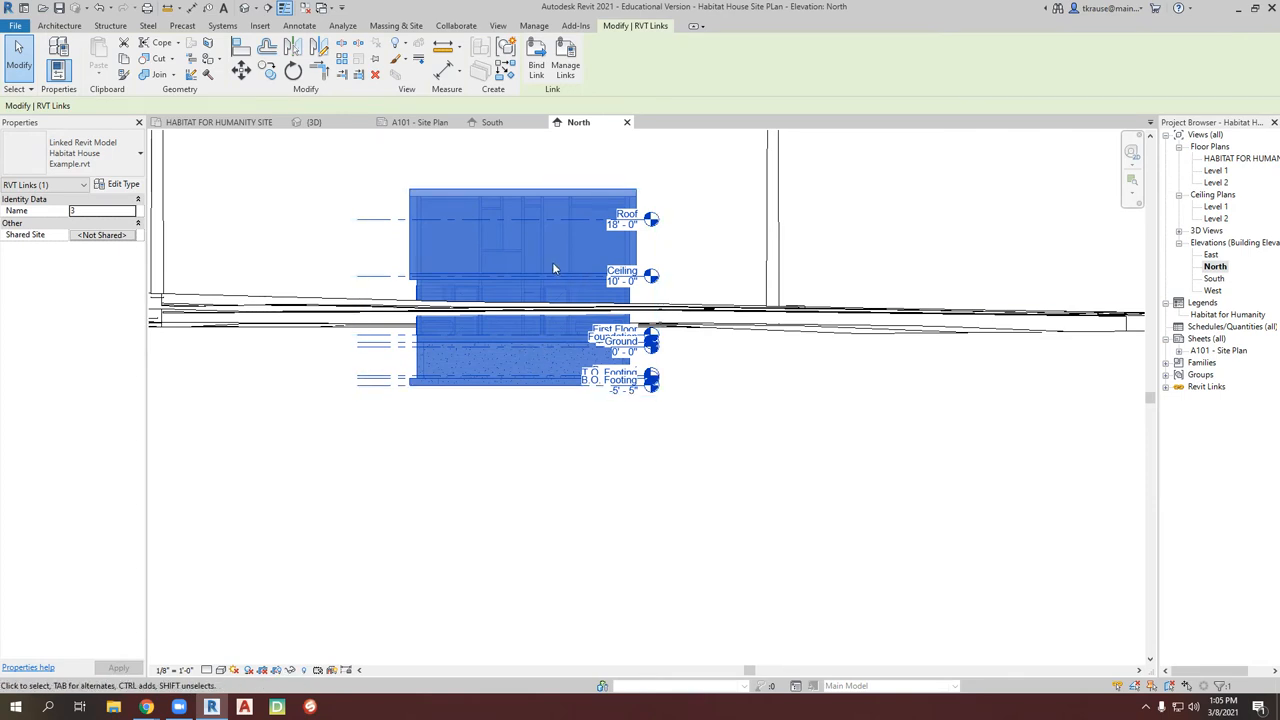
Drag the linked house up until its First Floor level meets the topography, then return to the site views.
left_click_drag(552, 268, 560, 228)
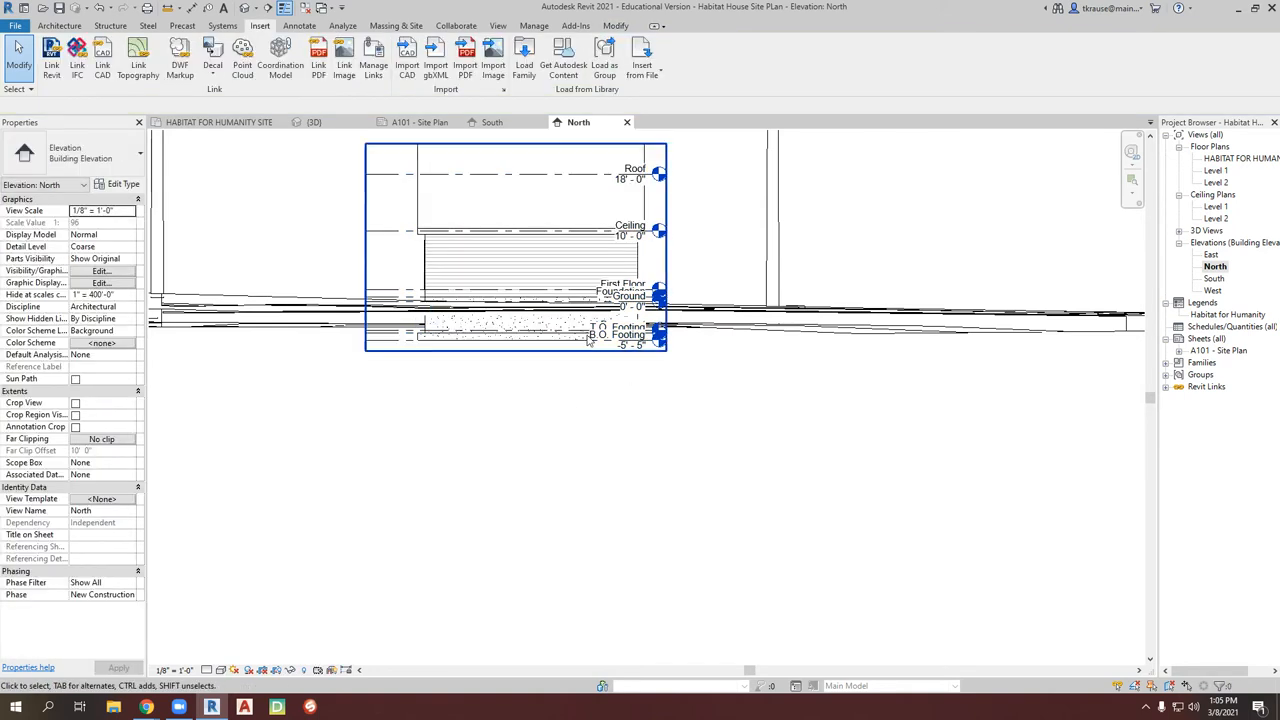
left_click(672, 414)
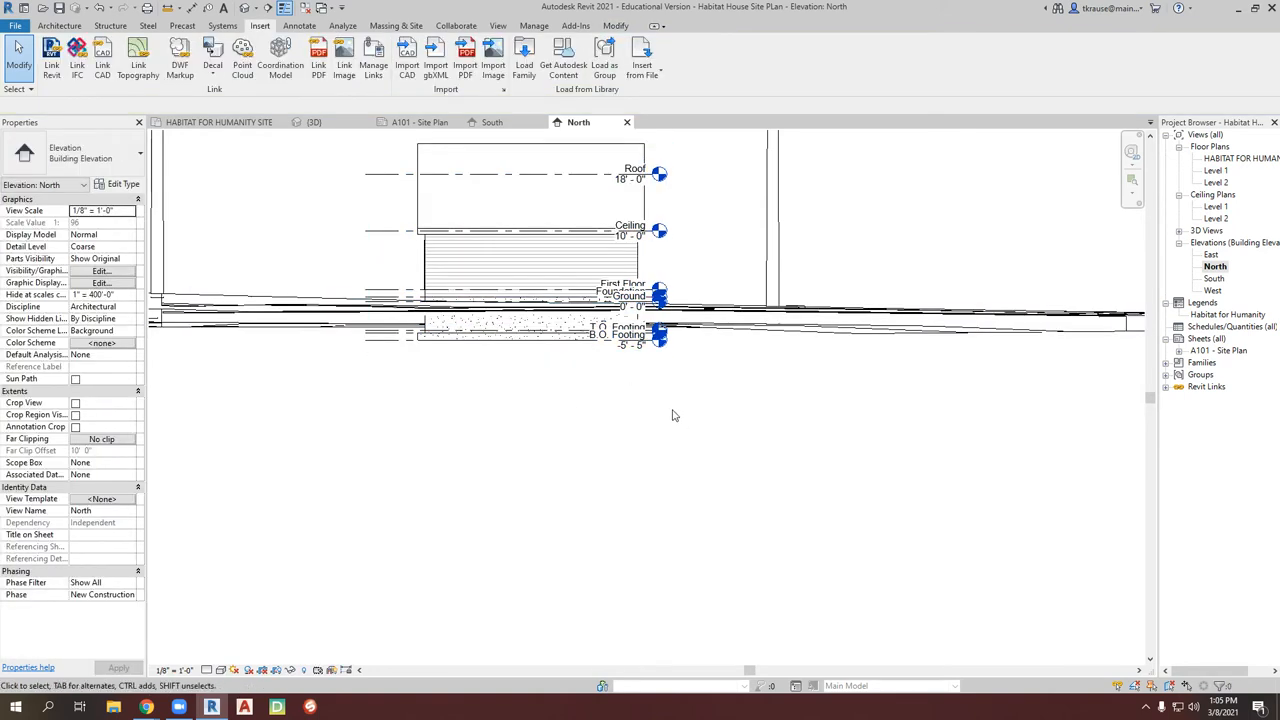
left_click(460, 304)
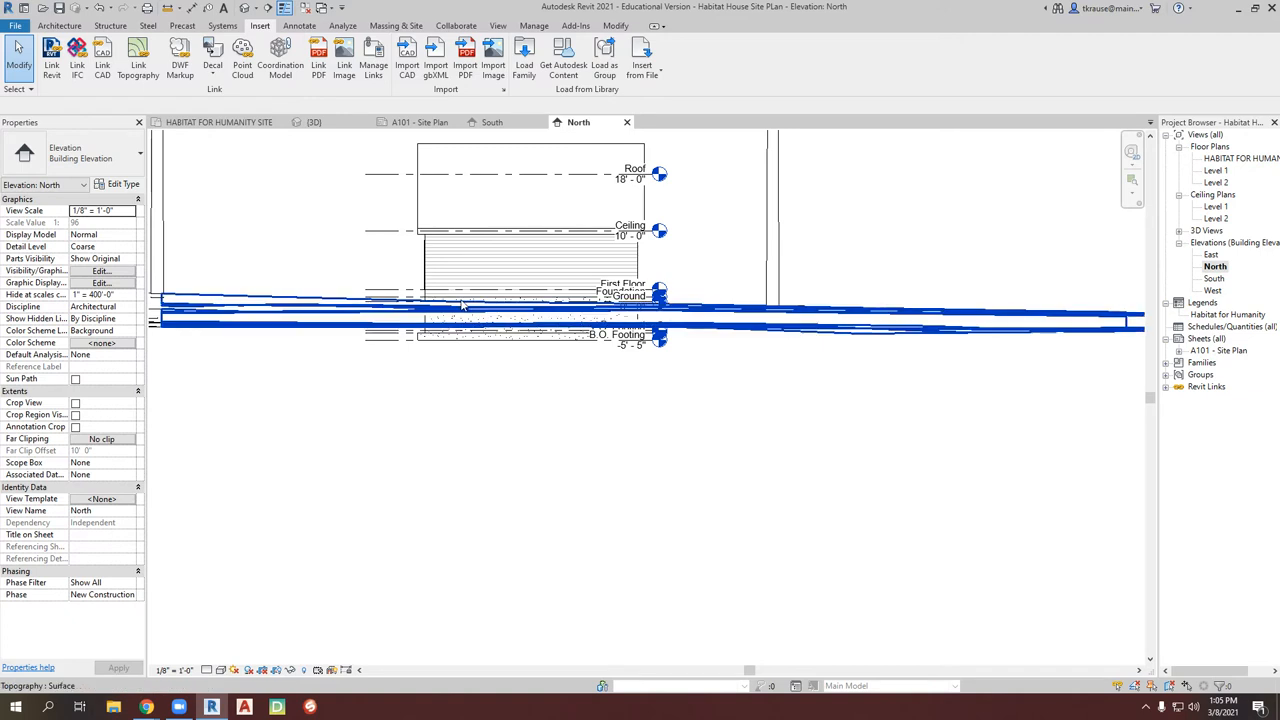
mouse_move(476, 304)
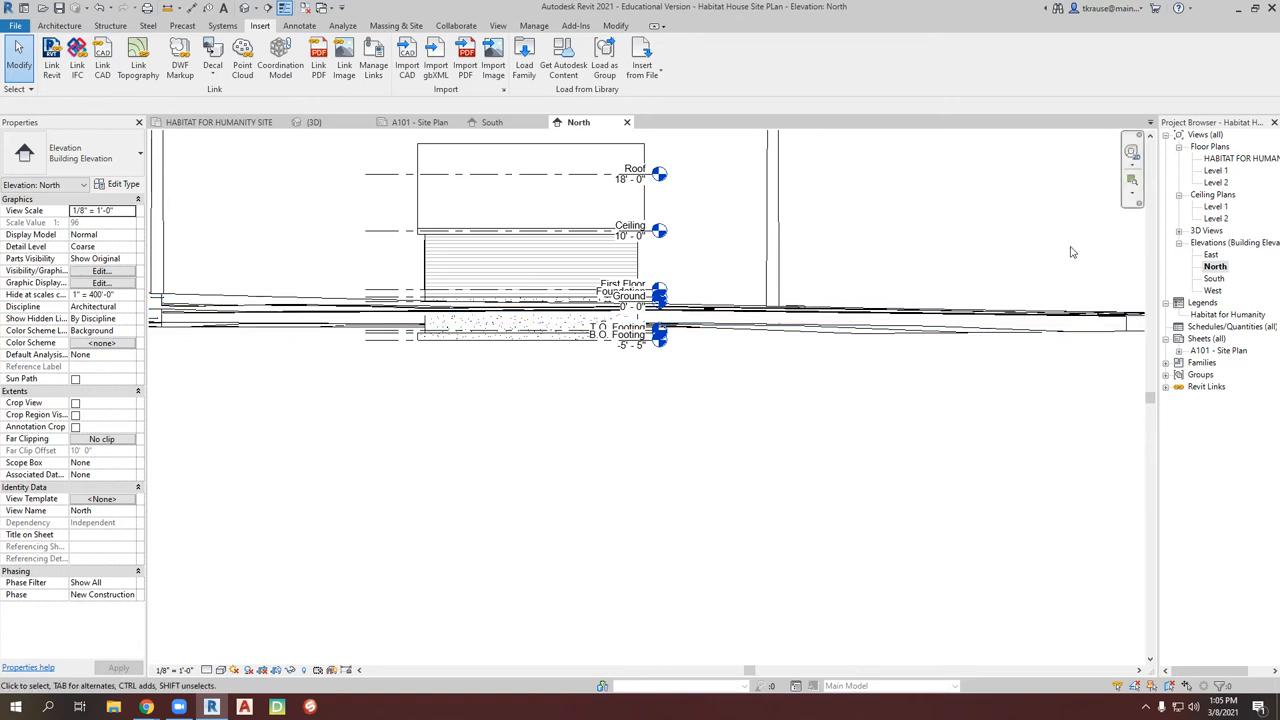
left_click(1240, 158)
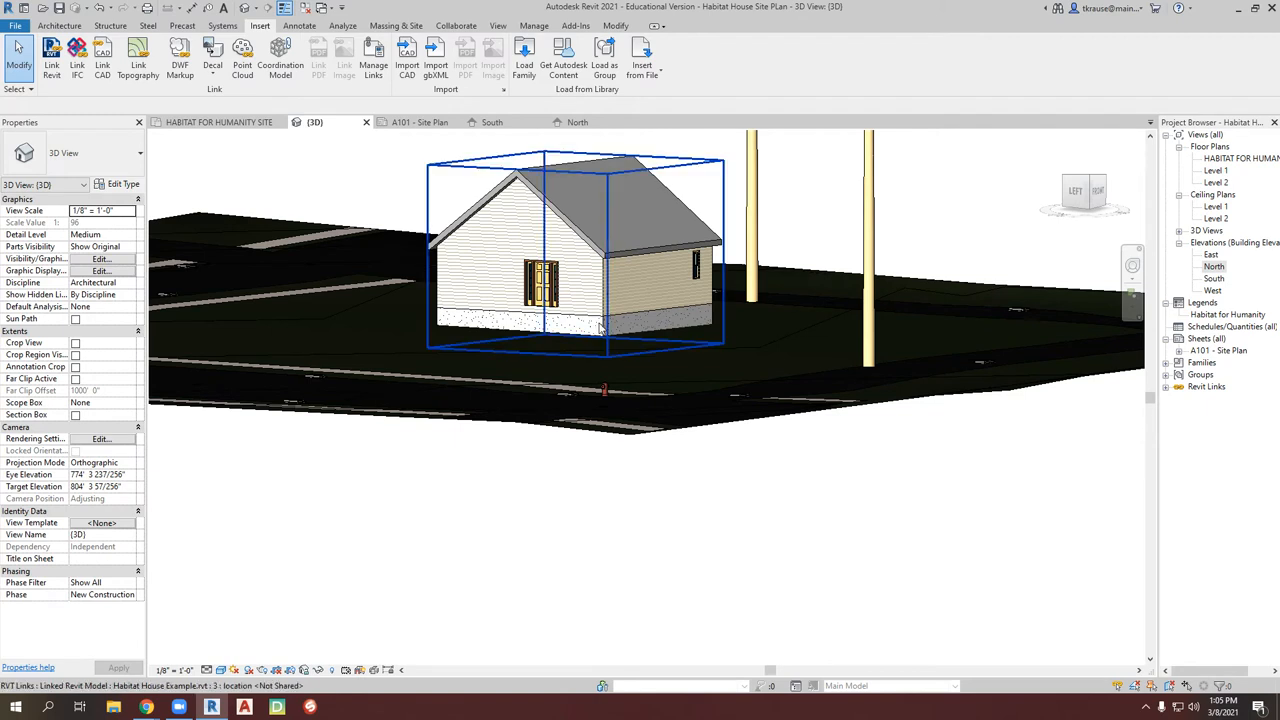
mouse_move(600, 328)
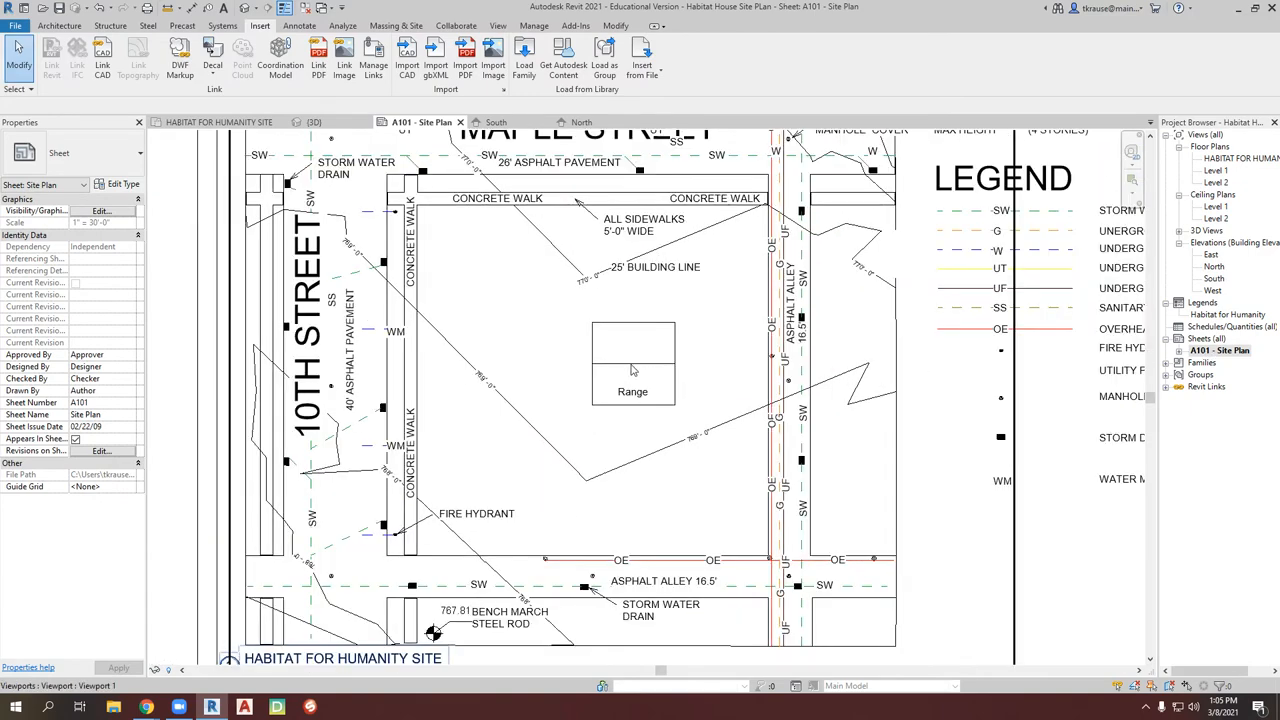
Select the site plan viewport on sheet A101 to check it, then clear the selection.
left_click(632, 364)
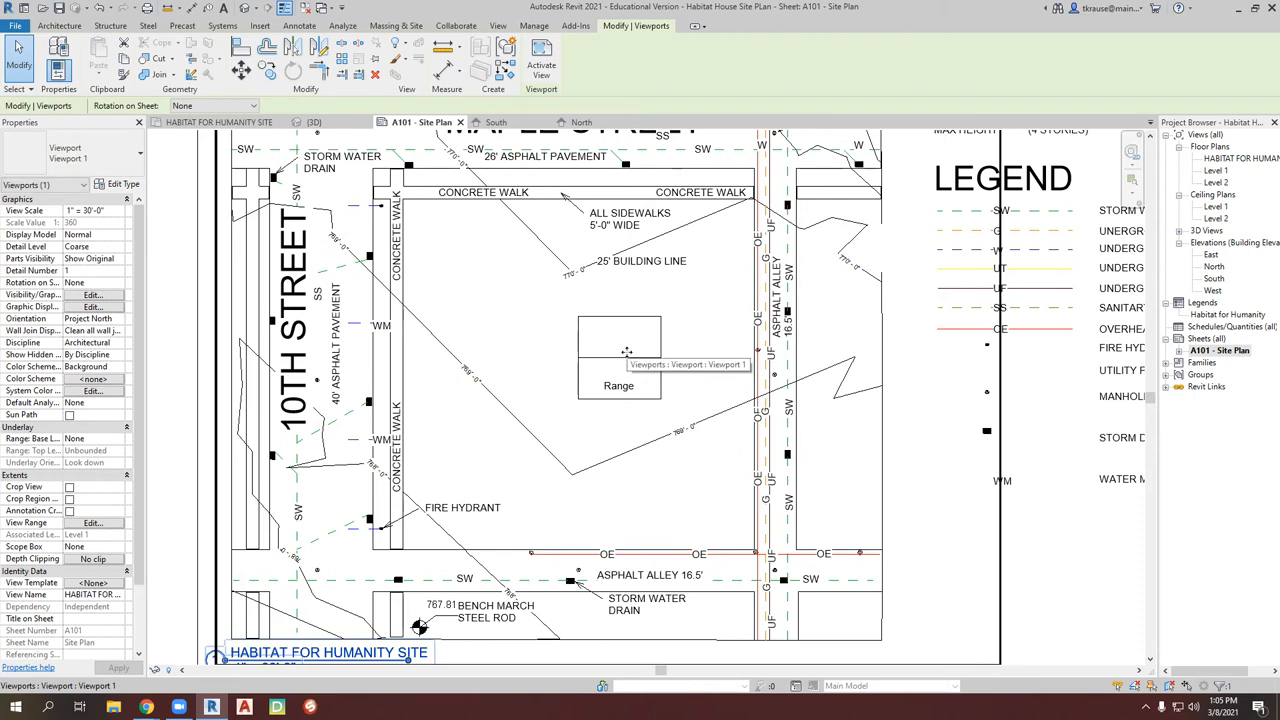
left_click(260, 24)
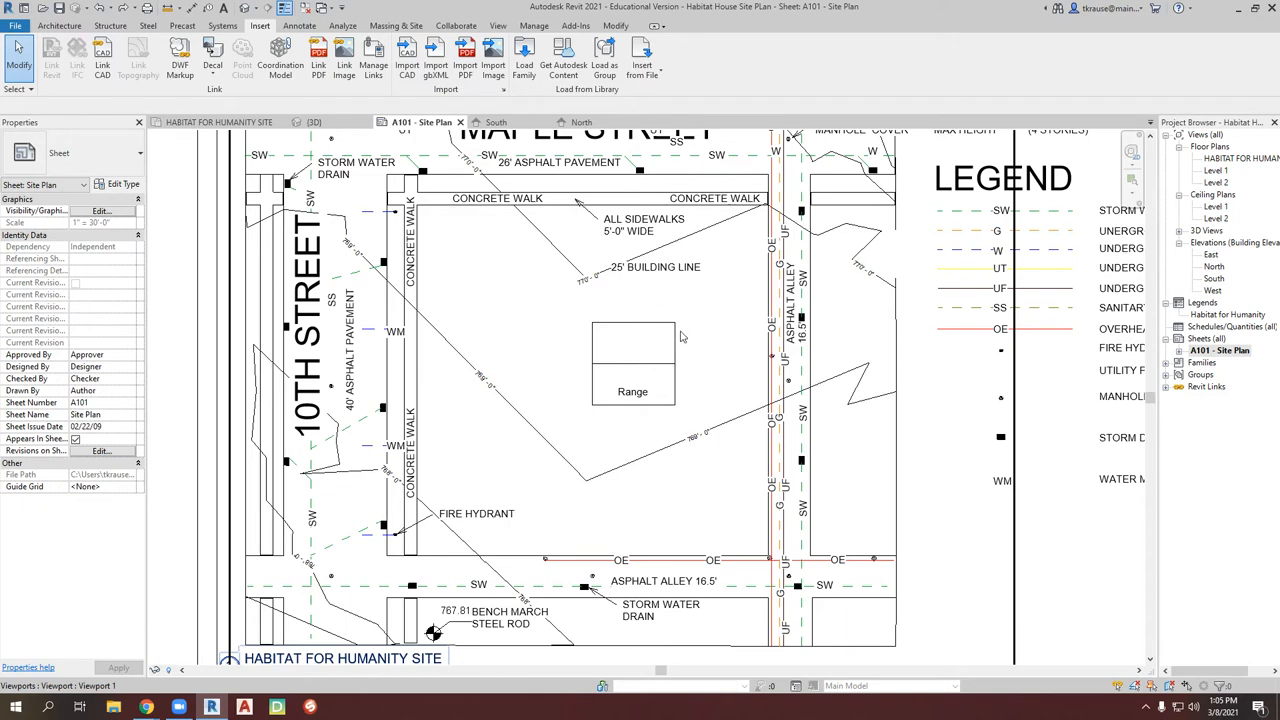
mouse_move(684, 336)
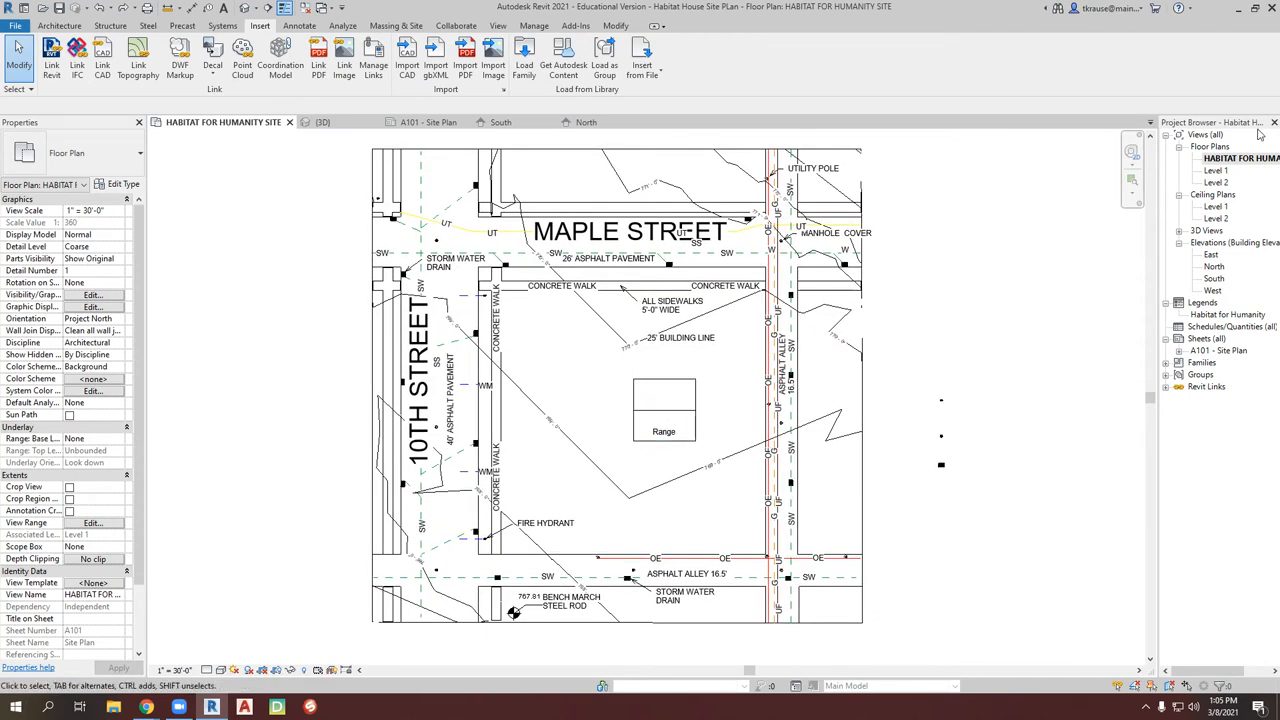
In the site plan, move the linked house inside the building lines and rotate it 90 degrees to fit.
left_click(1240, 158)
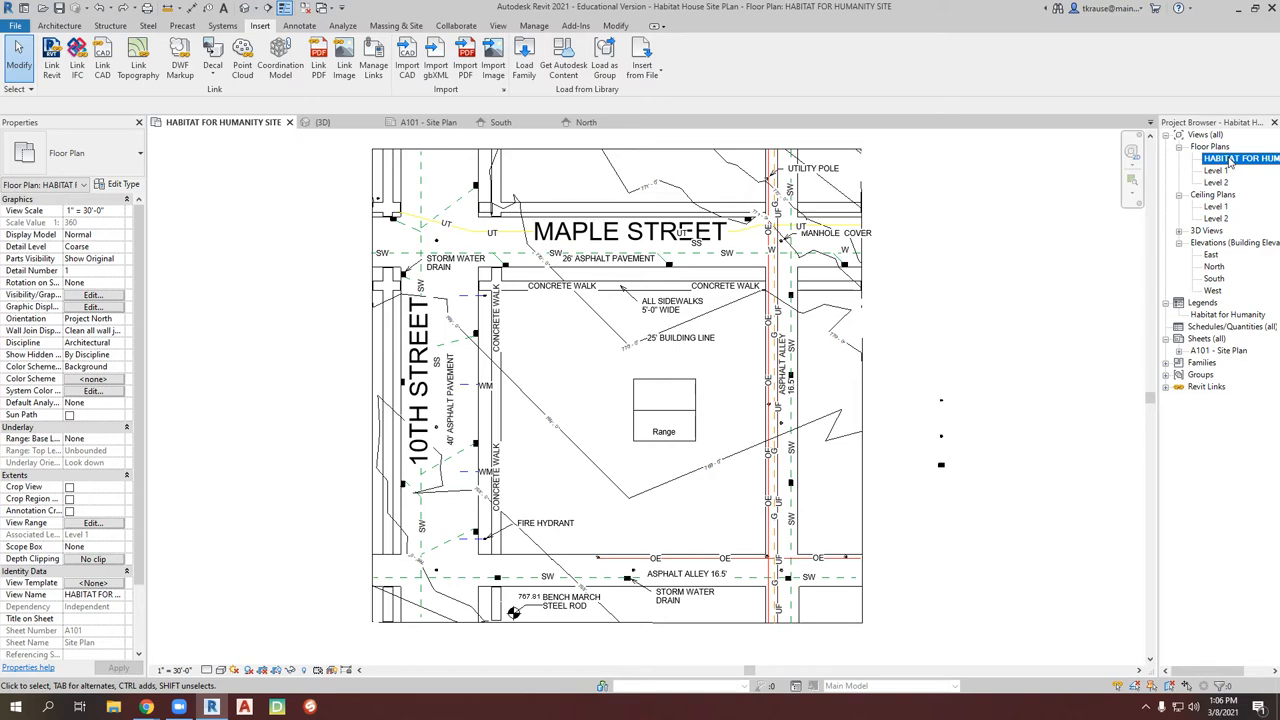
left_click(664, 400)
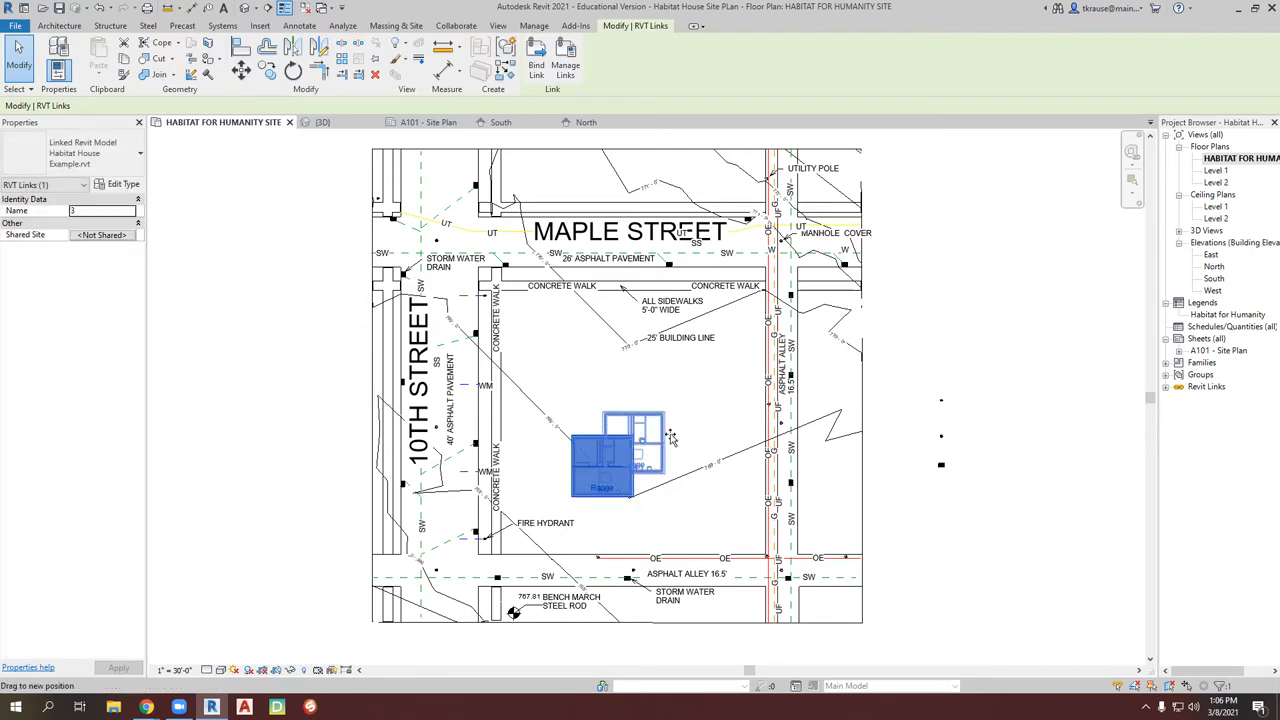
left_click_drag(616, 456, 680, 420)
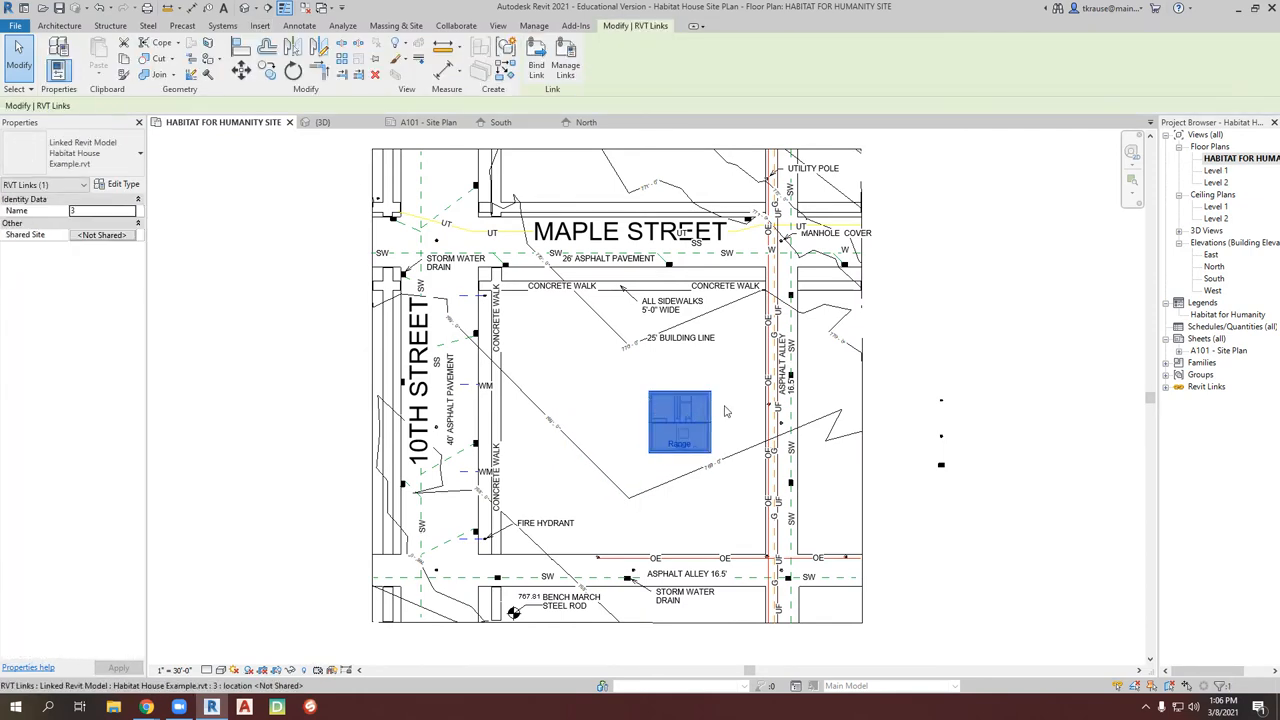
left_click_drag(680, 420, 638, 404)
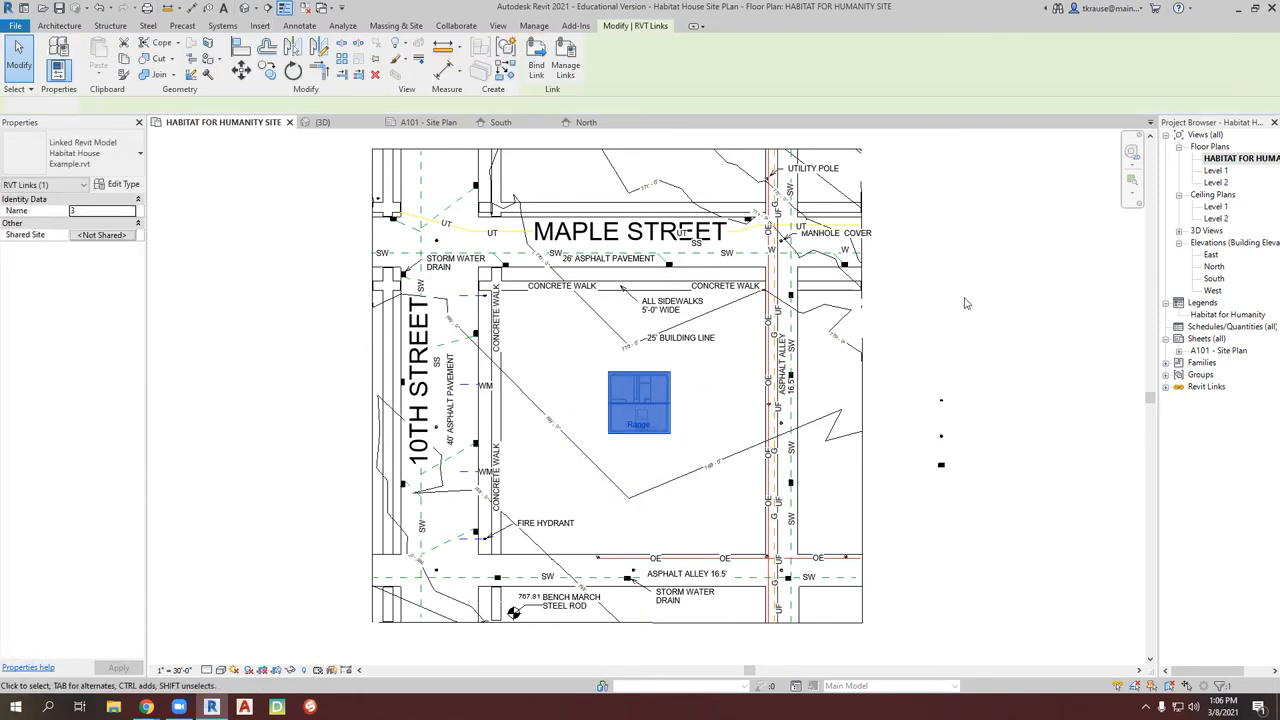
left_click(260, 24)
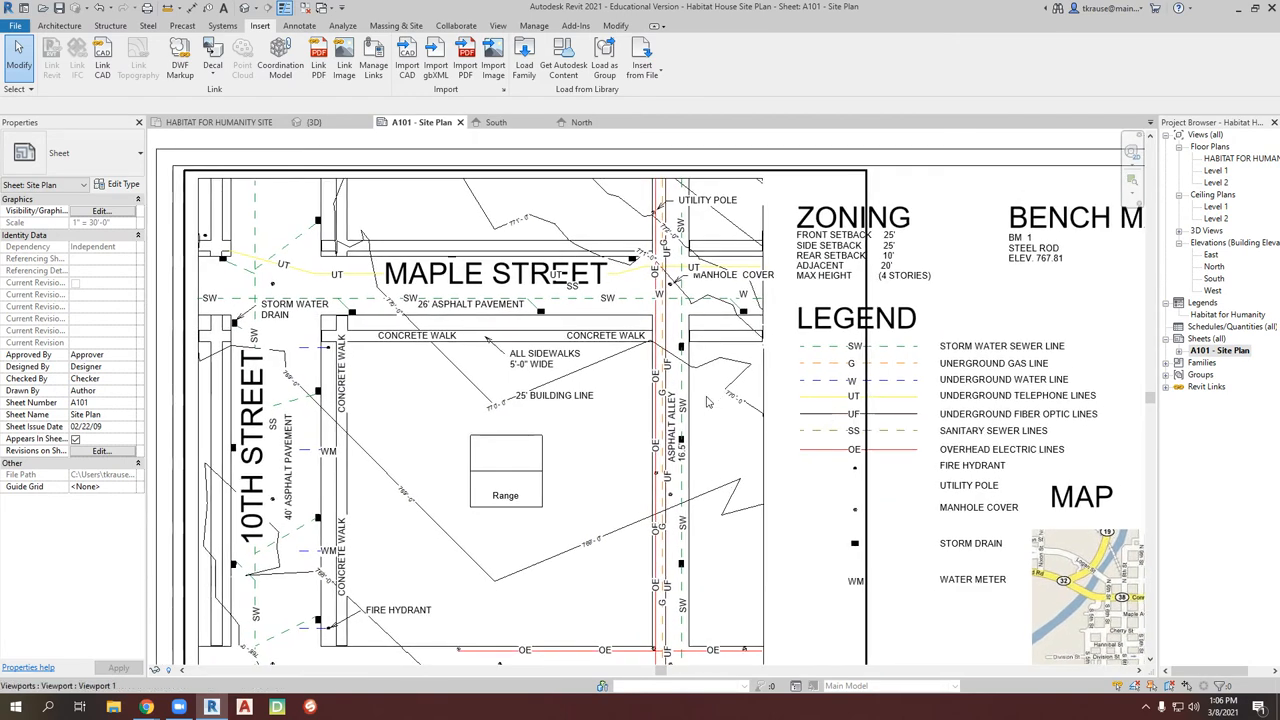
mouse_move(696, 444)
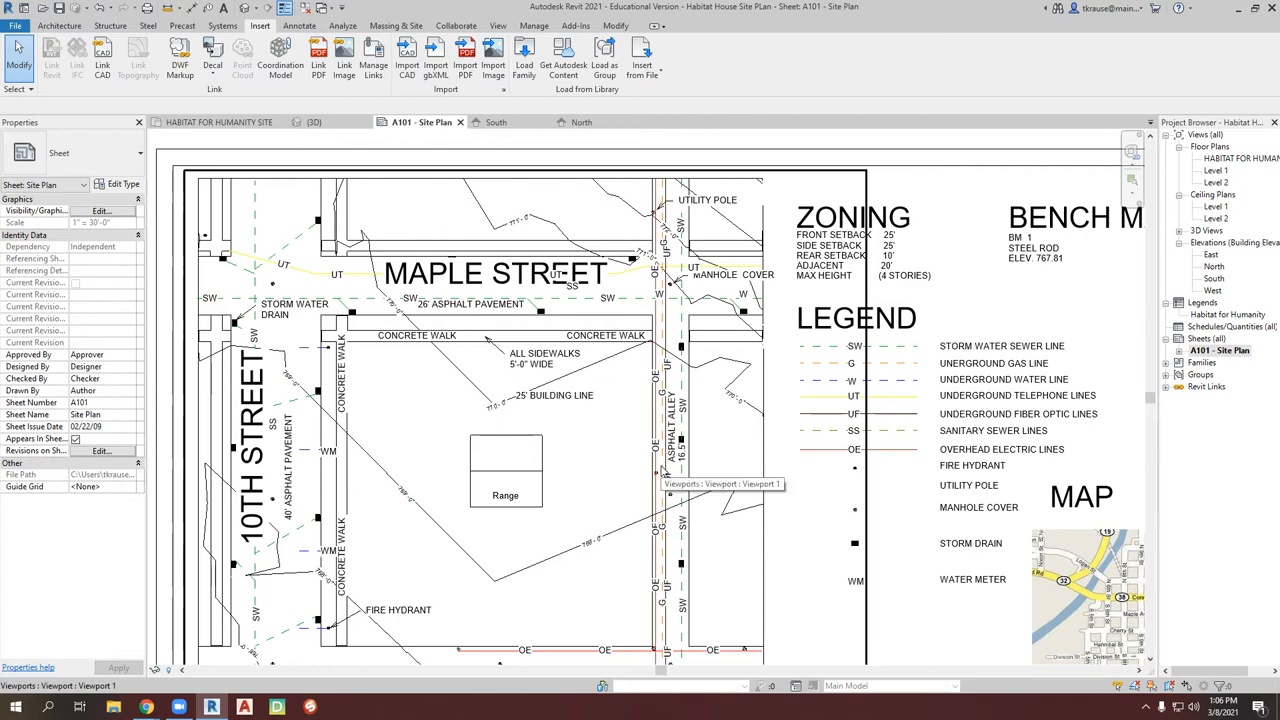
Review the placed house on sheet A101 - Site Plan with zoning, bench marks and legend.
left_click(856, 344)
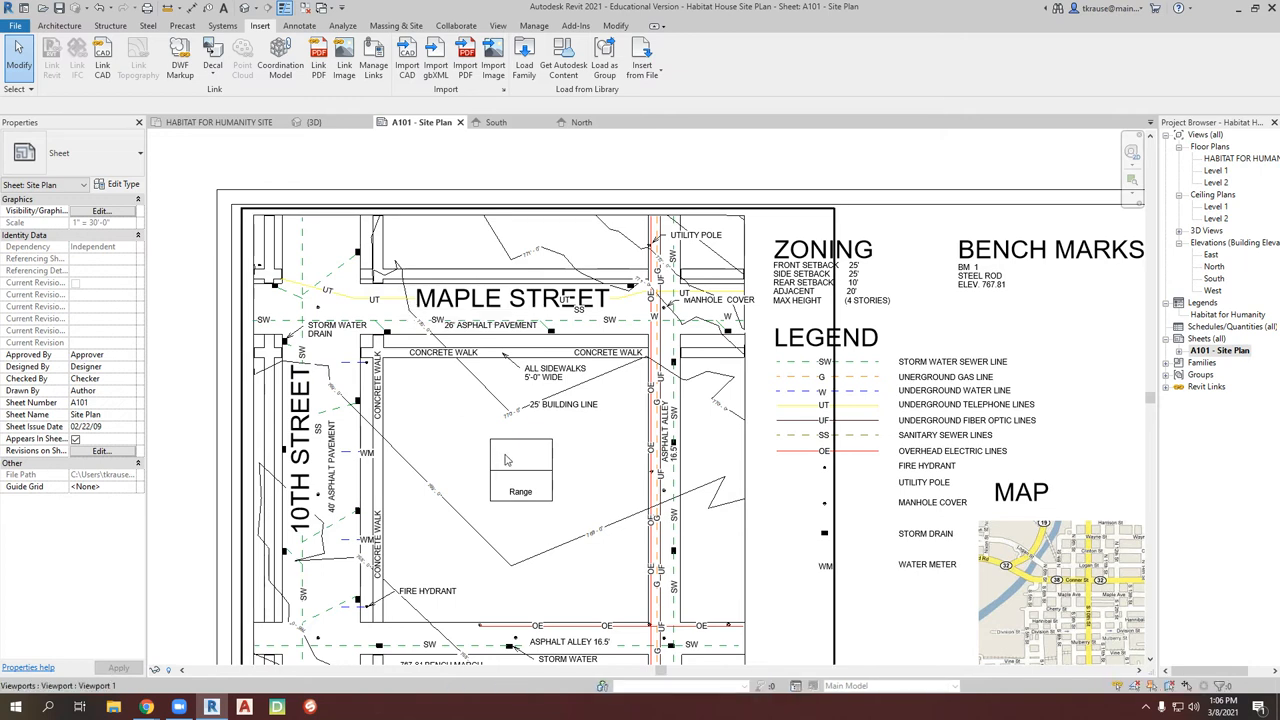
mouse_move(510, 458)
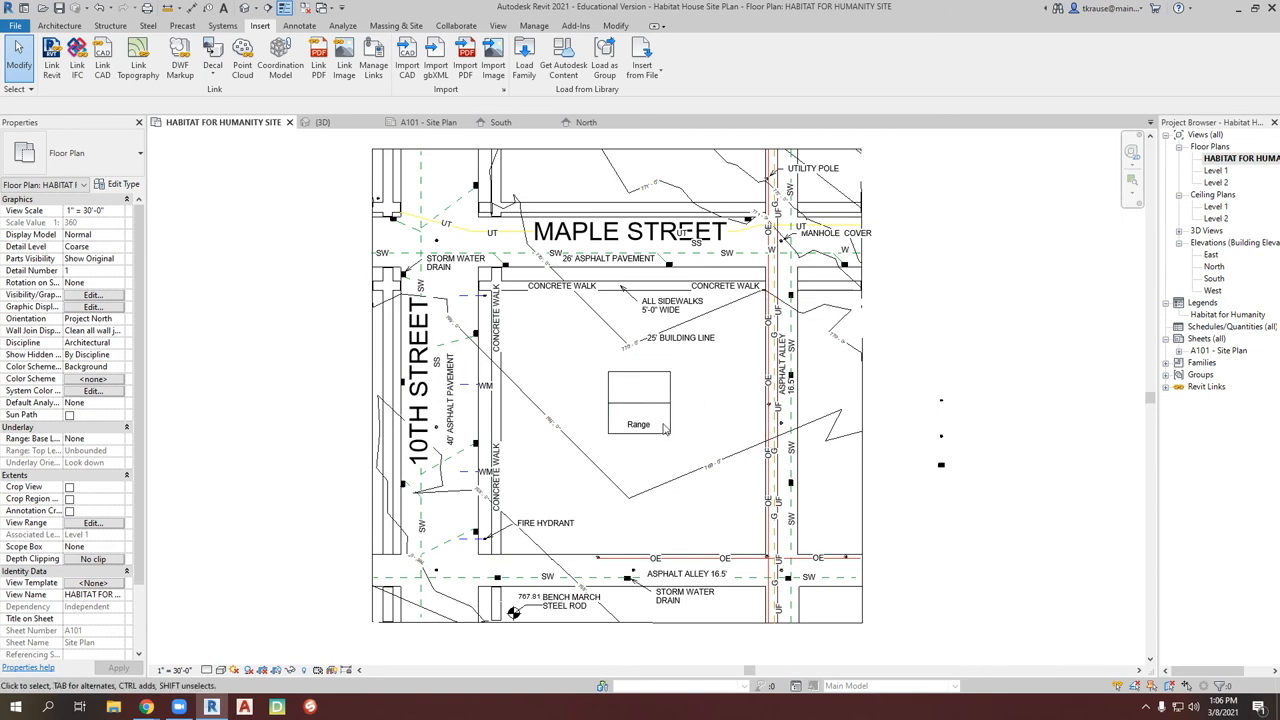
Confirm the linked house is selected, then bring up Manage Links from the Insert ribbon.
left_click(640, 400)
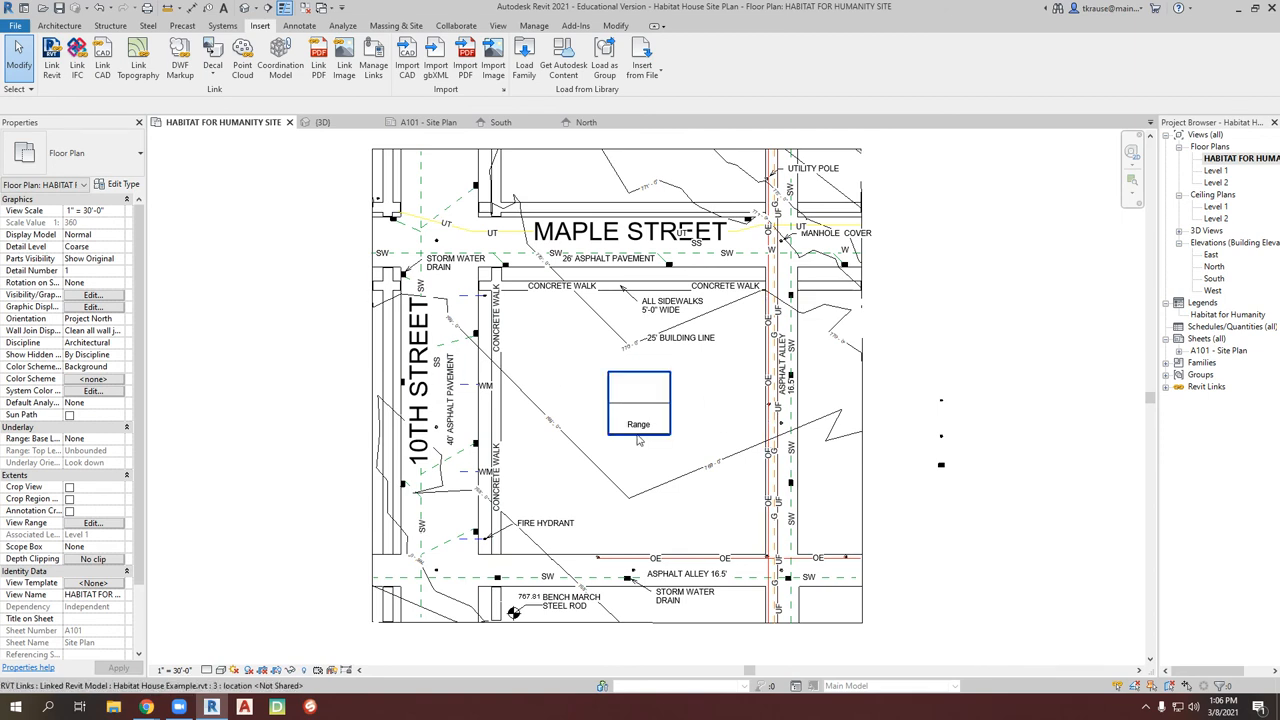
mouse_move(638, 440)
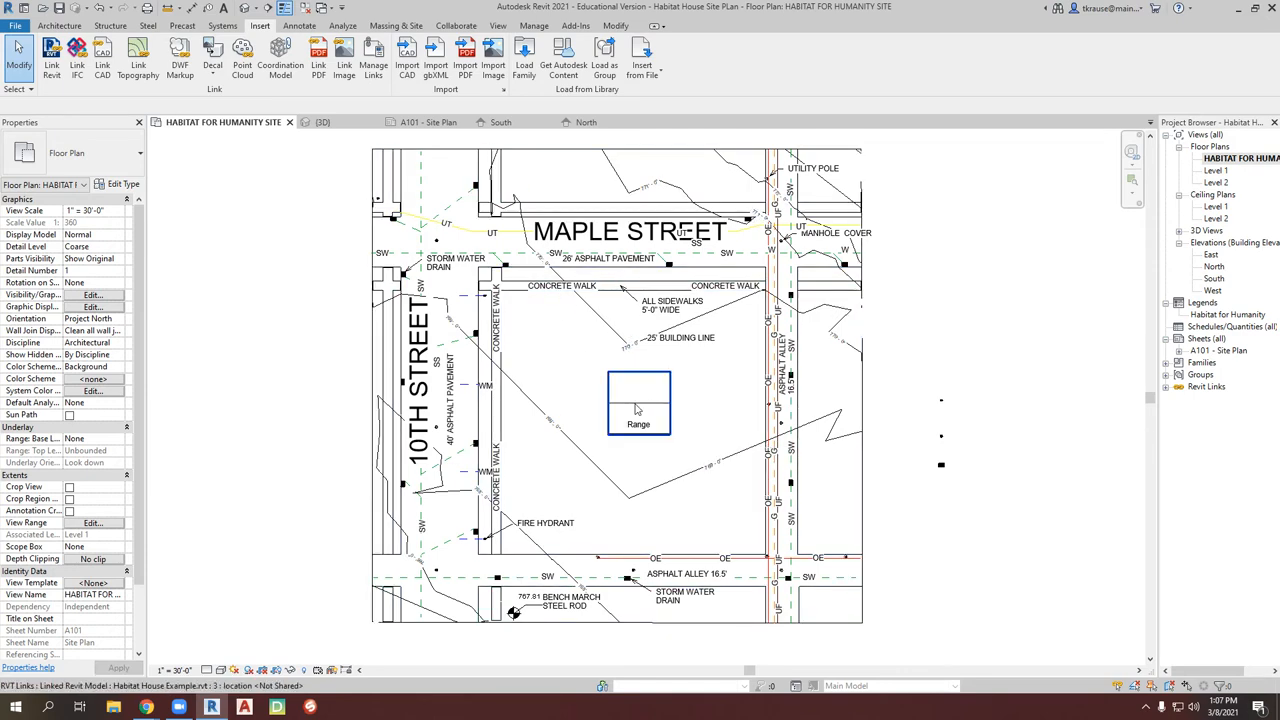
mouse_move(372, 48)
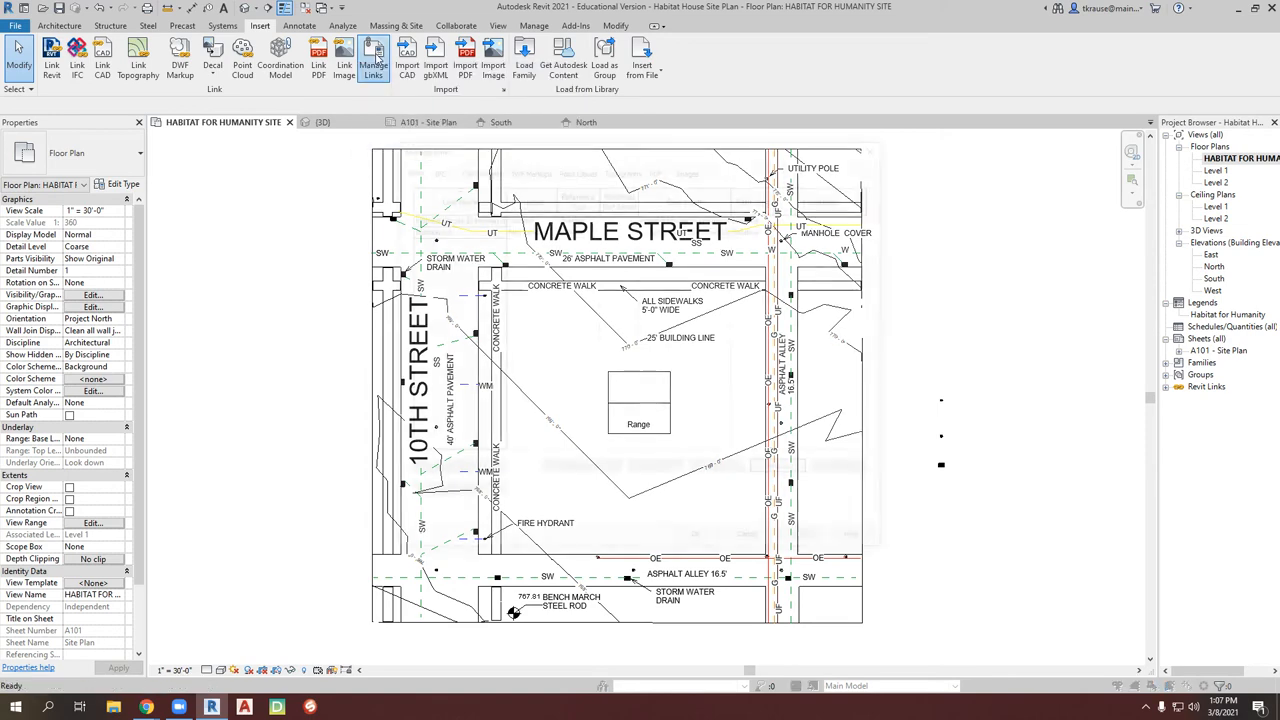
left_click(372, 58)
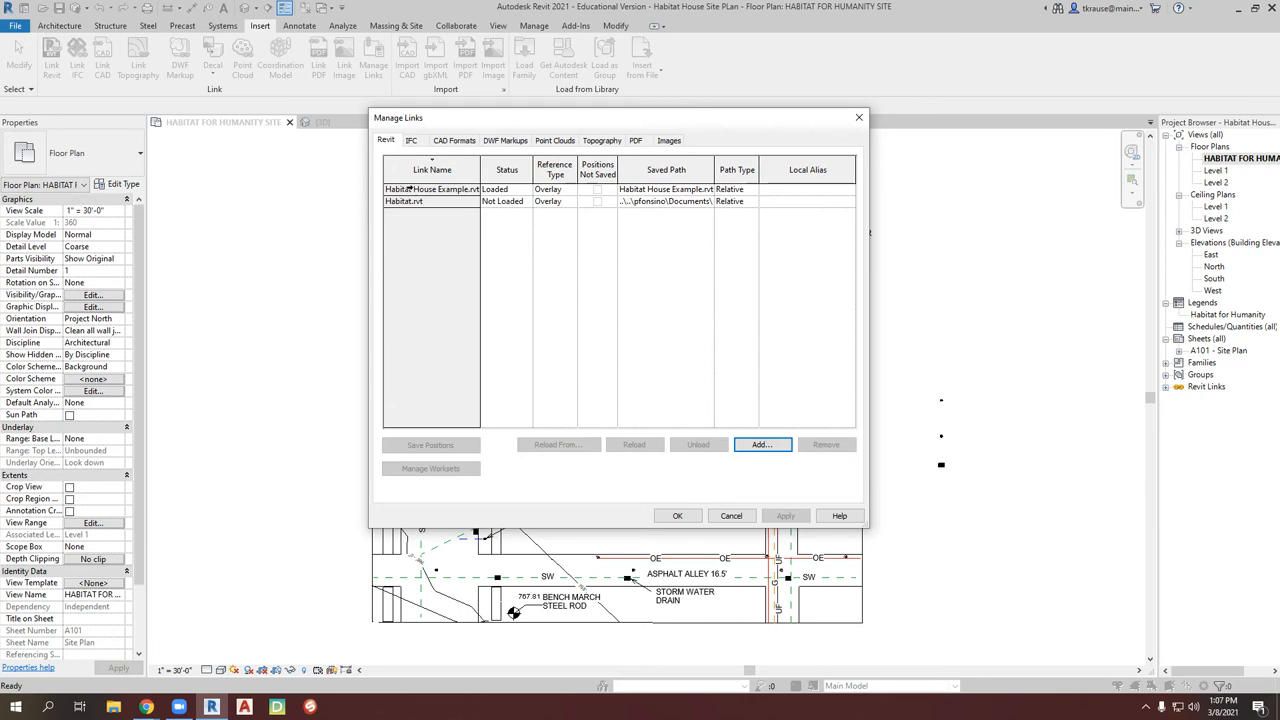
Remove the unloaded Habitat.rvt link, leaving only Habitat House Example.rvt in the list.
left_click(432, 188)
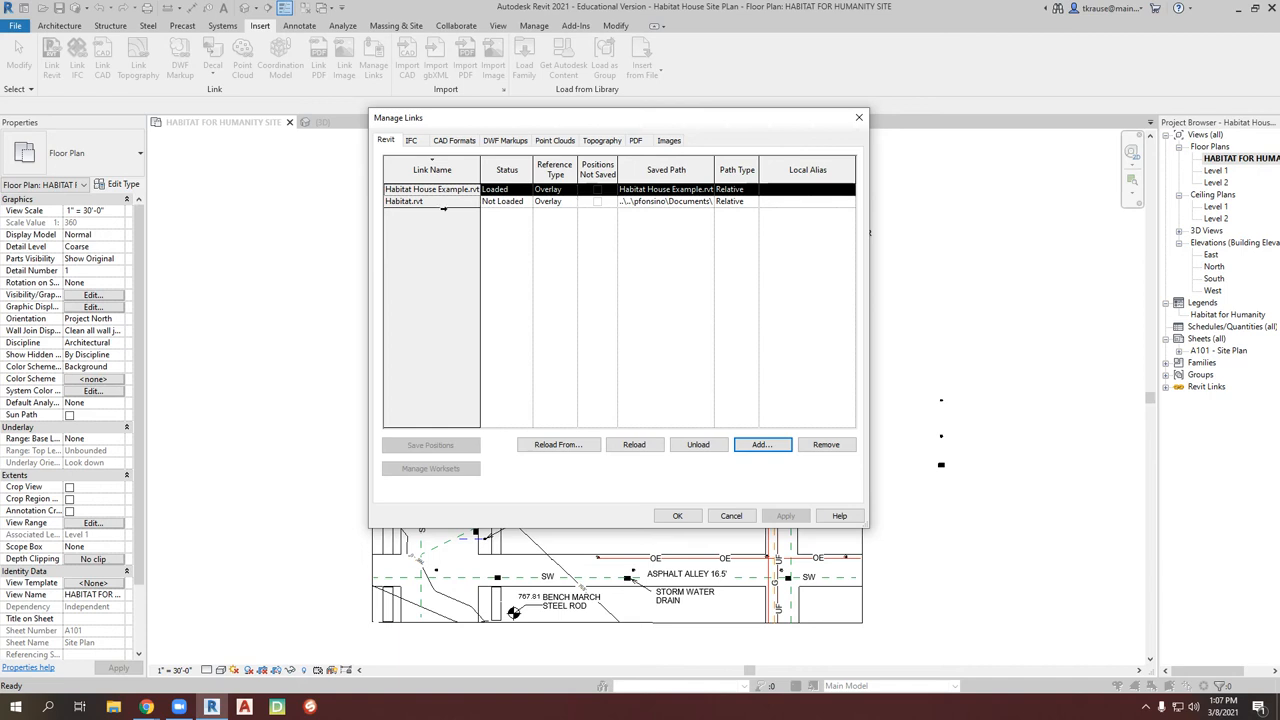
left_click(450, 200)
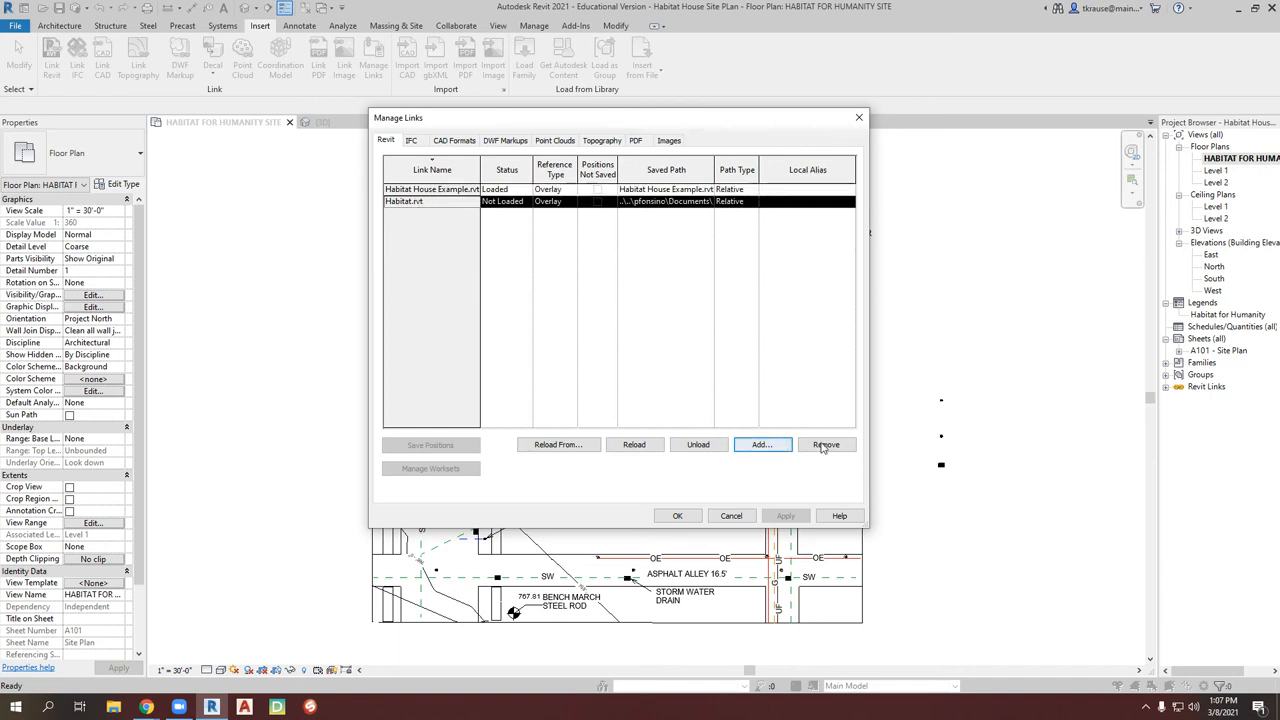
left_click(826, 444)
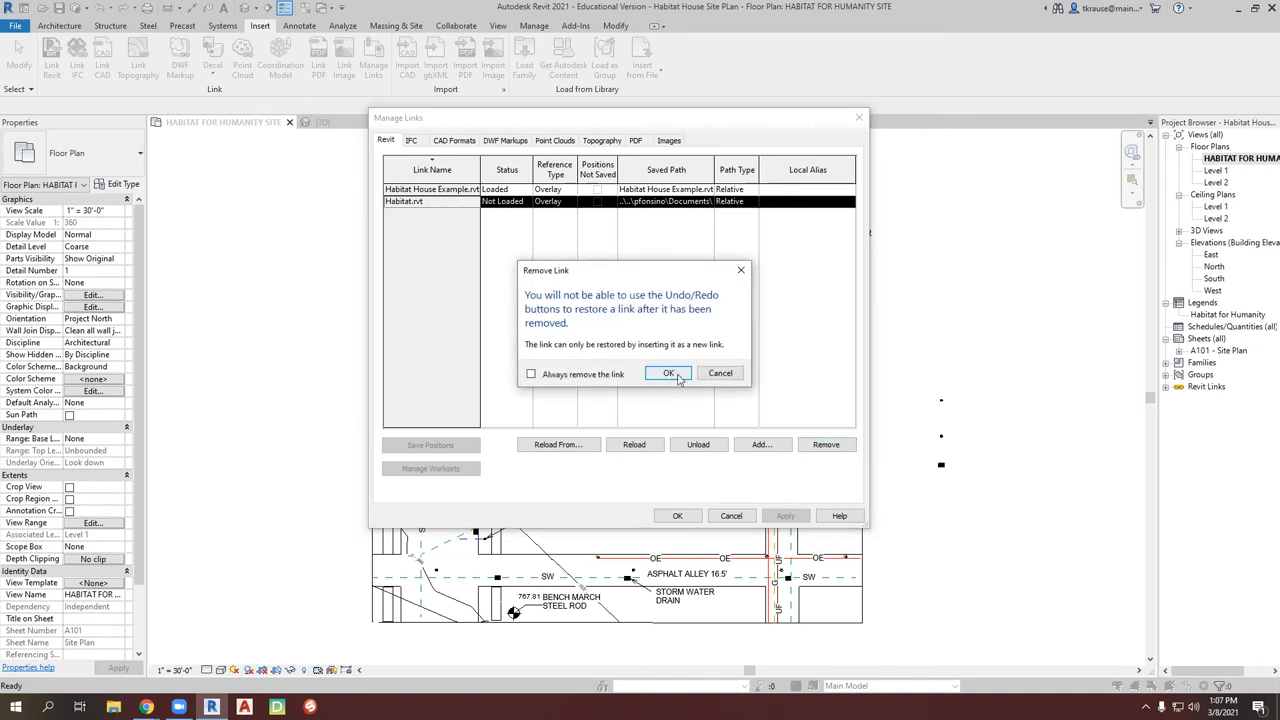
left_click(668, 374)
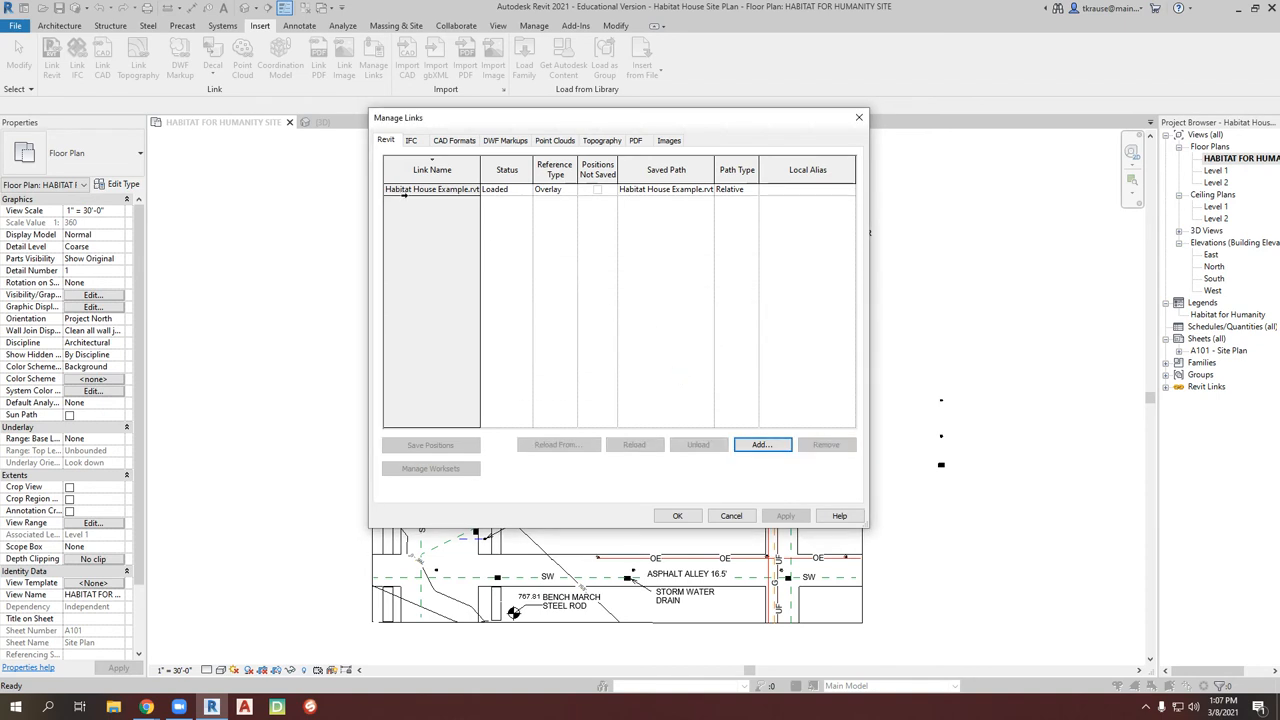
left_click(432, 188)
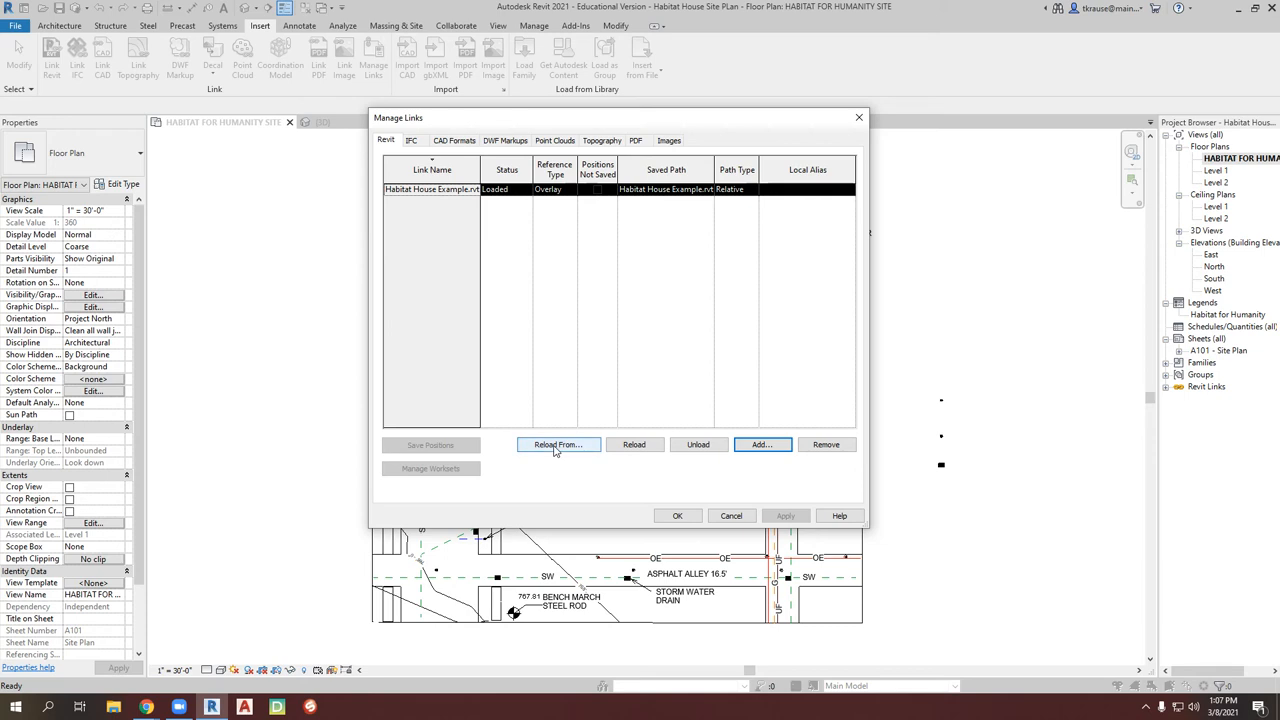
mouse_move(592, 450)
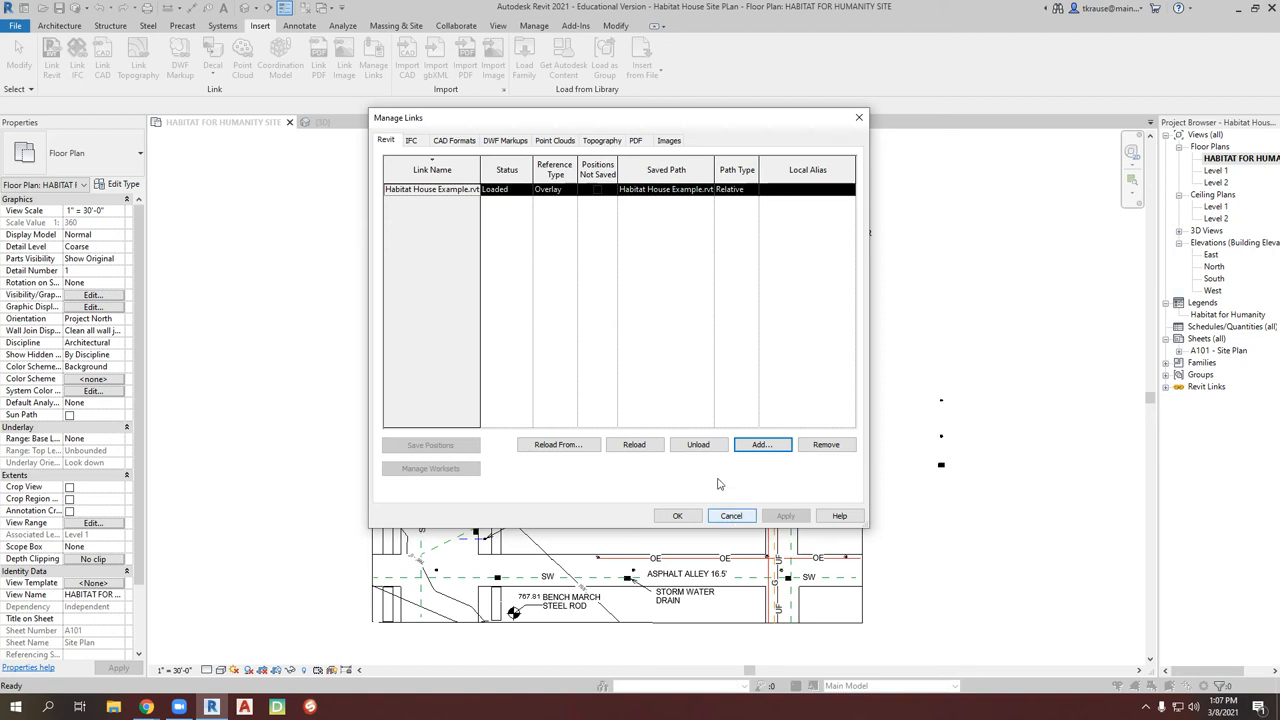
Unload Habitat House Example, reload it from Habitat House Example.rvt on the Desktop, and accept.
left_click(698, 444)
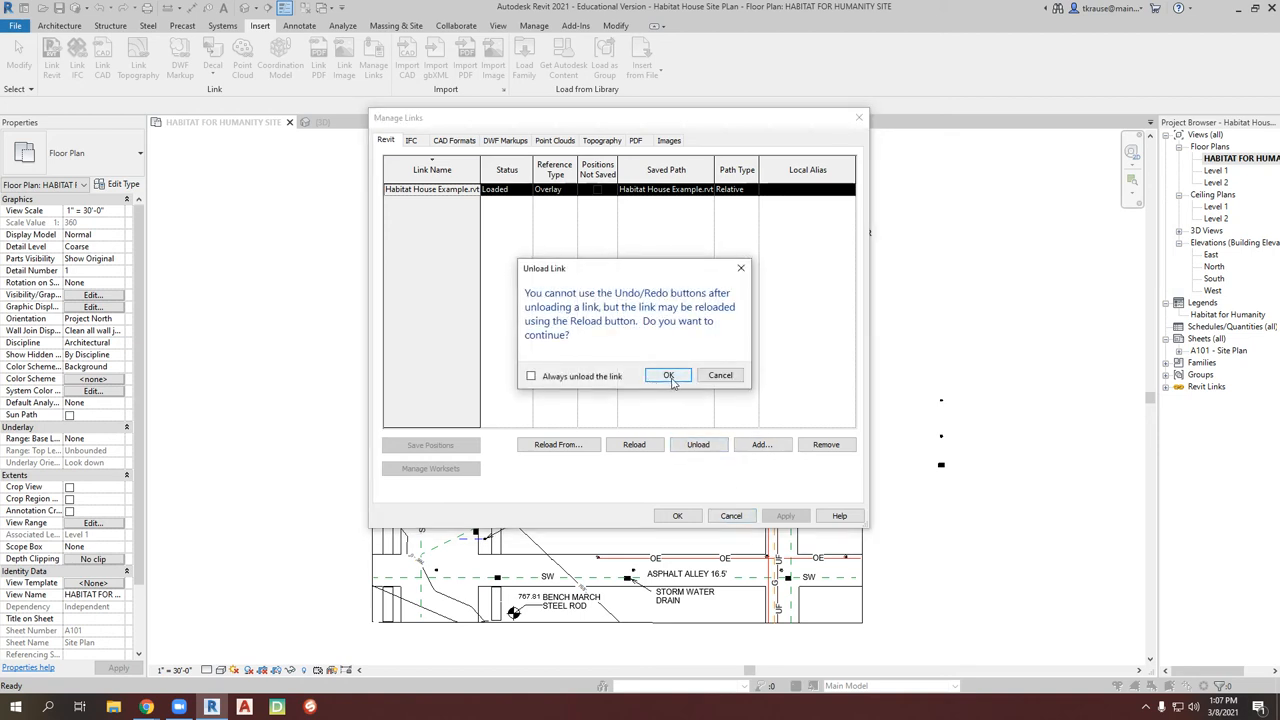
left_click(668, 376)
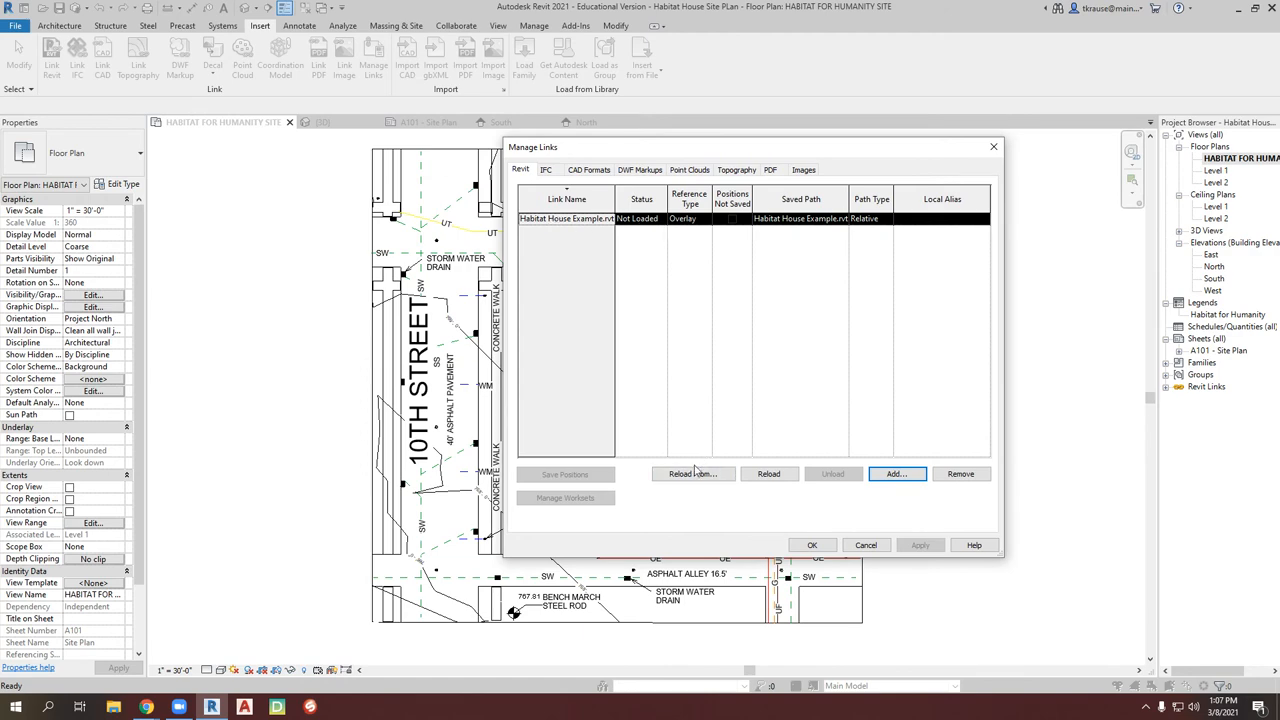
left_click(896, 472)
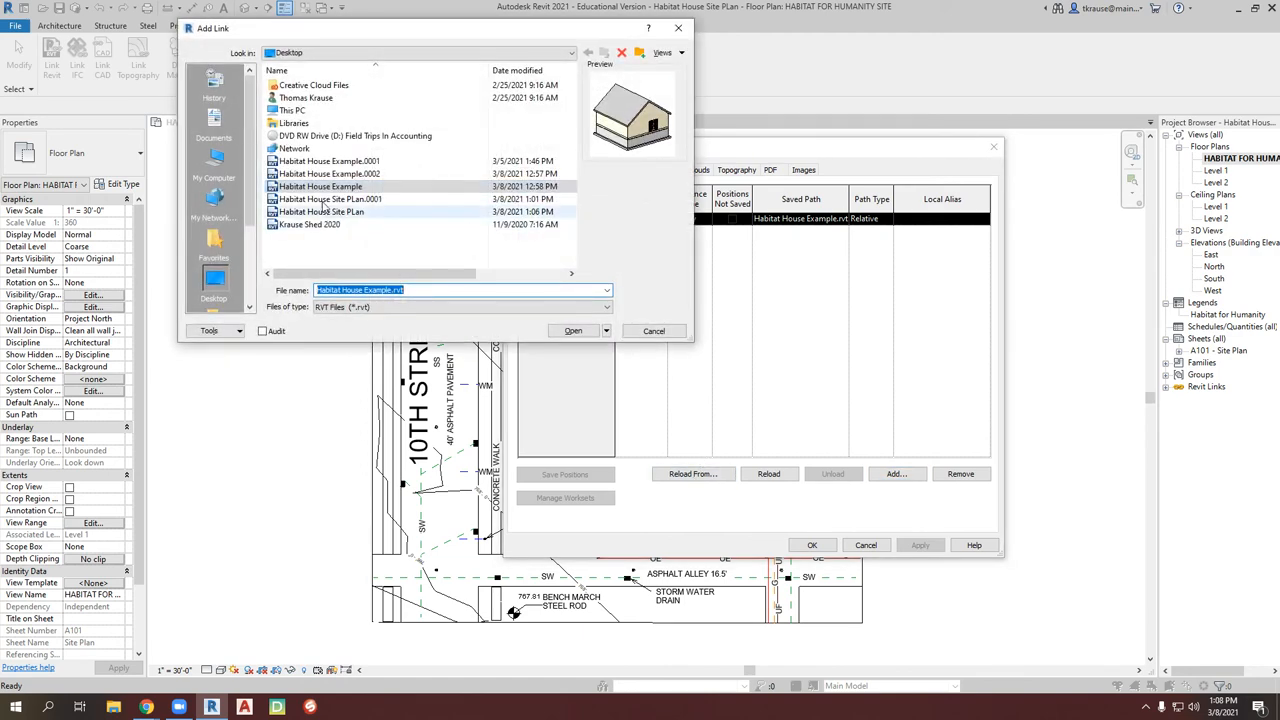
left_click(320, 188)
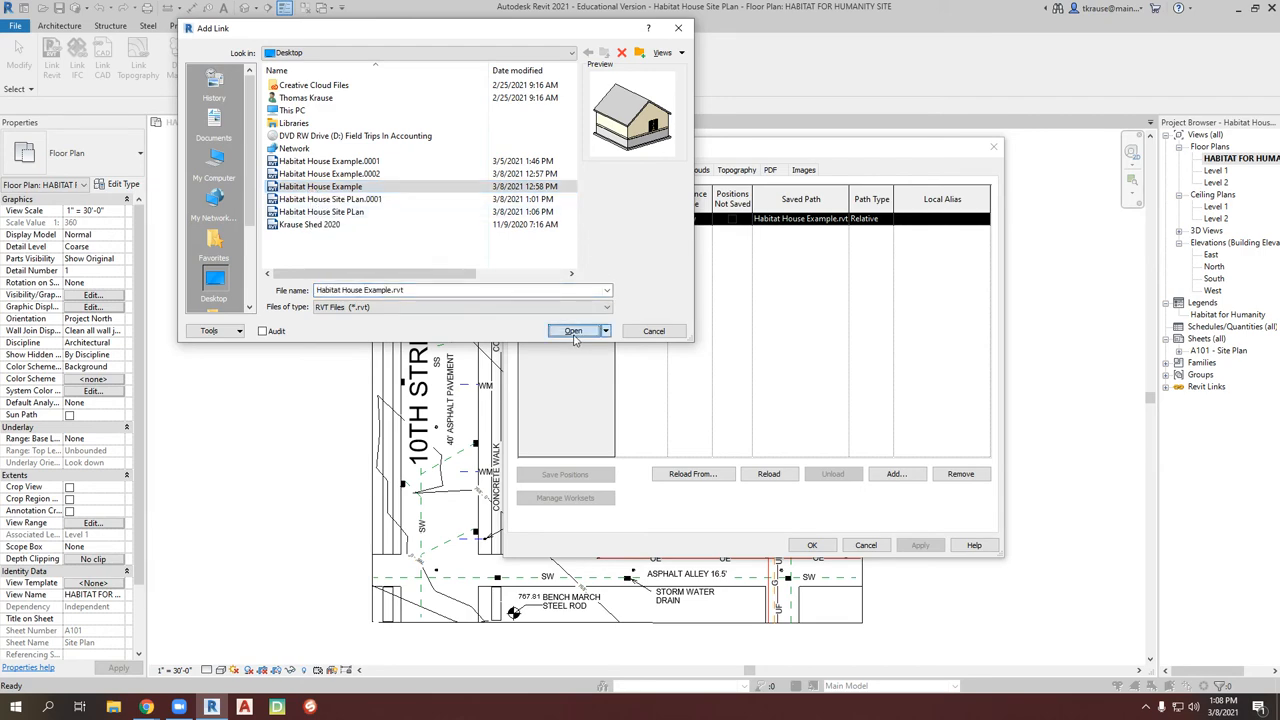
left_click(572, 332)
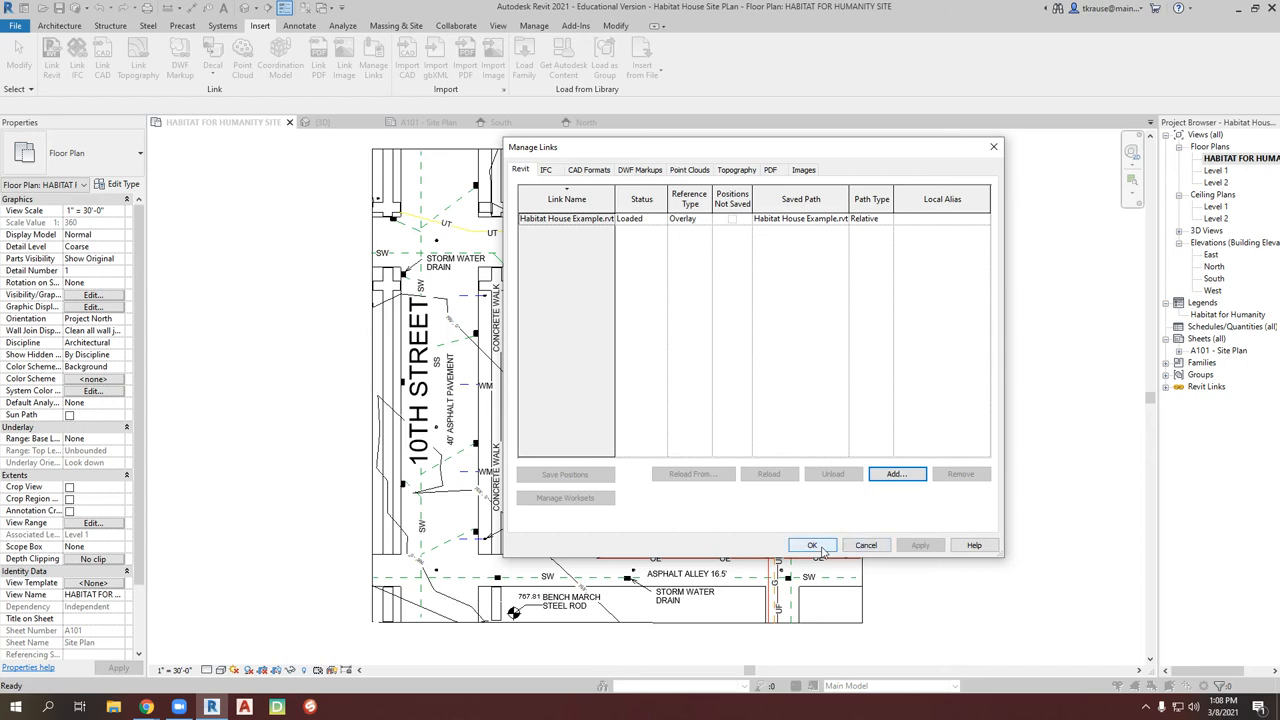
left_click(812, 544)
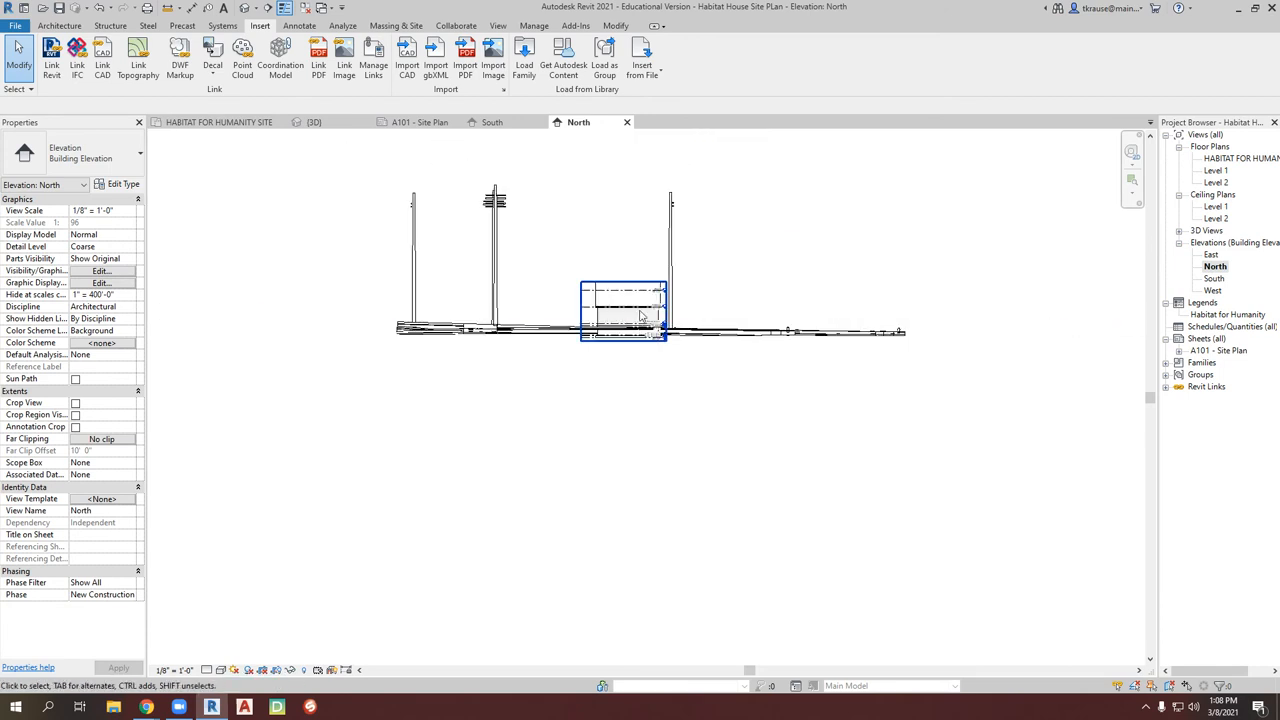
mouse_move(632, 316)
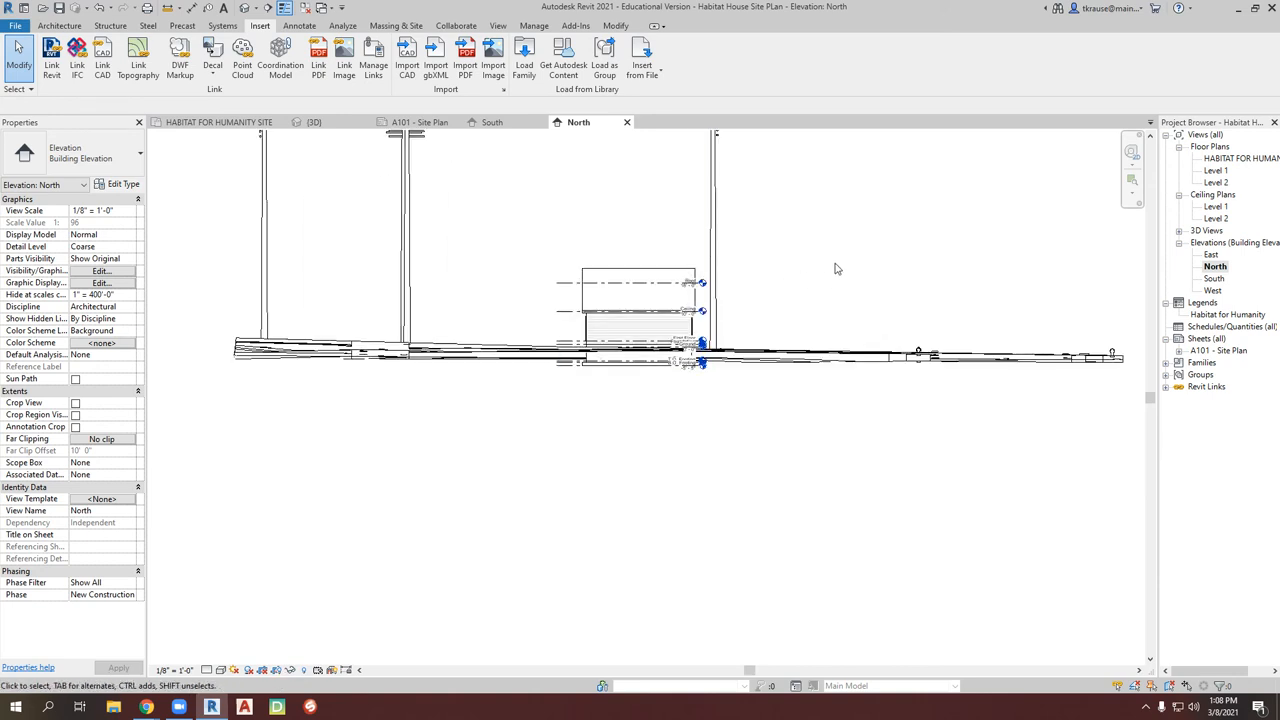
Return from the North elevation to the HABITAT FOR HUMANITY SITE floor plan and select the linked house.
left_click(1240, 158)
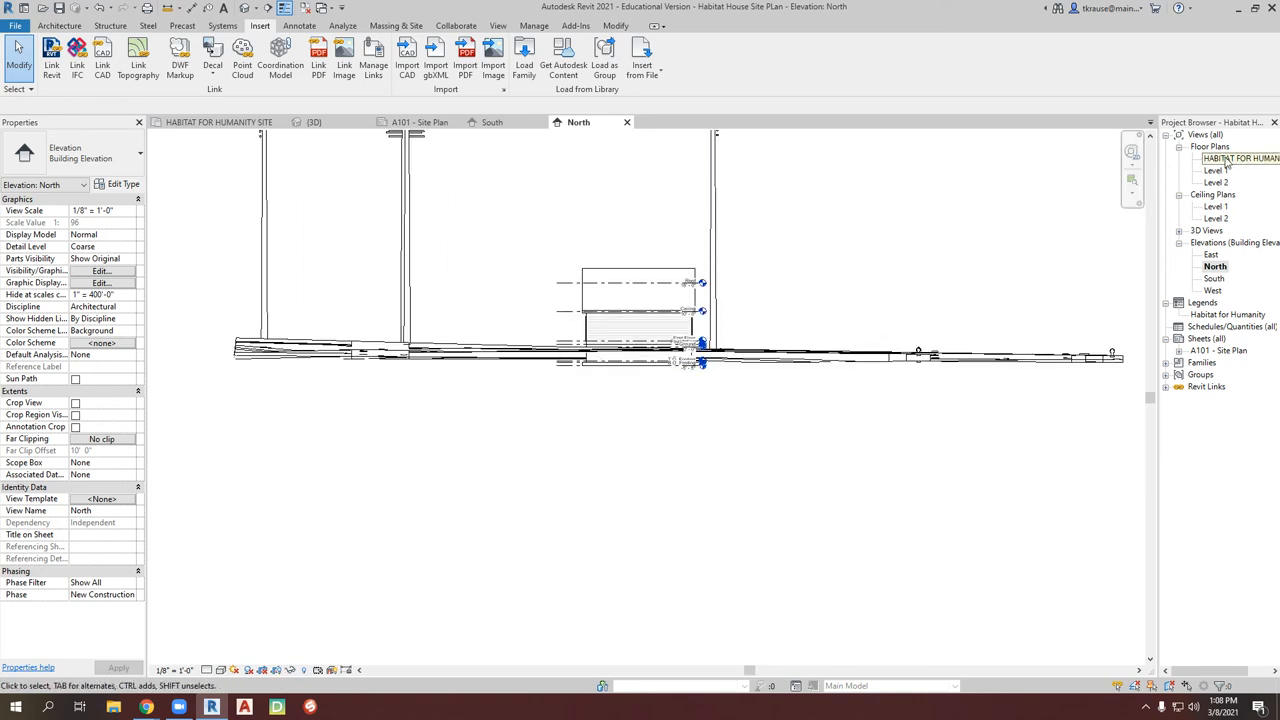
double_click(1240, 160)
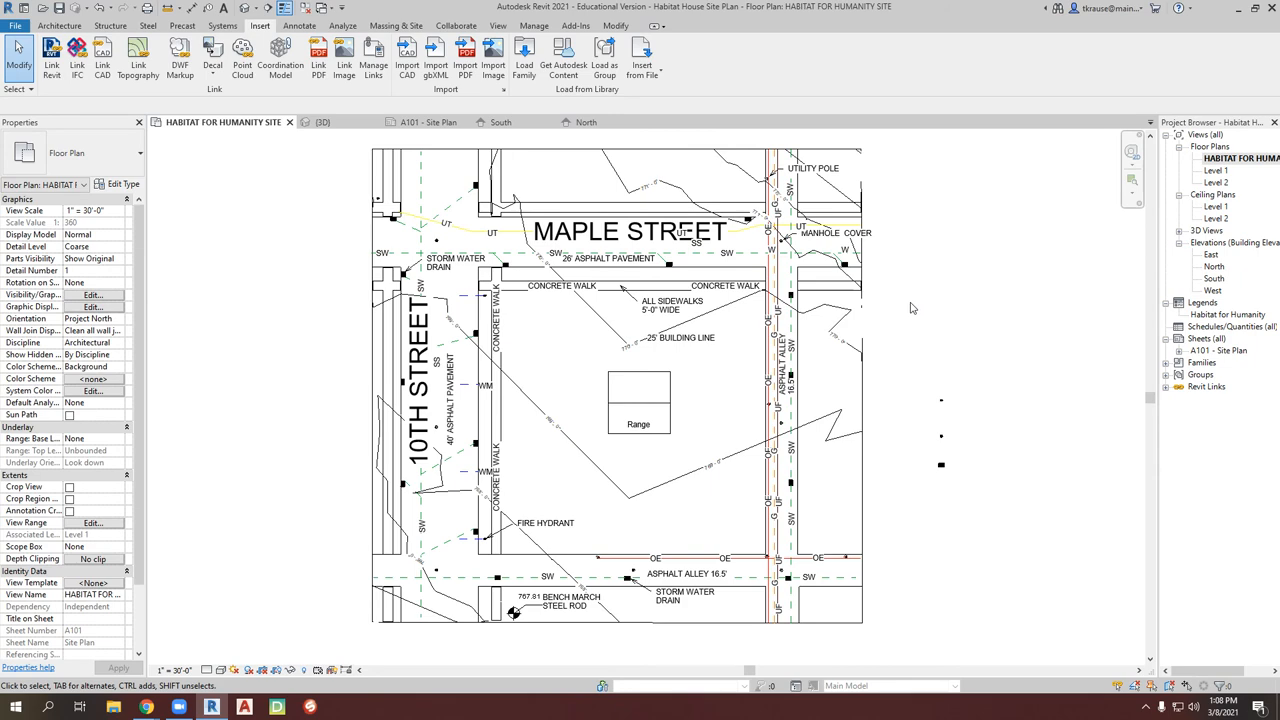
mouse_move(740, 536)
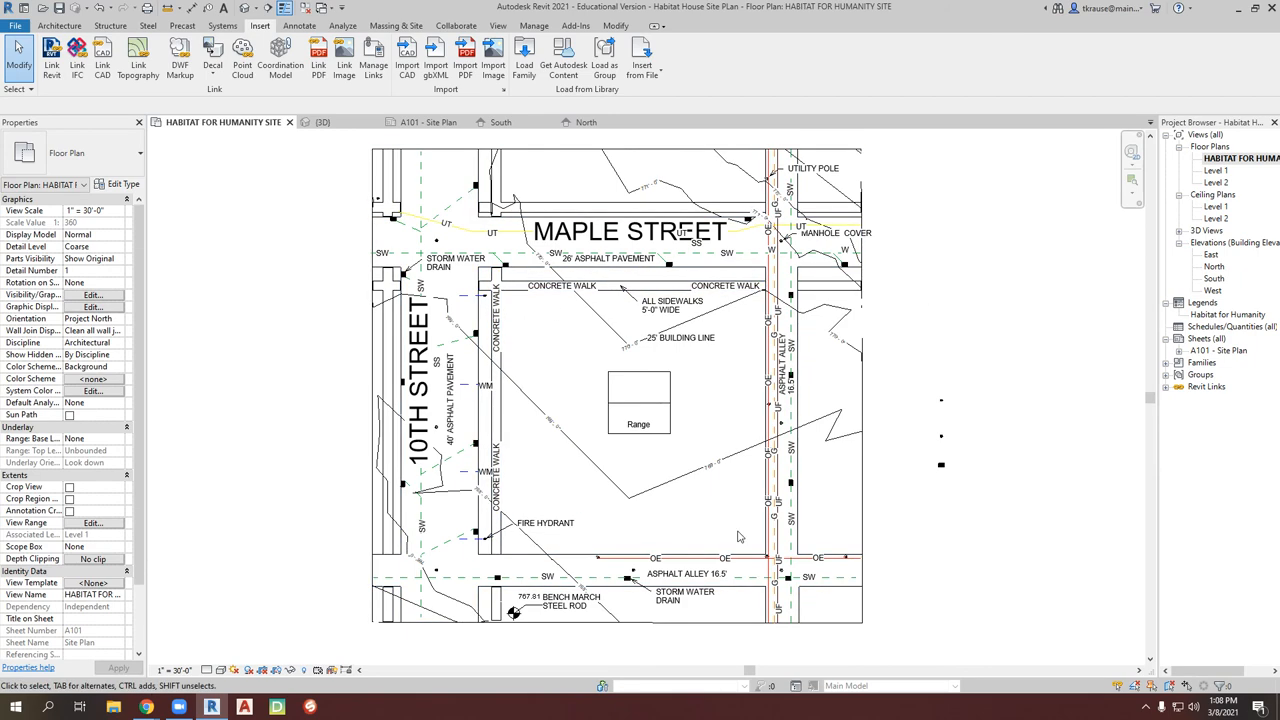
left_click(638, 400)
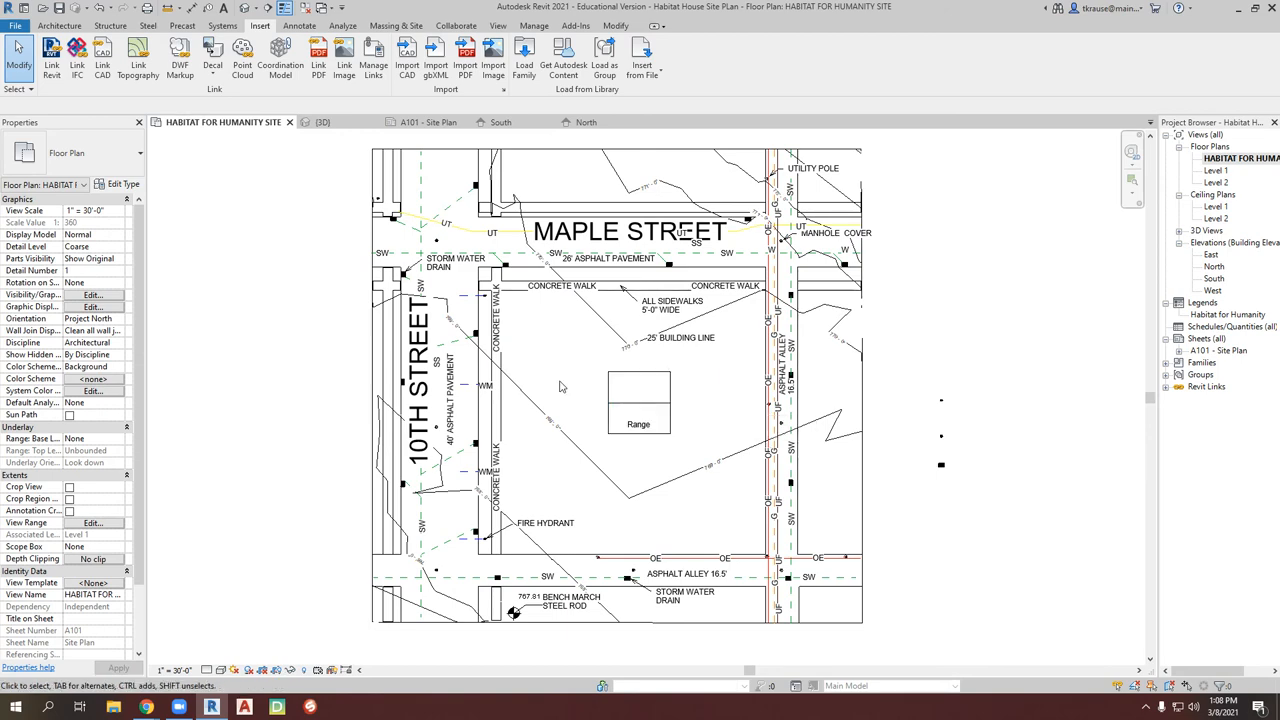
left_click(1228, 328)
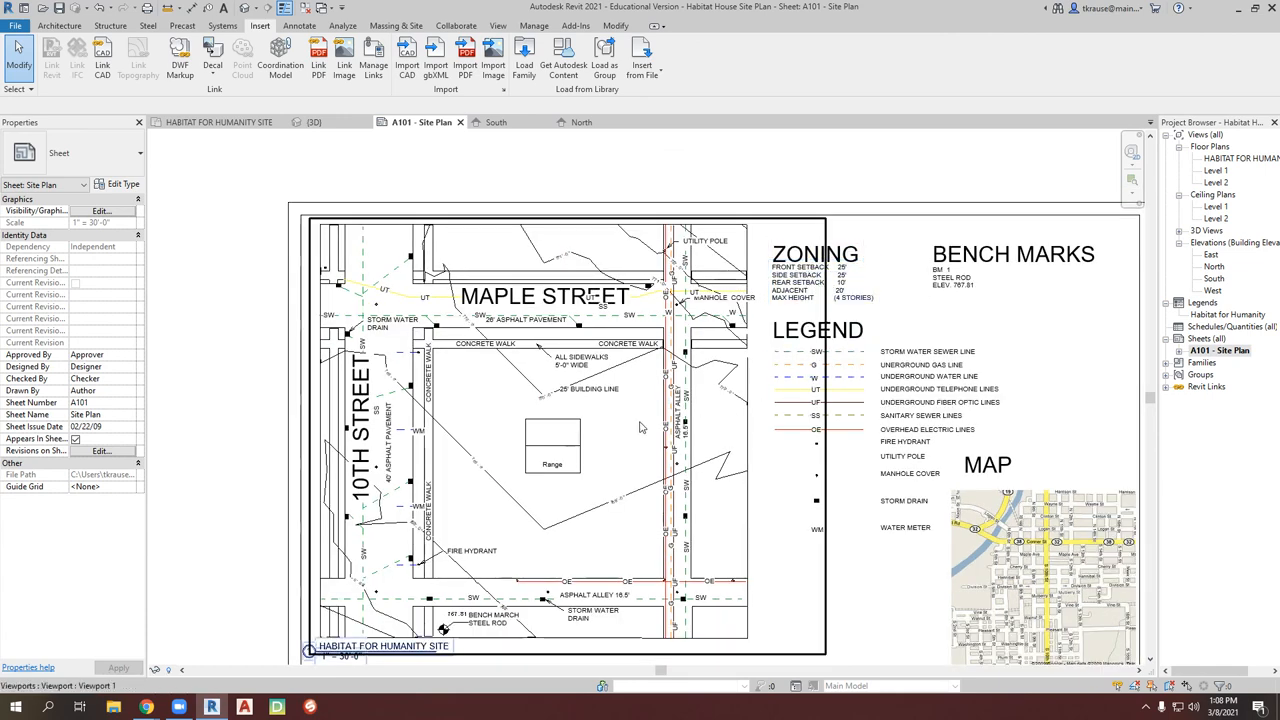
mouse_move(528, 488)
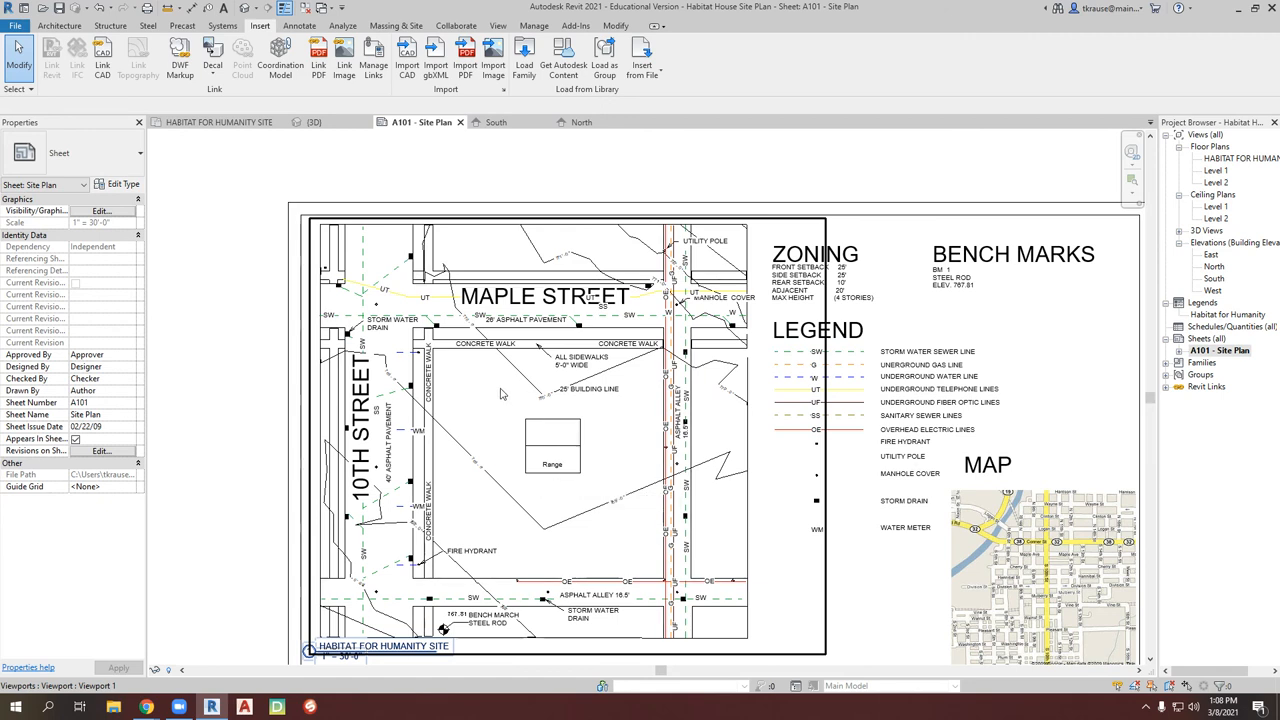
left_click(904, 442)
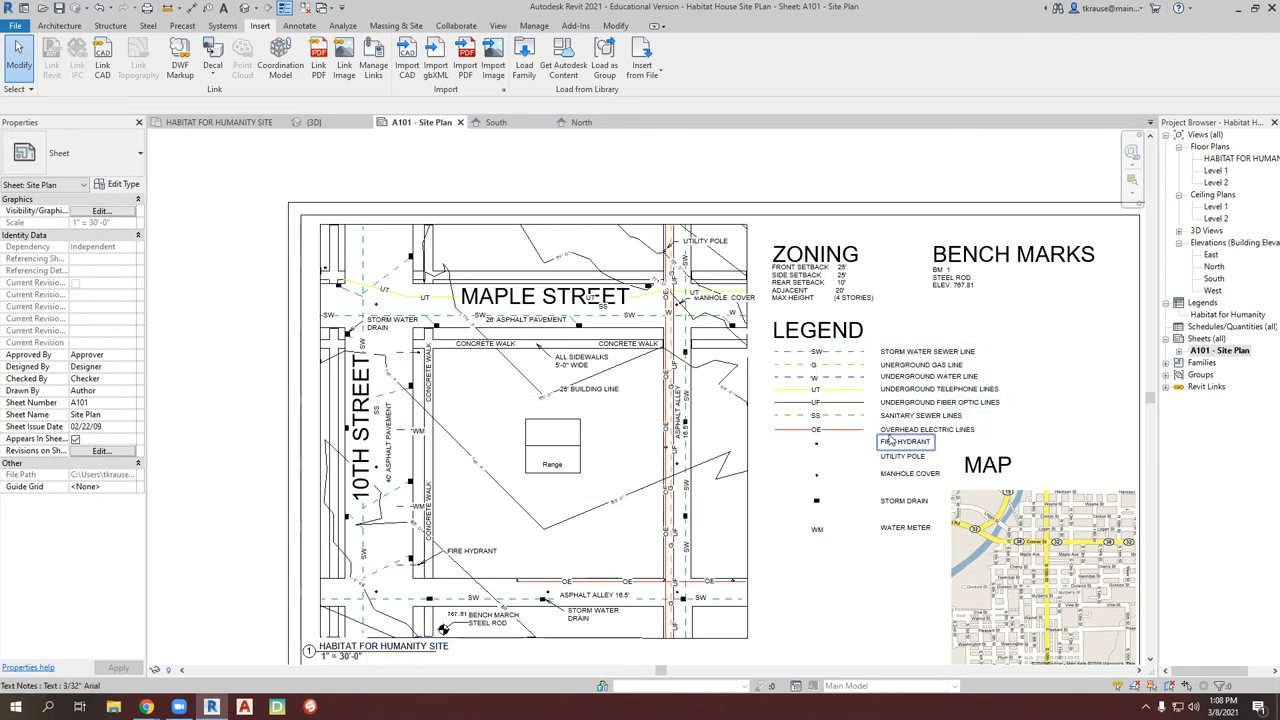
mouse_move(904, 442)
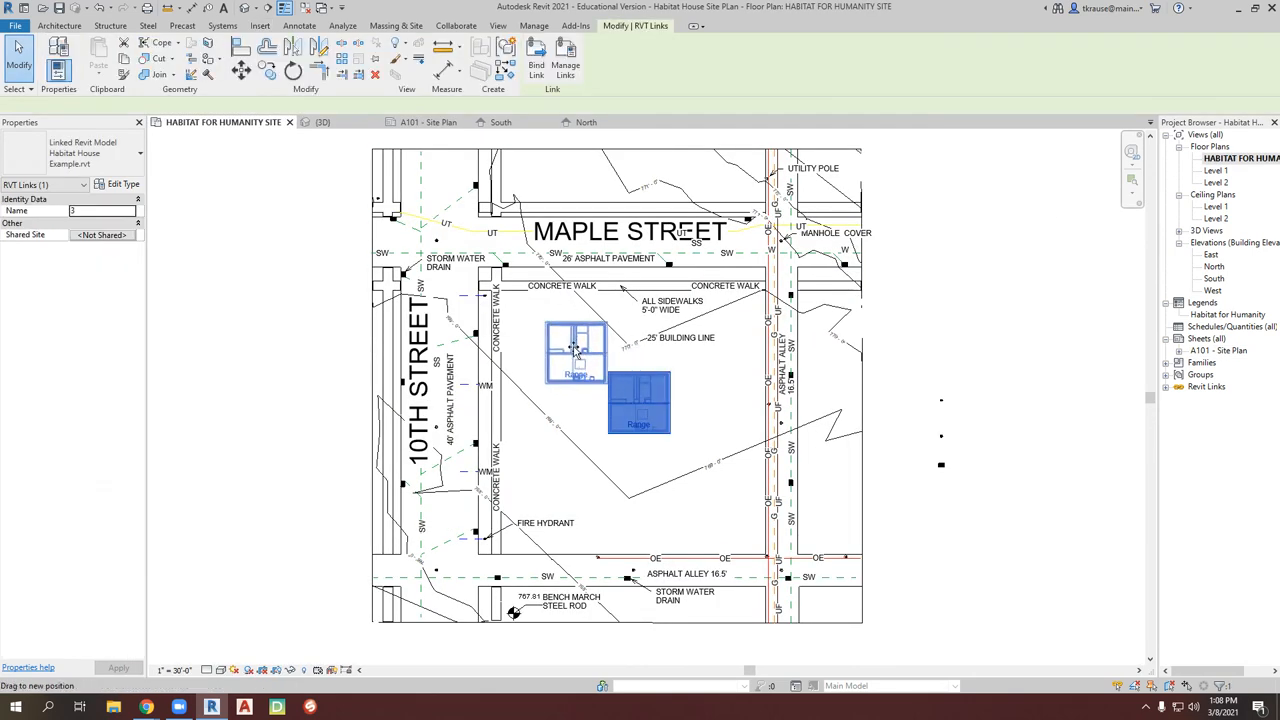
Try the house at the upper right, lower right by the alley and left side, then drop it near the lot centre.
left_click_drag(576, 356, 724, 322)
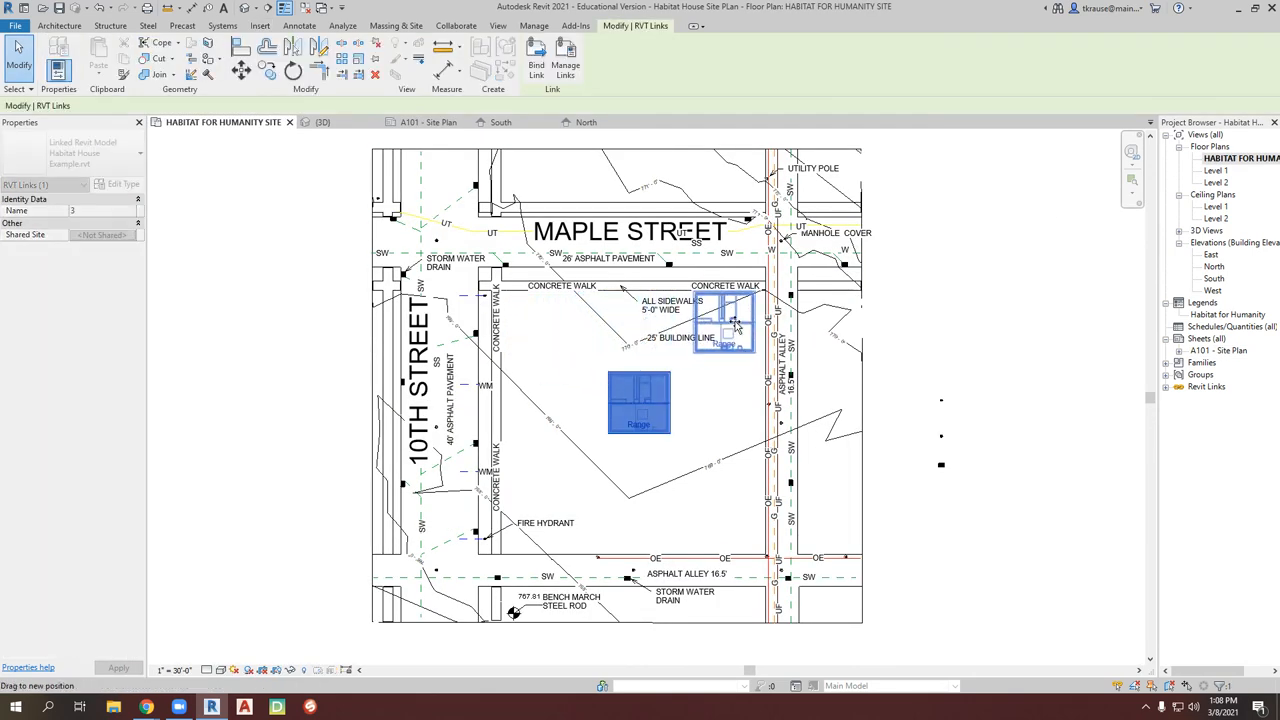
left_click_drag(736, 322, 740, 524)
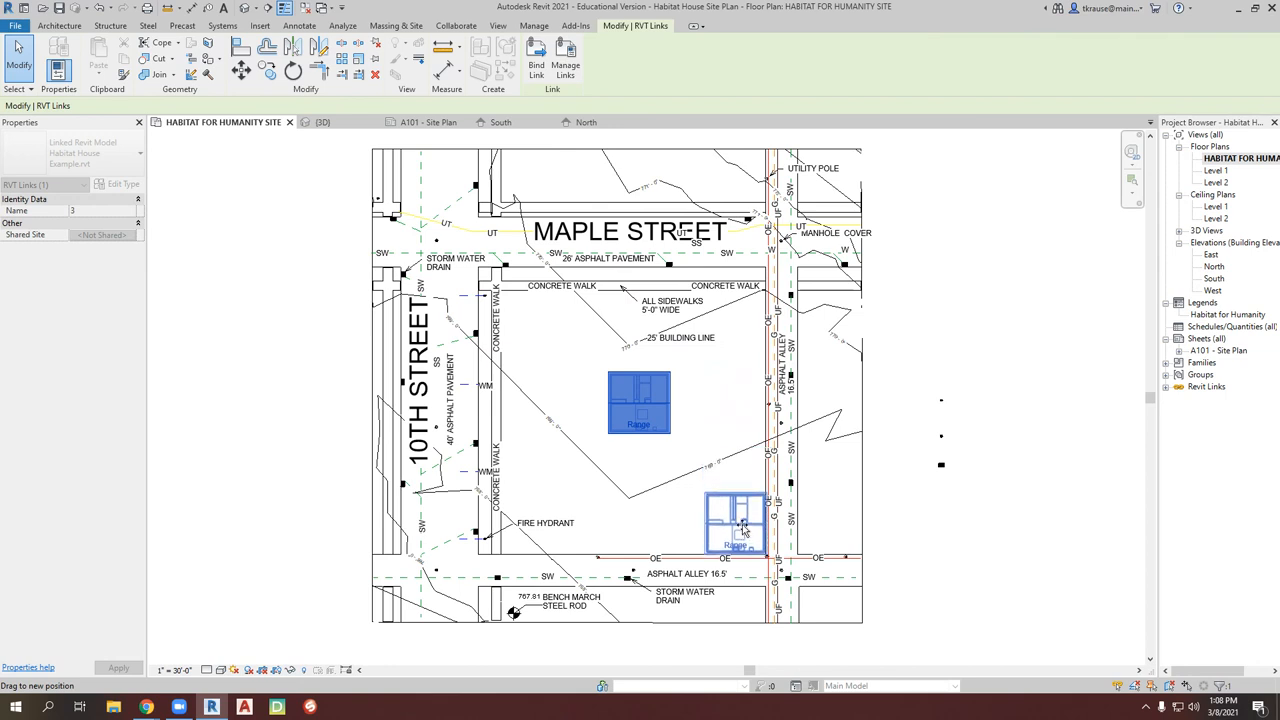
left_click_drag(740, 524, 524, 476)
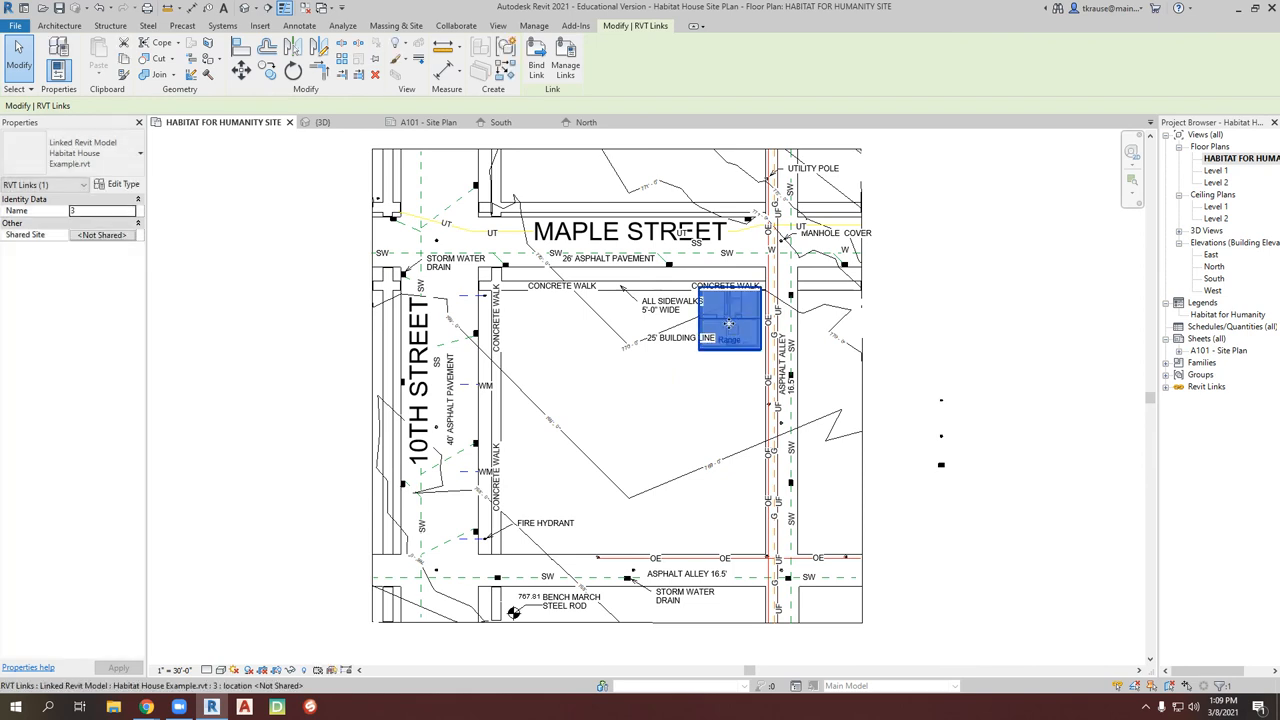
left_click_drag(728, 320, 572, 396)
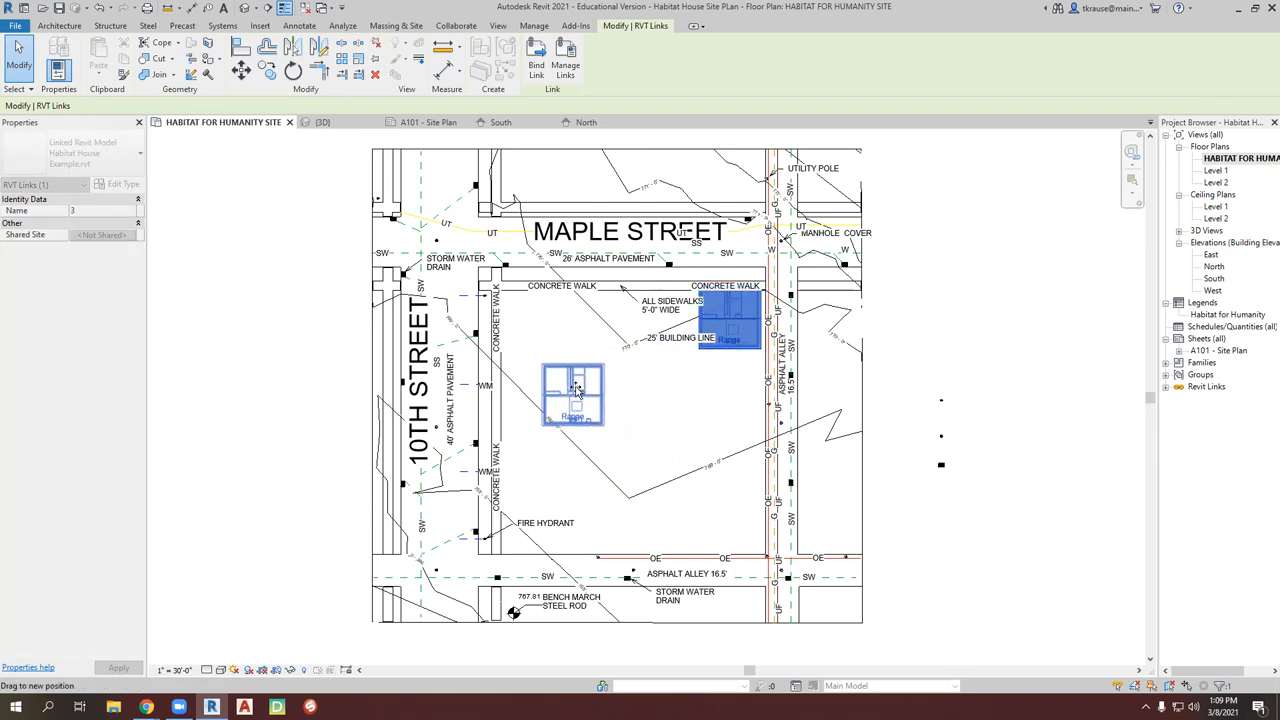
left_click_drag(572, 396, 594, 444)
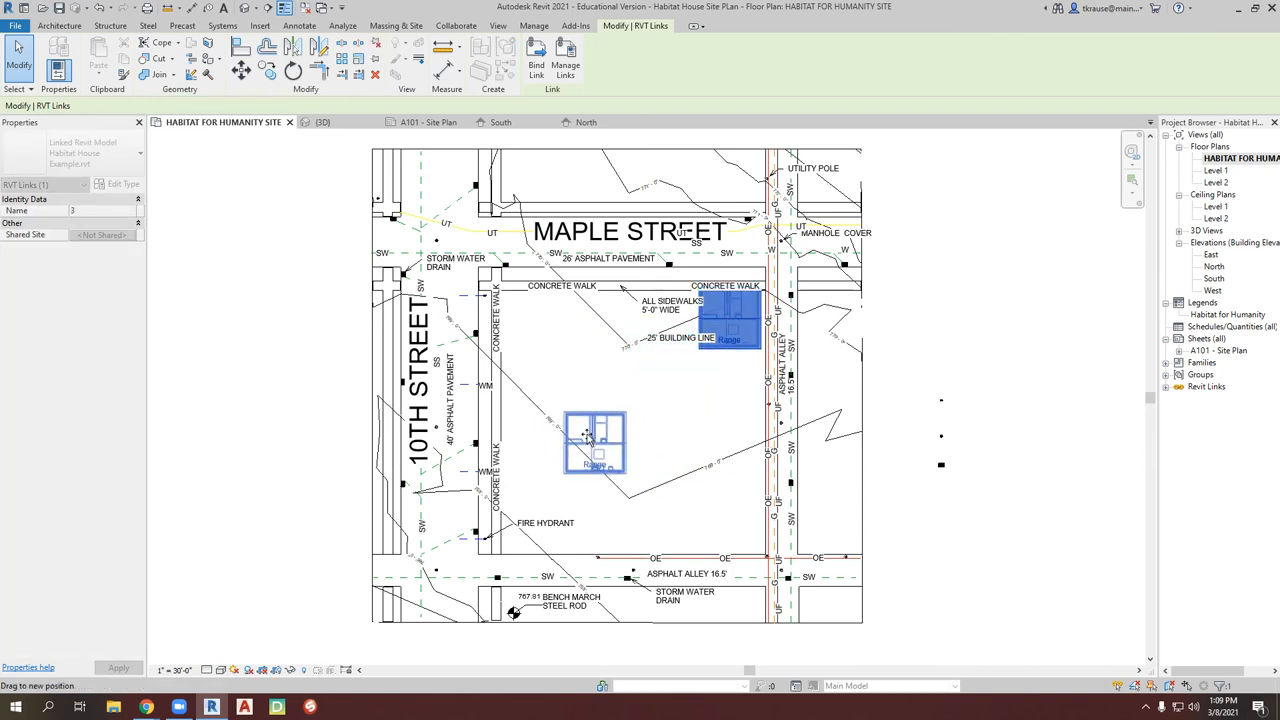
left_click_drag(596, 442, 632, 388)
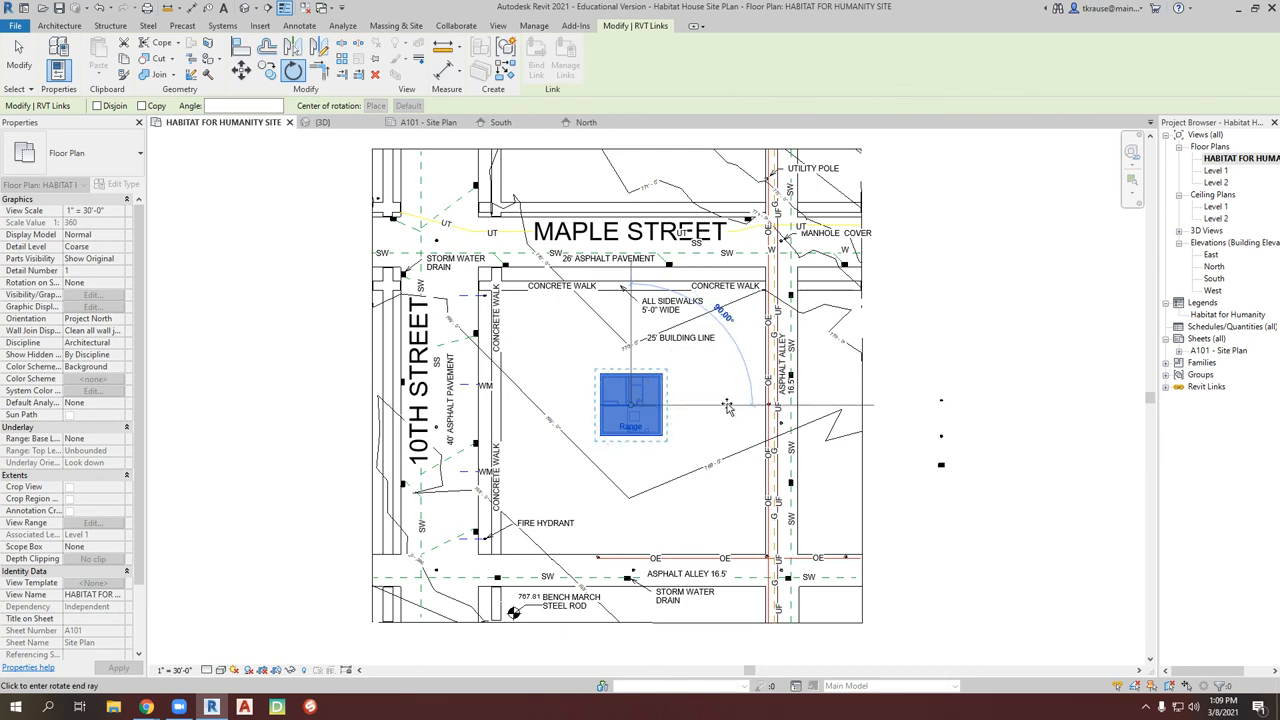
left_click(260, 24)
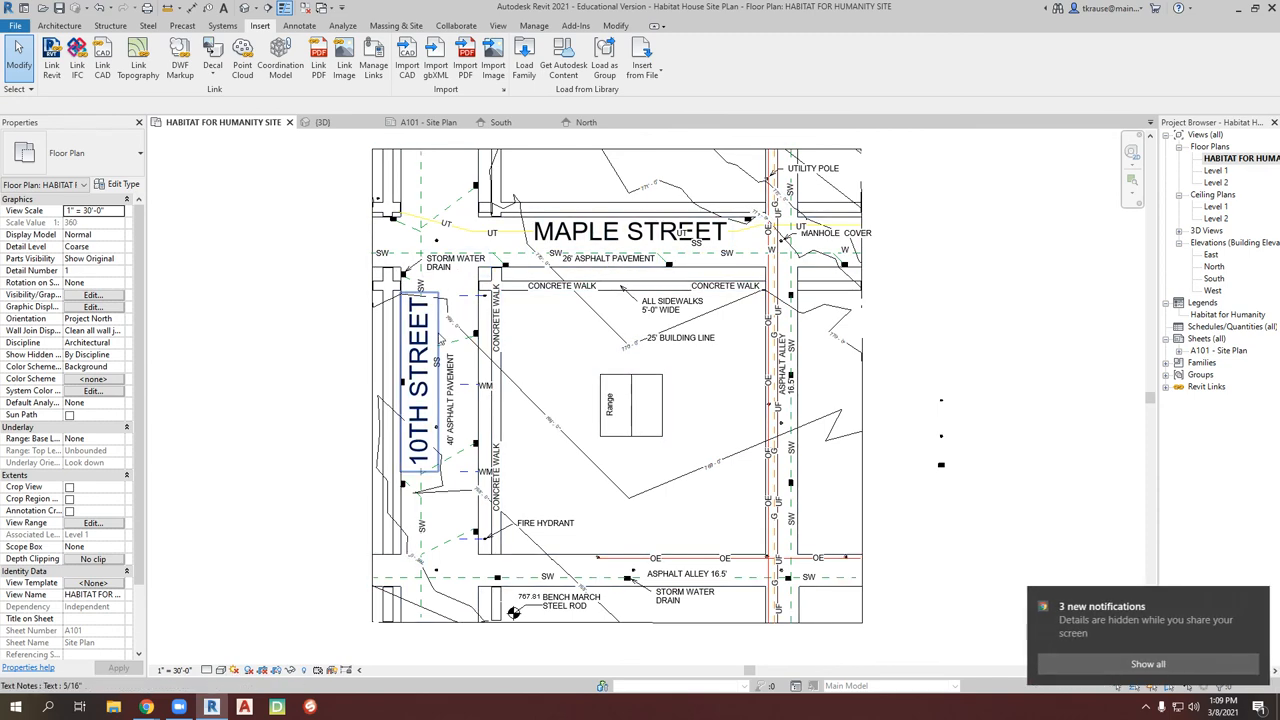
left_click(680, 336)
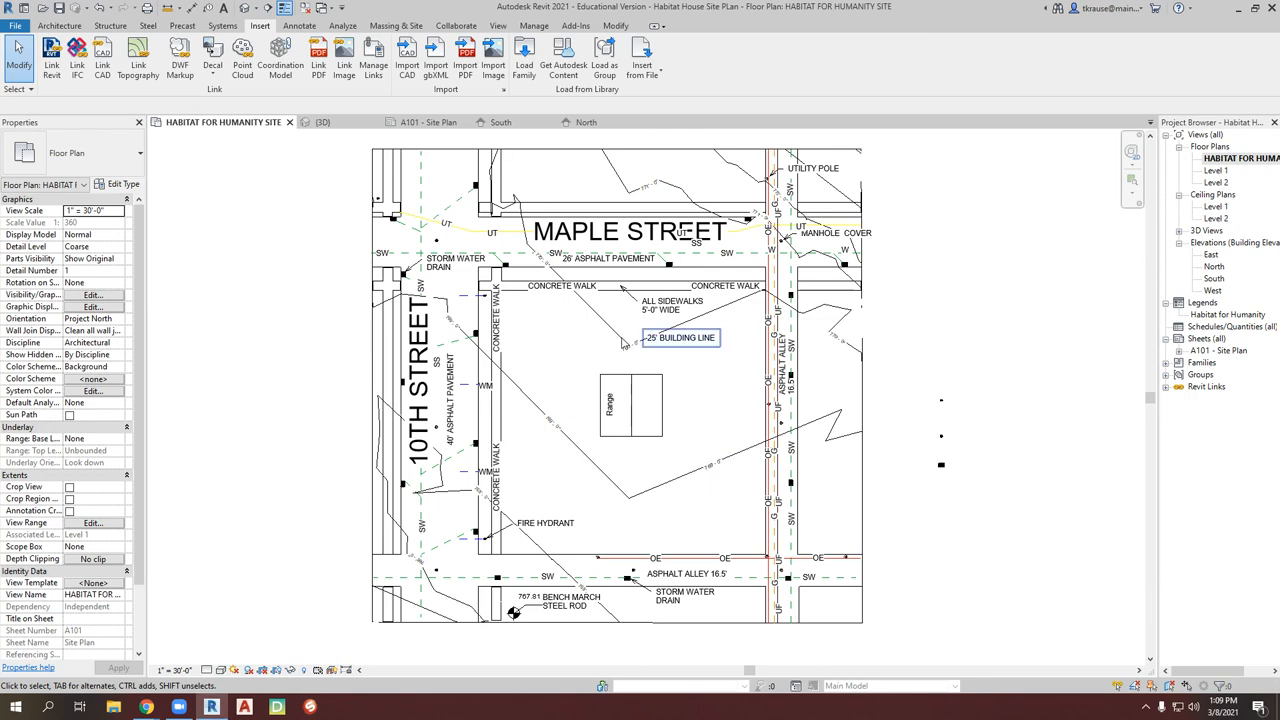
left_click(628, 232)
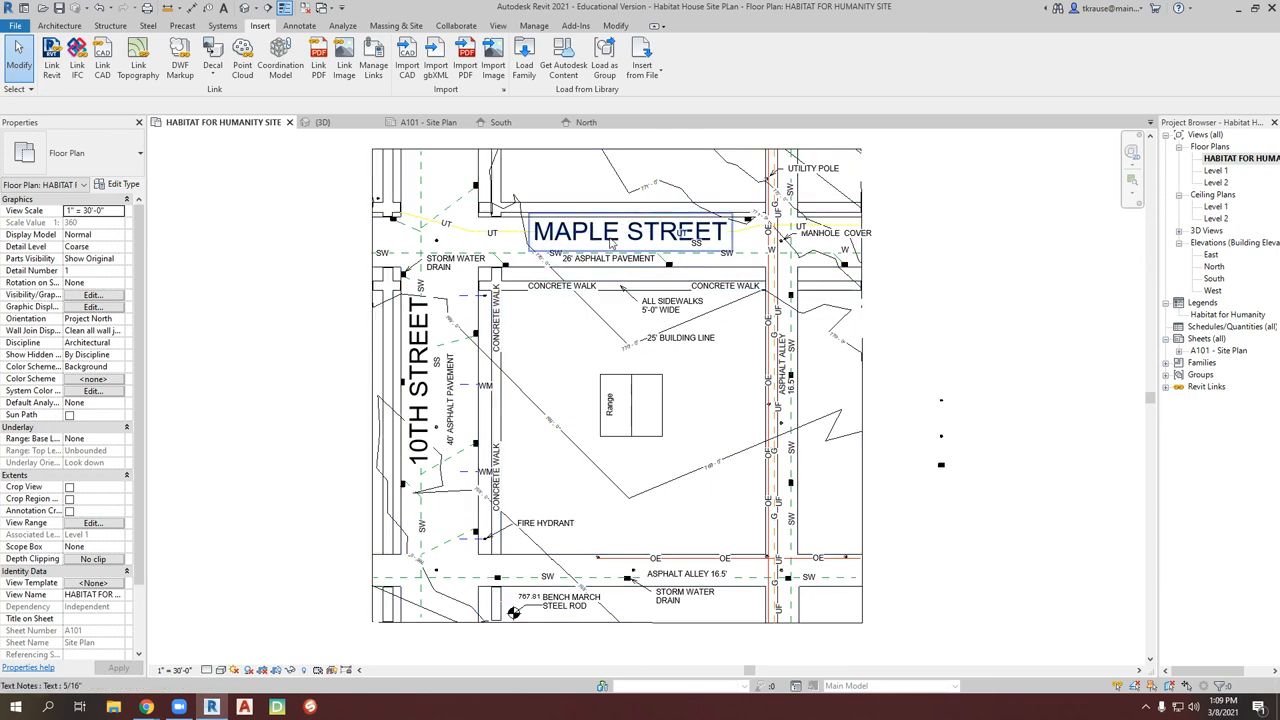